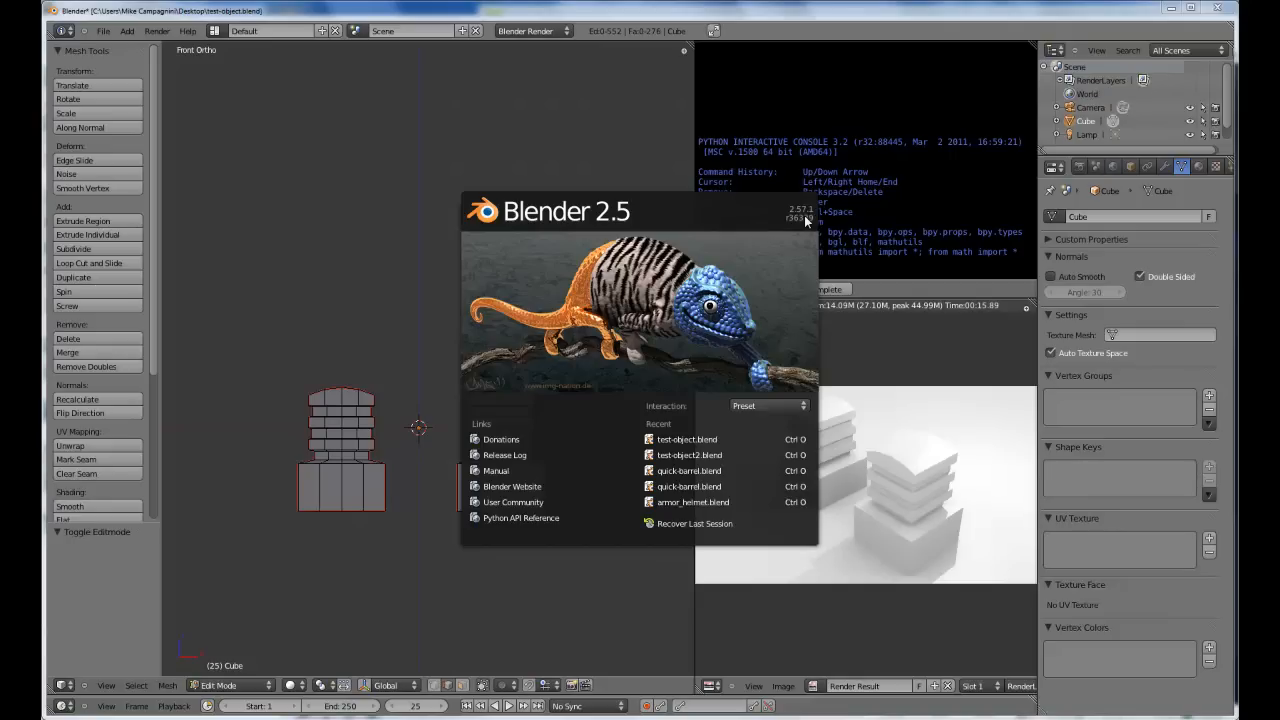
mouse_move(772, 206)
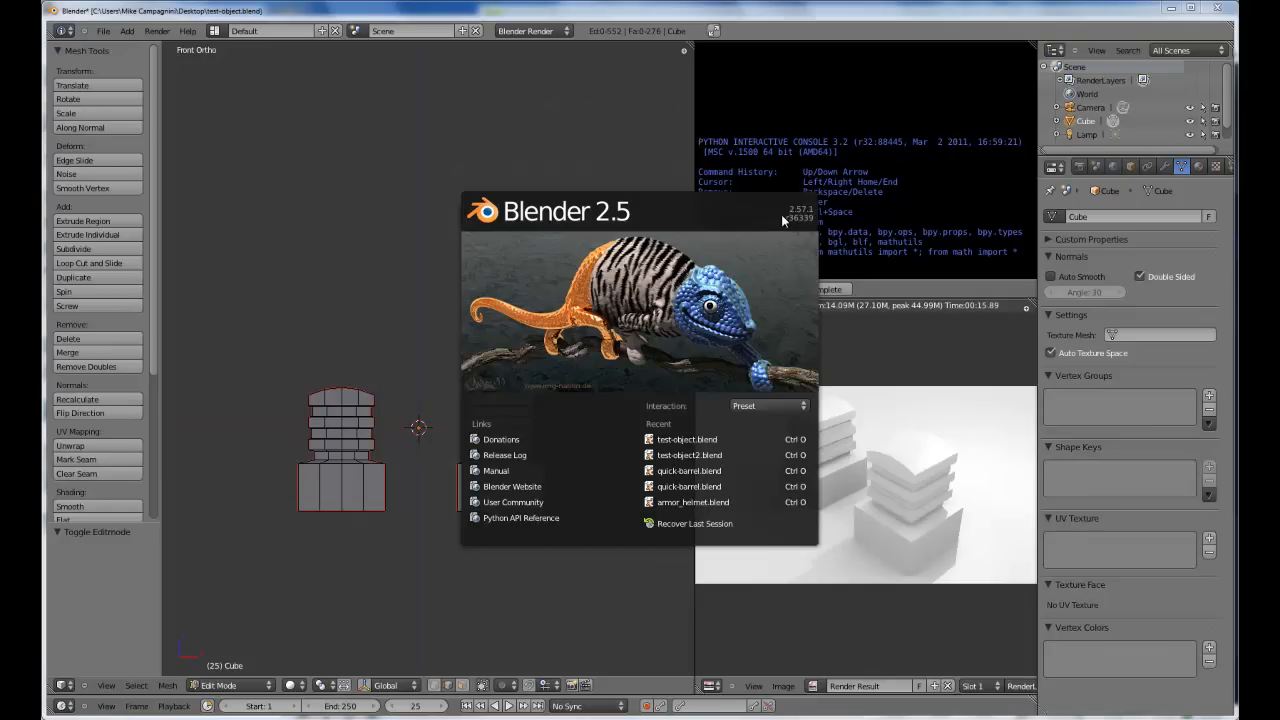
mouse_move(800, 228)
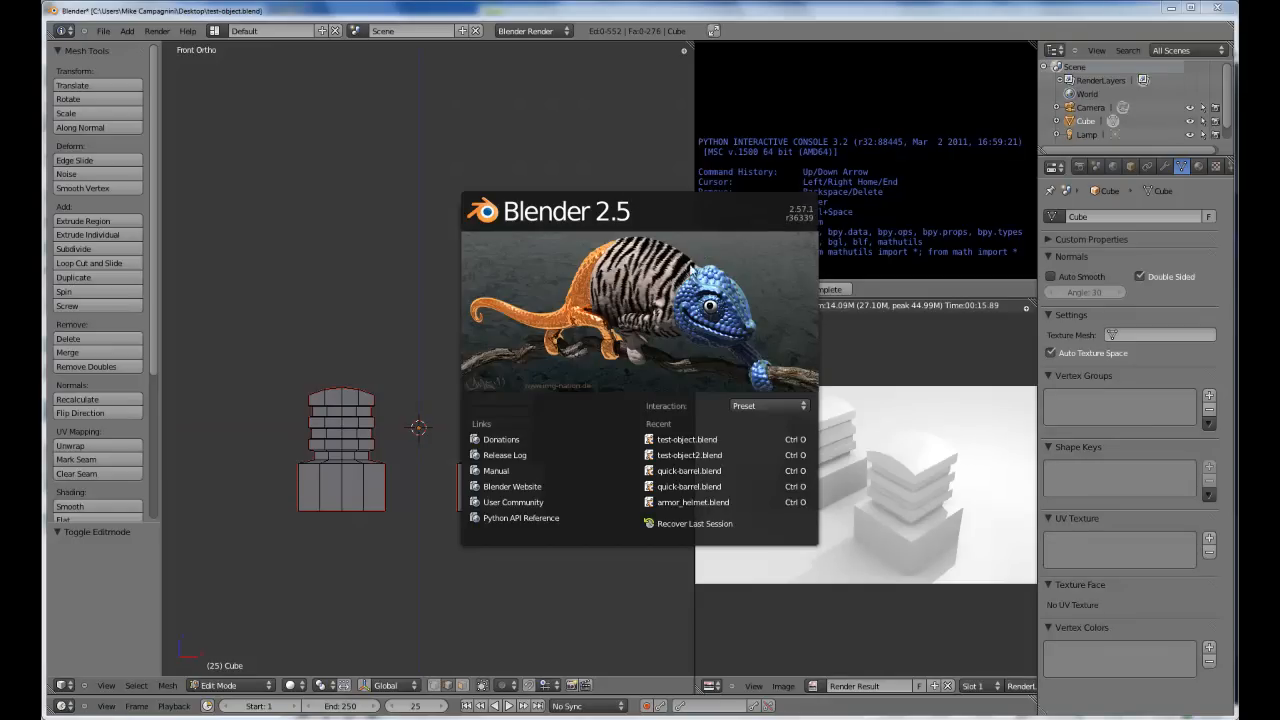
mouse_move(812, 243)
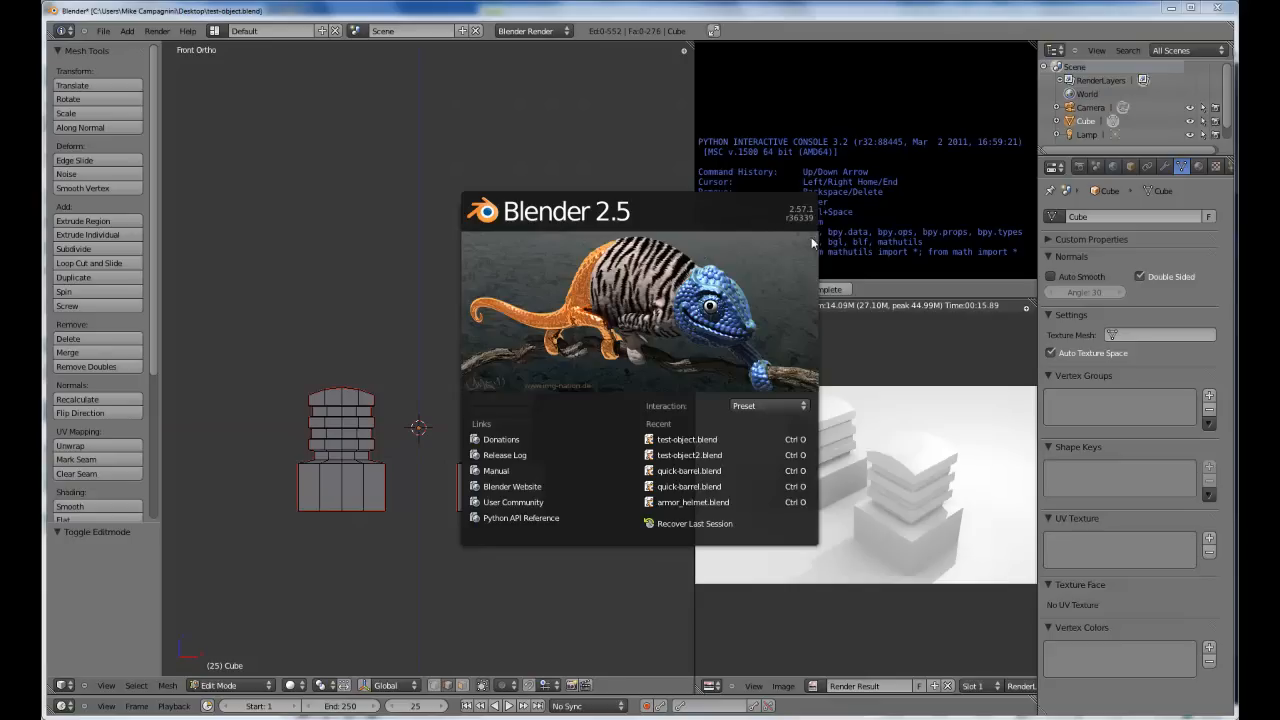
mouse_move(799, 228)
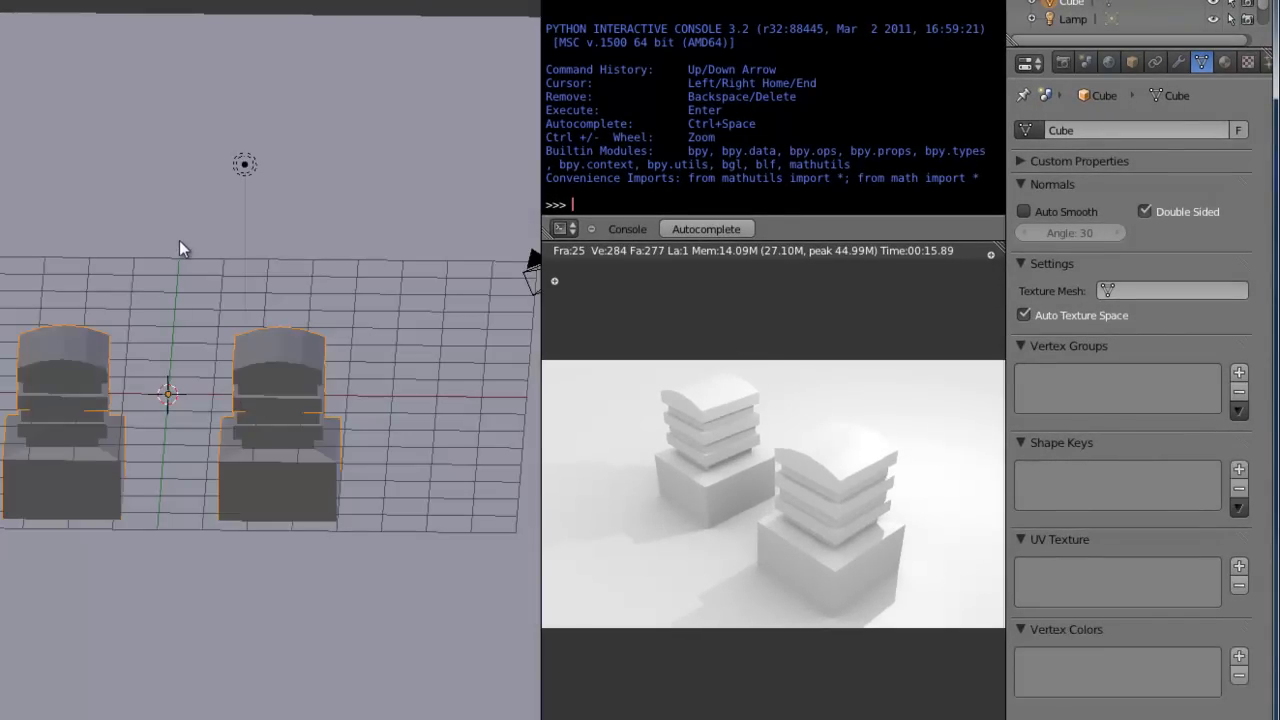
Step: Review the towers' Scene and Texture properties, then return to the Object Data settings
click(1085, 62)
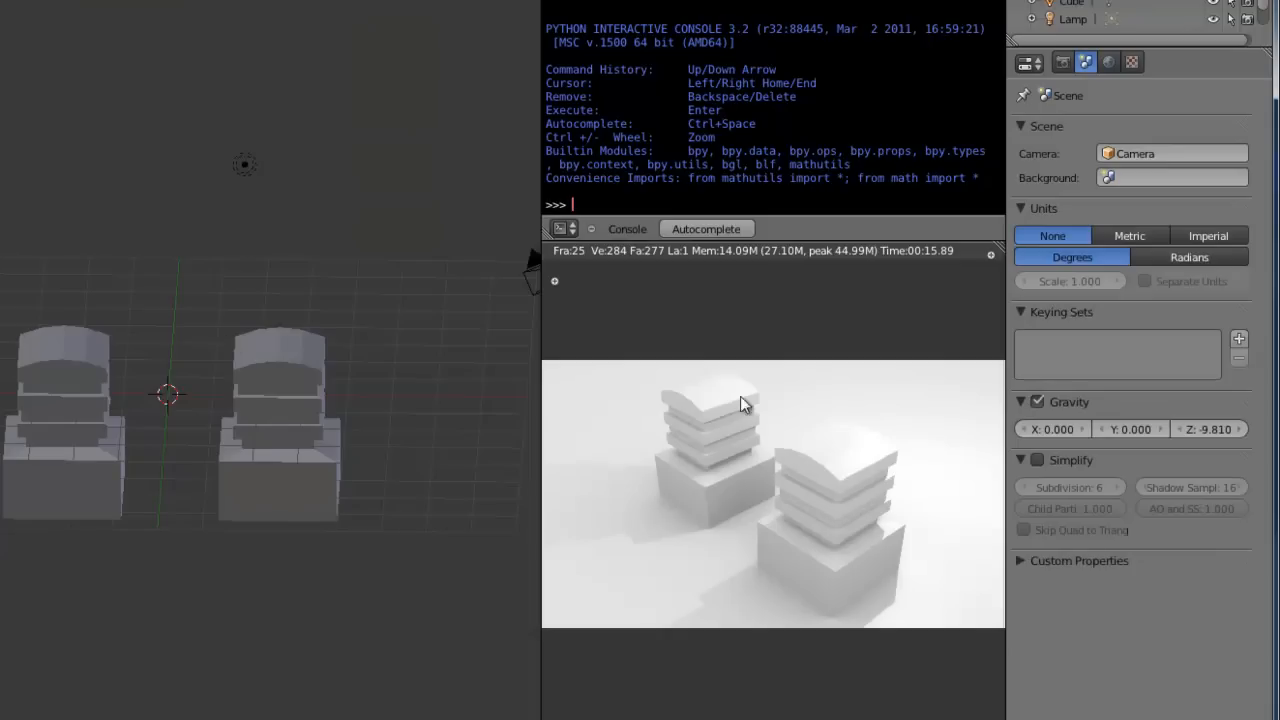
mouse_move(813, 493)
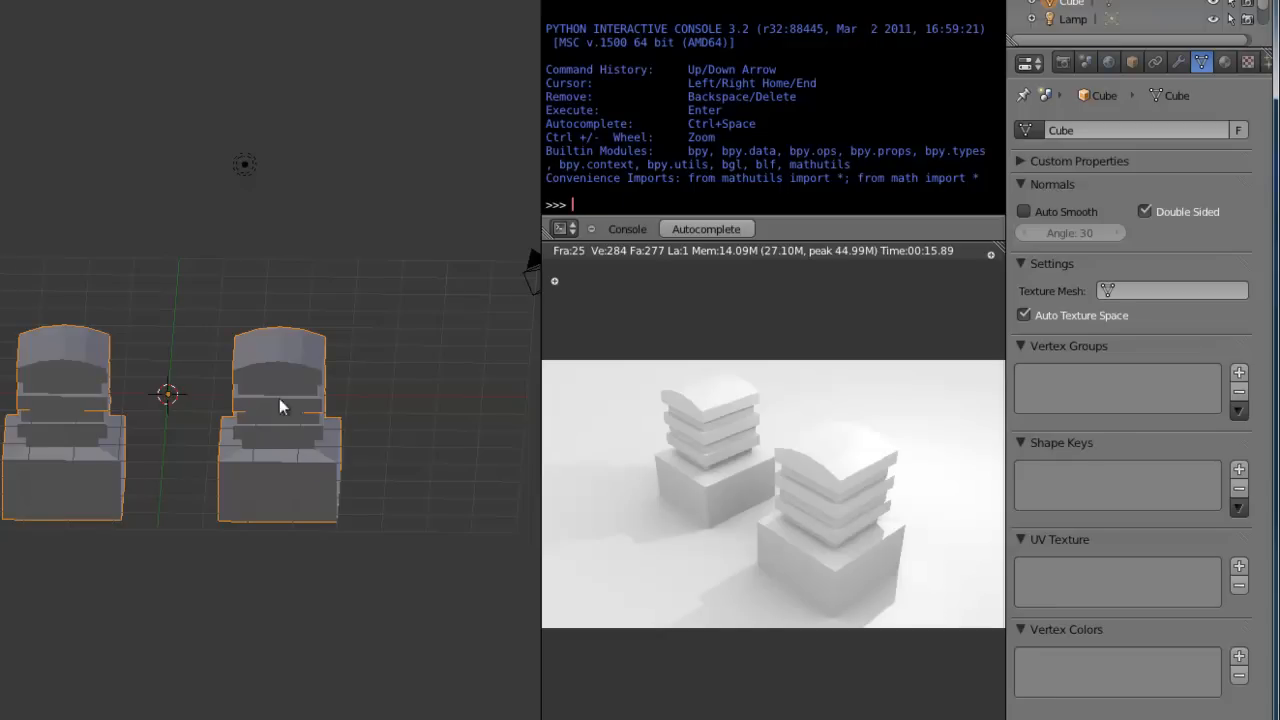
click(1247, 62)
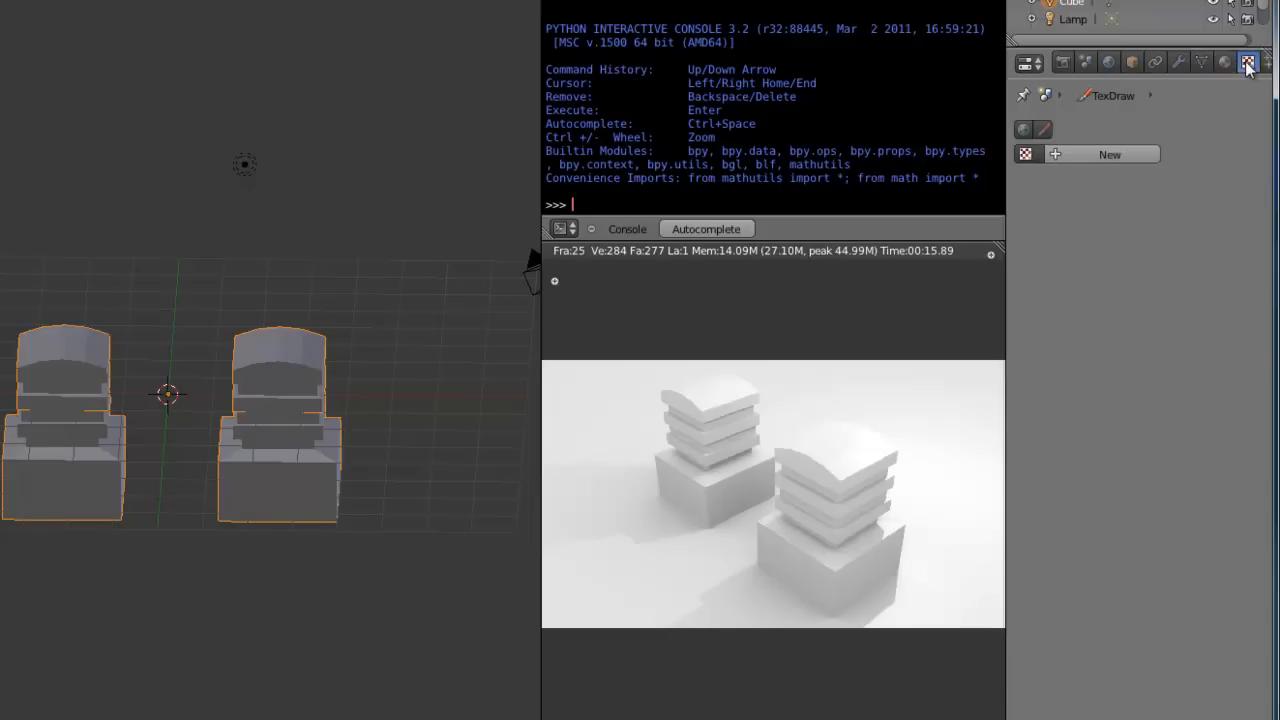
click(1225, 62)
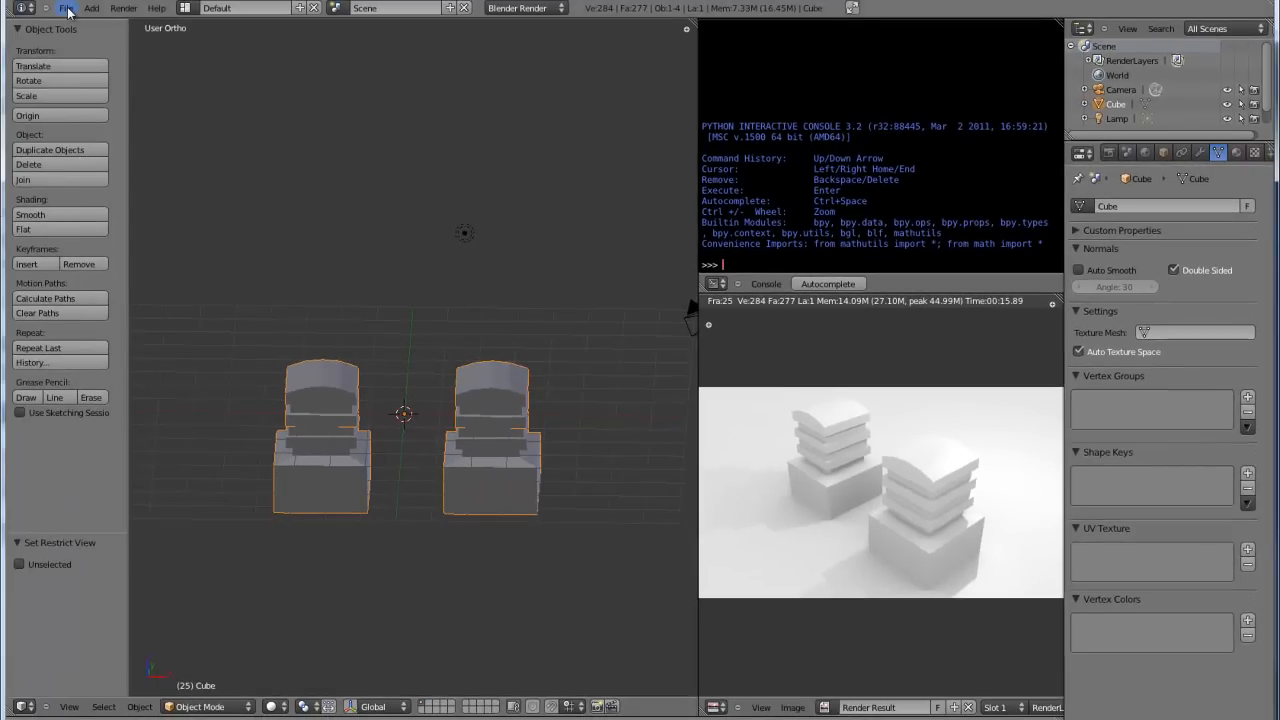
Step: Bring up User Preferences from the File menu and start browsing for an add-on file to install
click(66, 8)
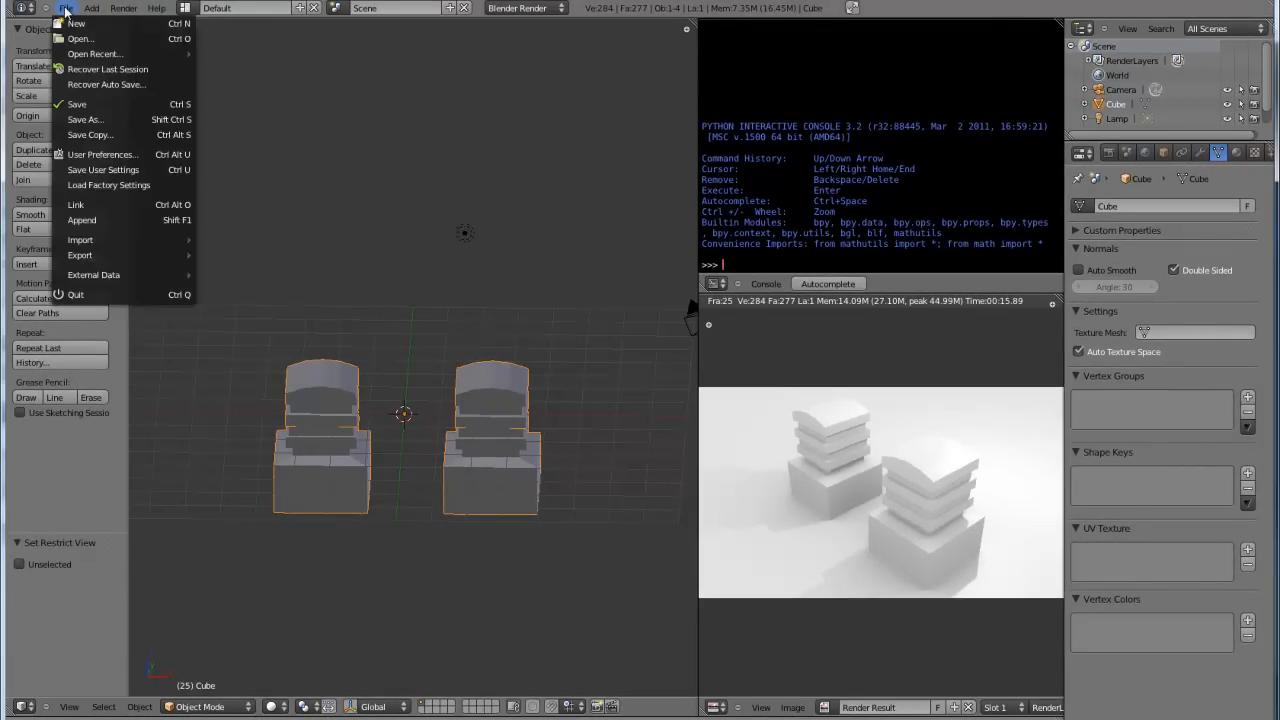
click(103, 154)
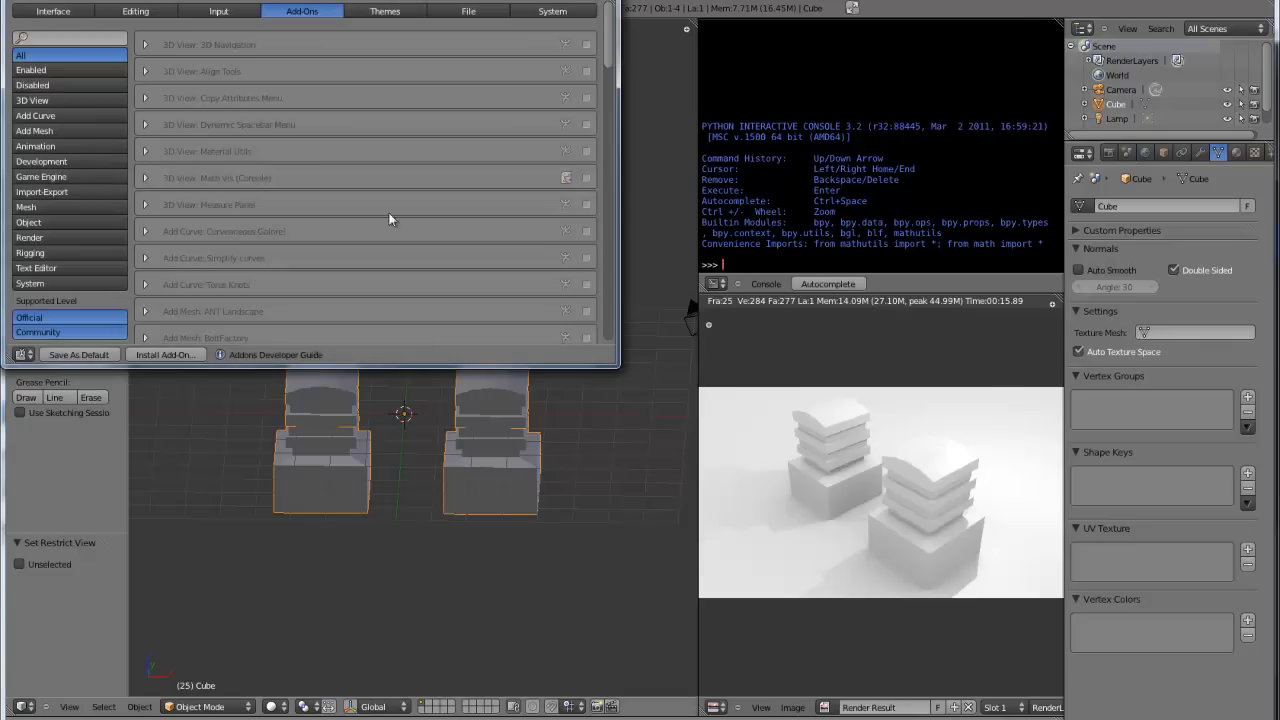
click(166, 354)
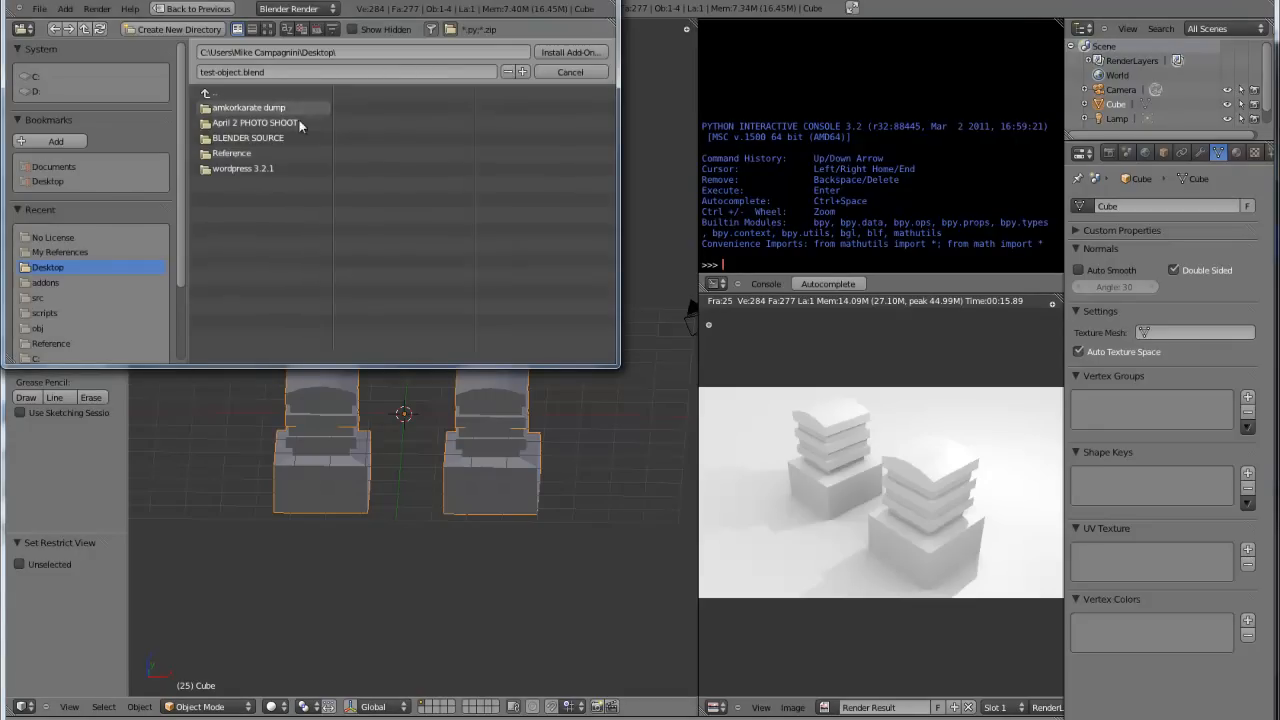
mouse_move(560, 85)
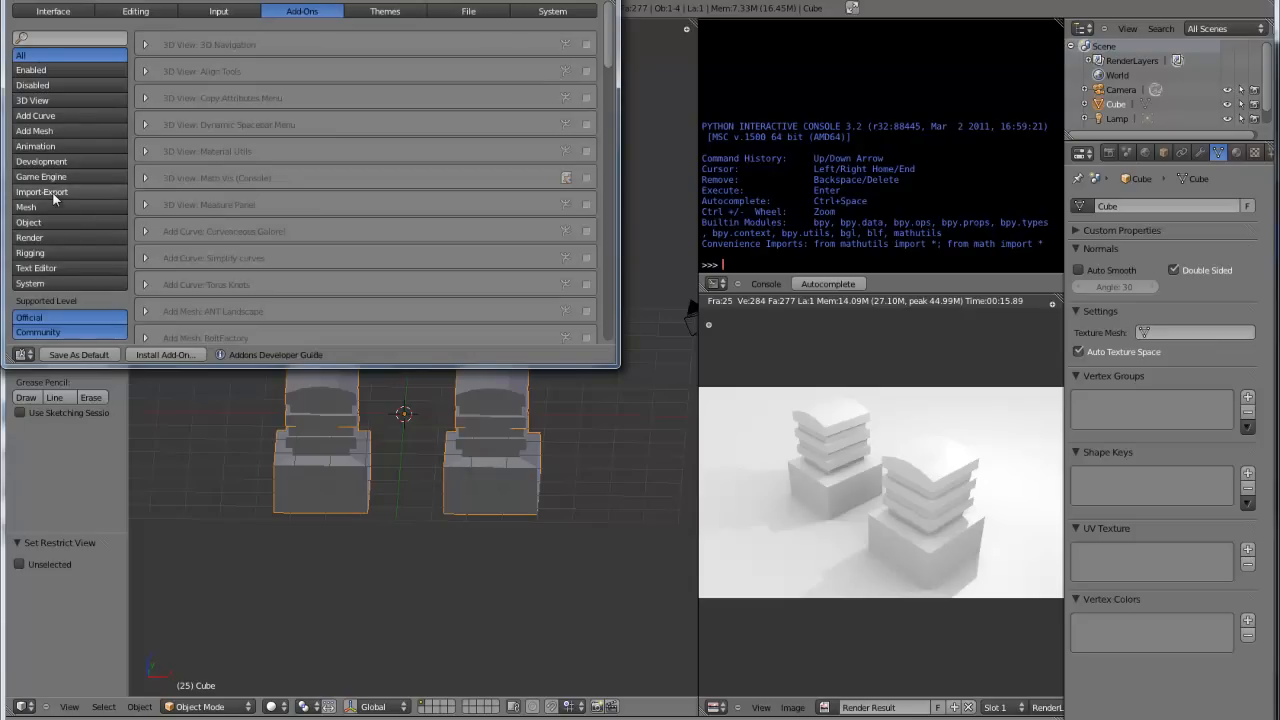
Step: Filter add-ons to Import-Export and expand ASCII Scene Exporter 1.1.0 and the older 1.0.5 entry
click(42, 191)
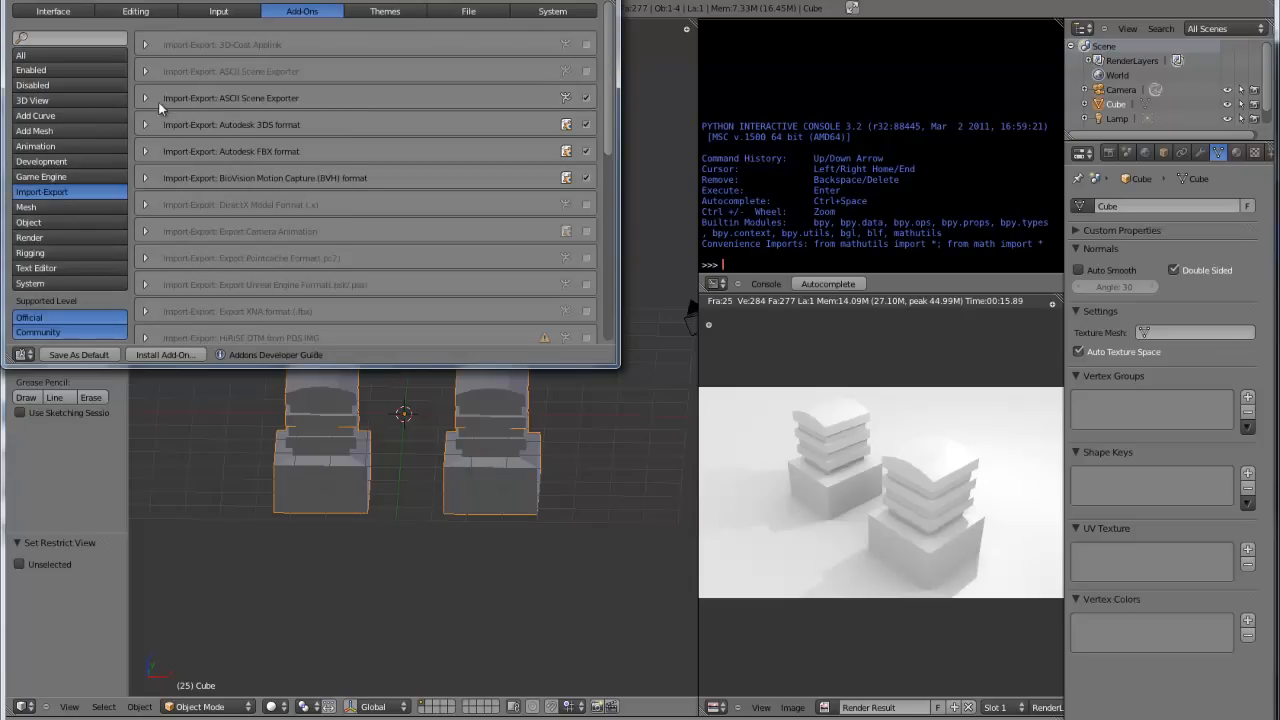
click(146, 98)
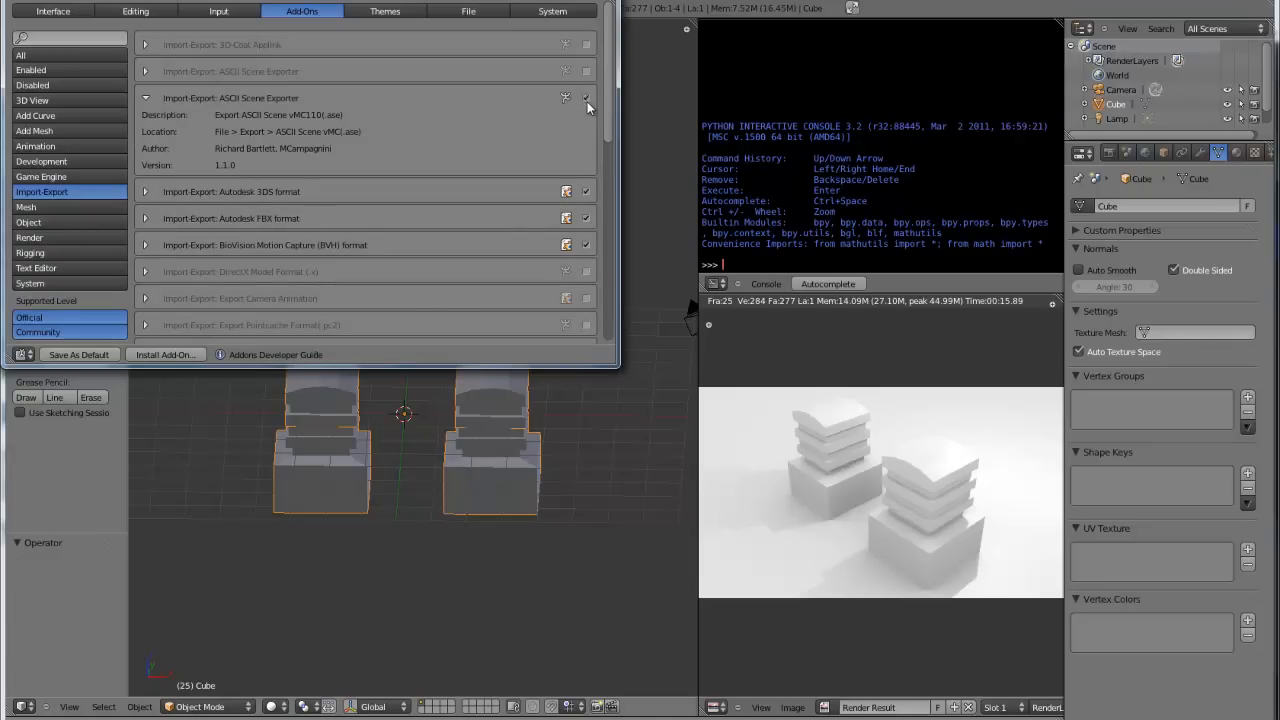
click(145, 71)
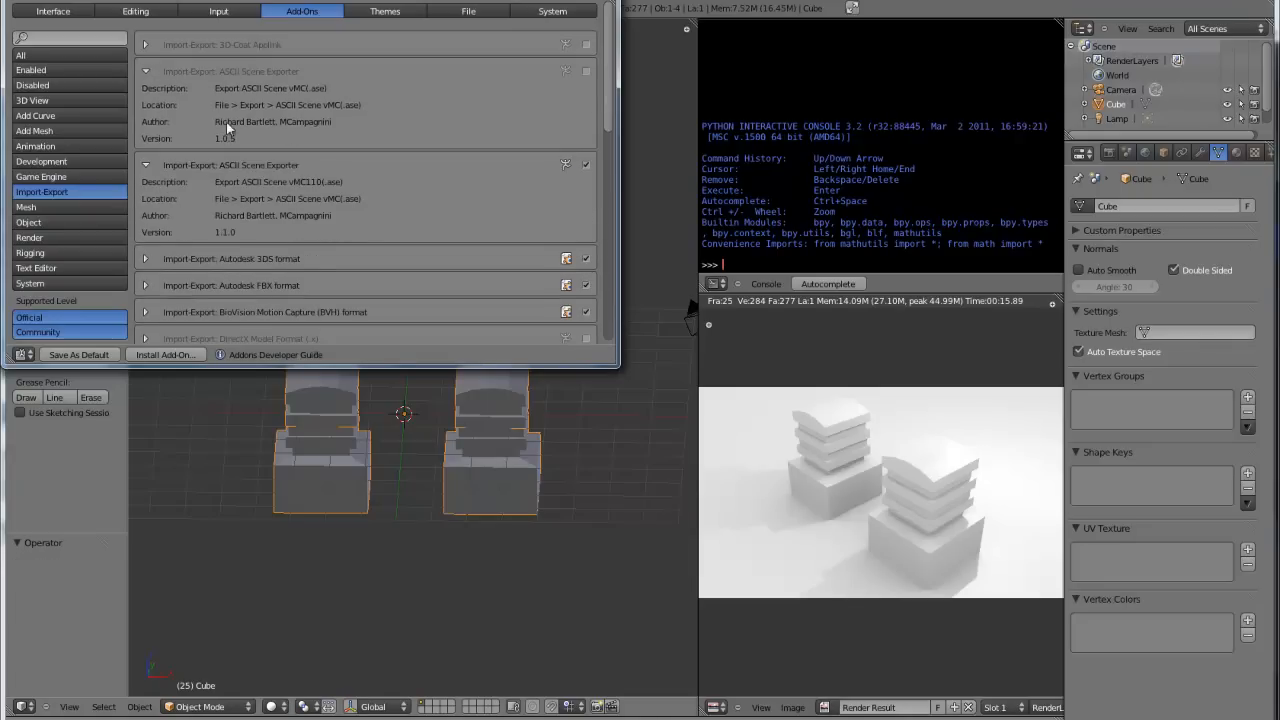
mouse_move(266, 104)
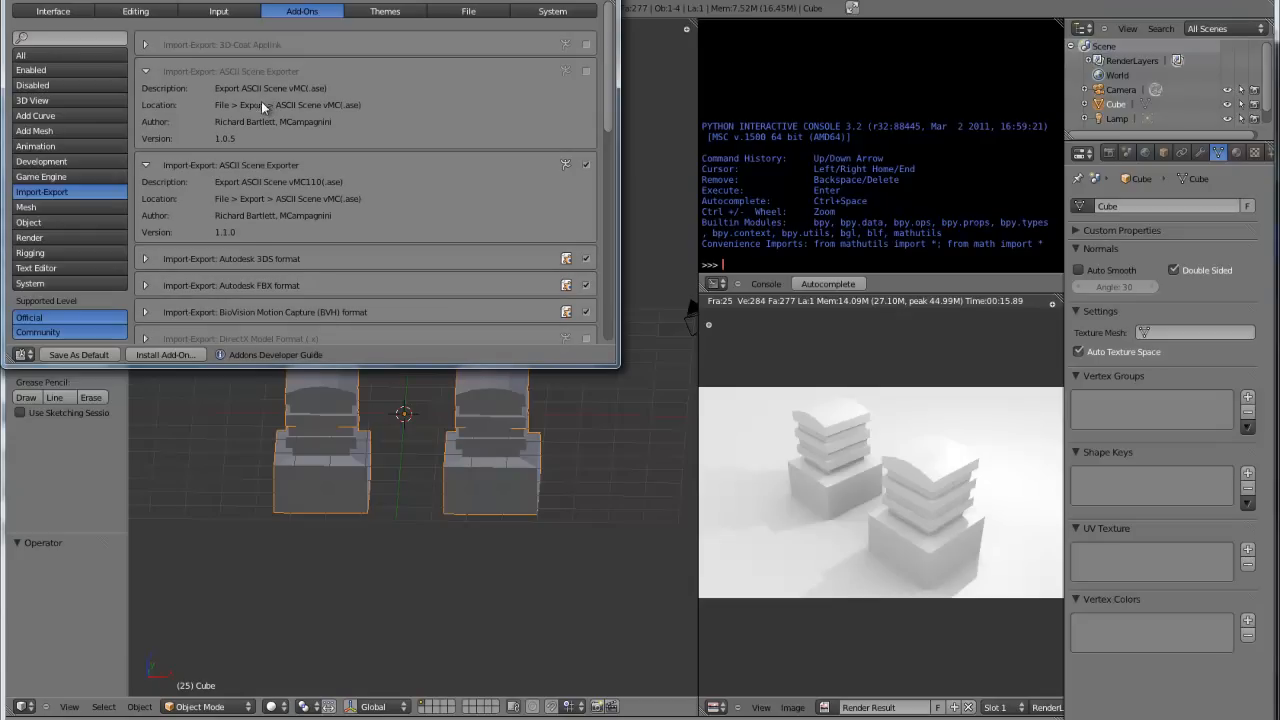
mouse_move(300, 180)
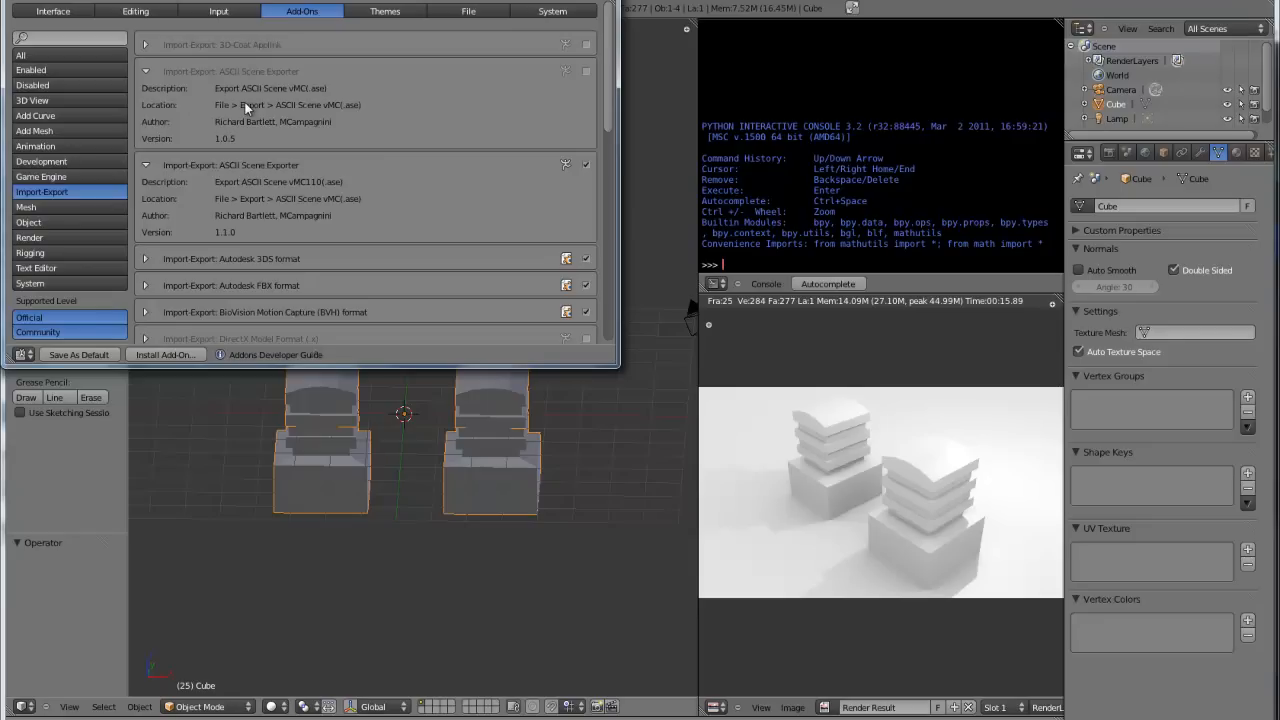
mouse_move(288, 122)
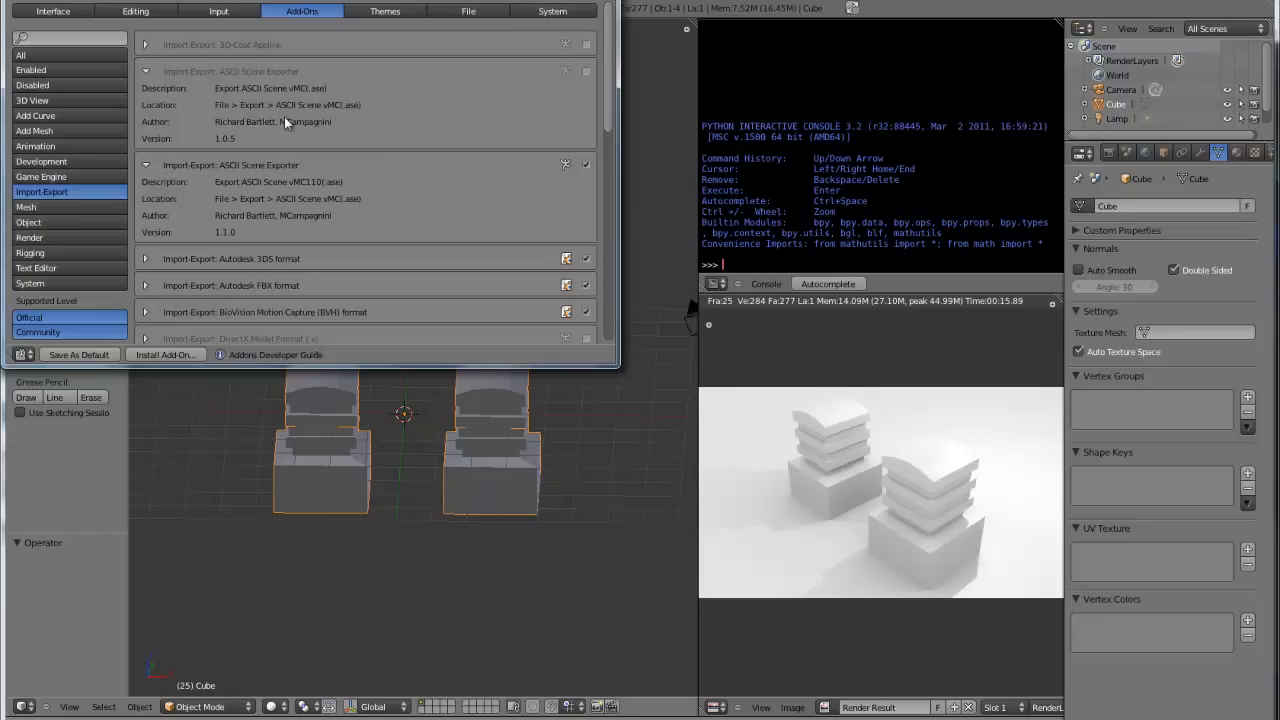
mouse_move(228, 120)
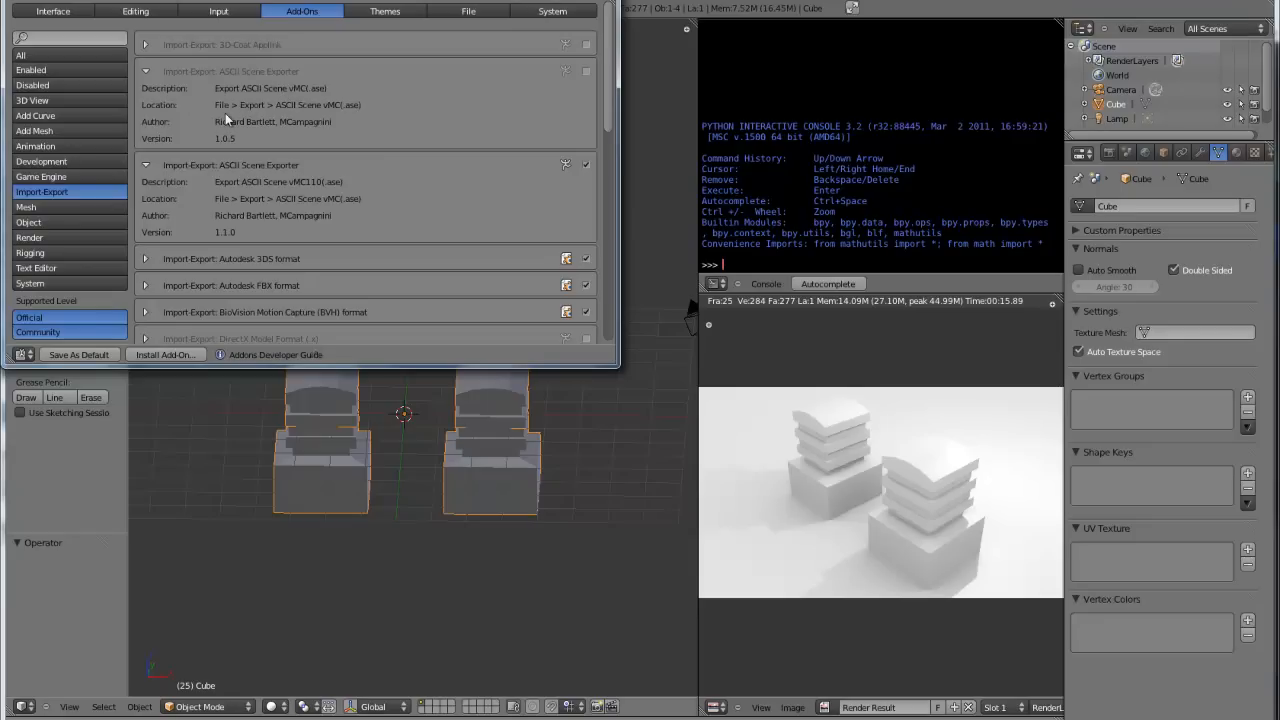
mouse_move(170, 107)
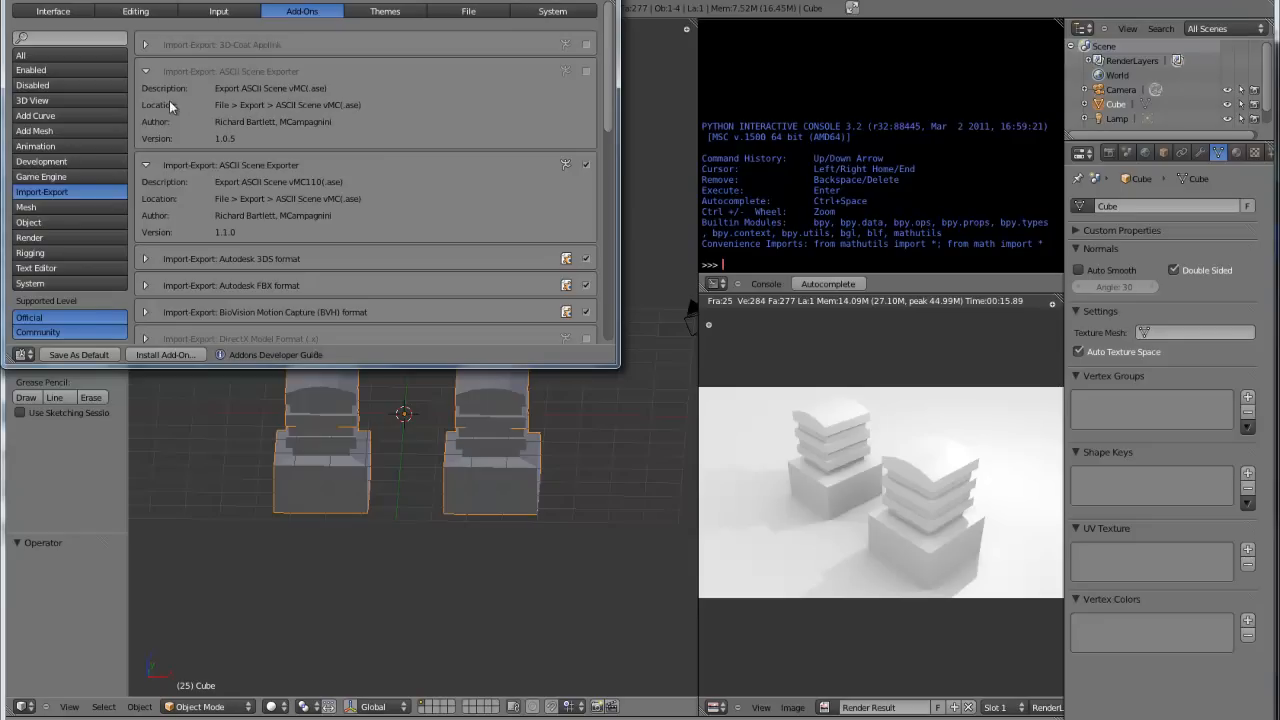
mouse_move(250, 120)
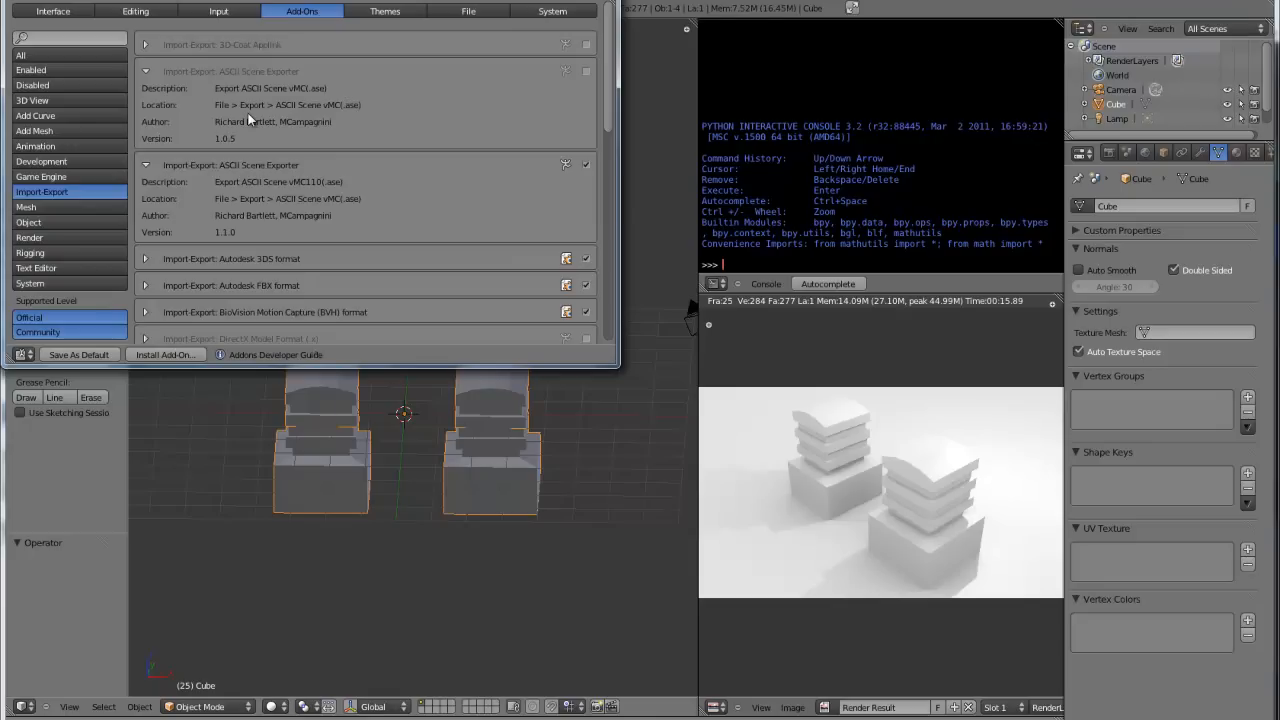
mouse_move(280, 120)
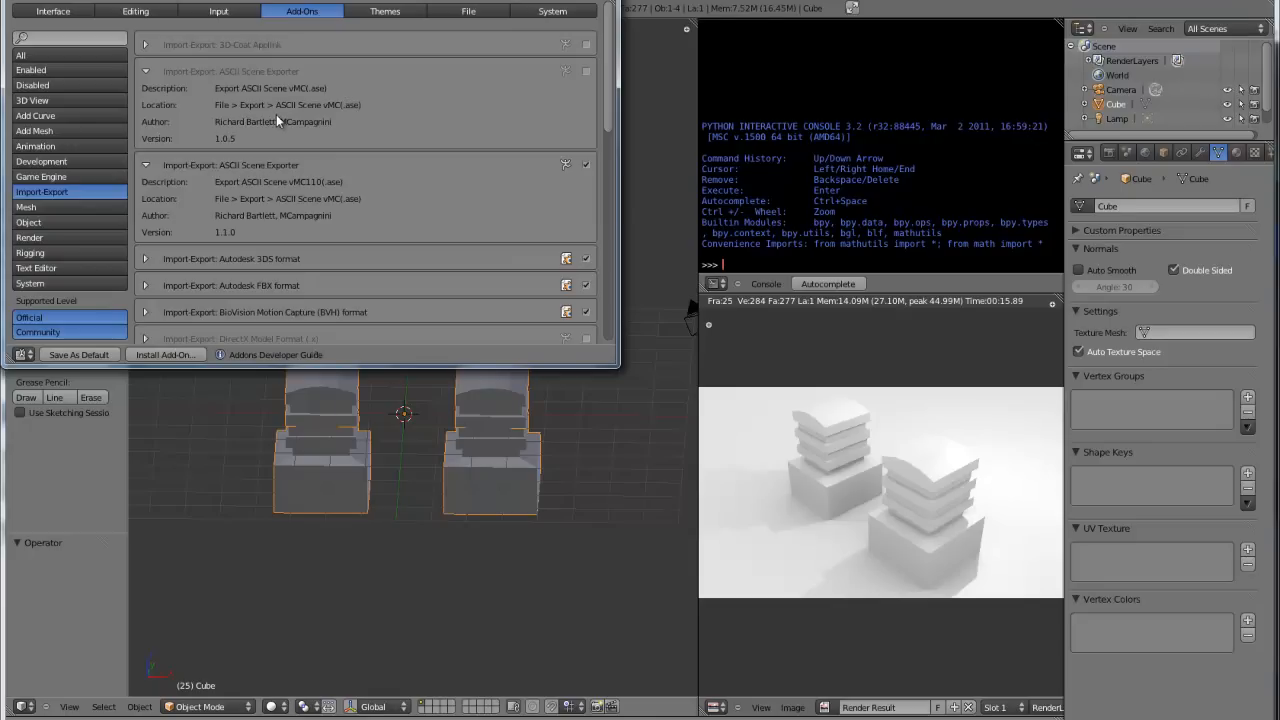
mouse_move(222, 208)
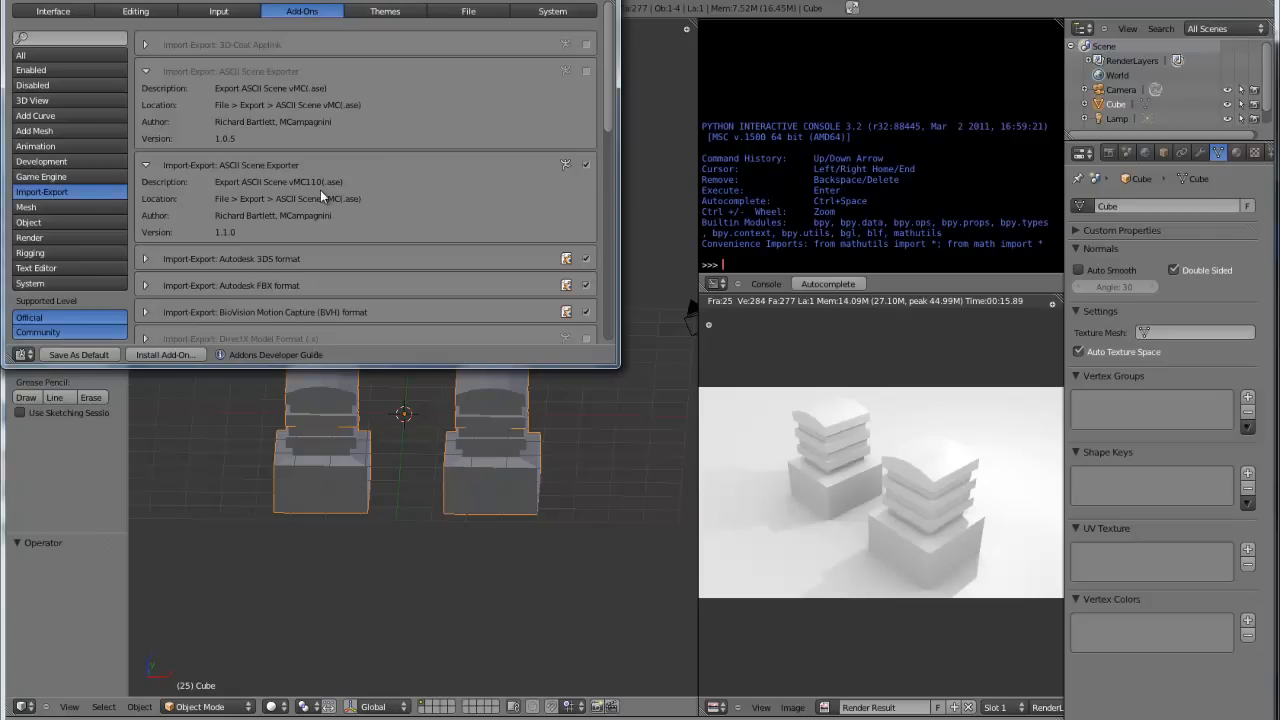
mouse_move(408, 50)
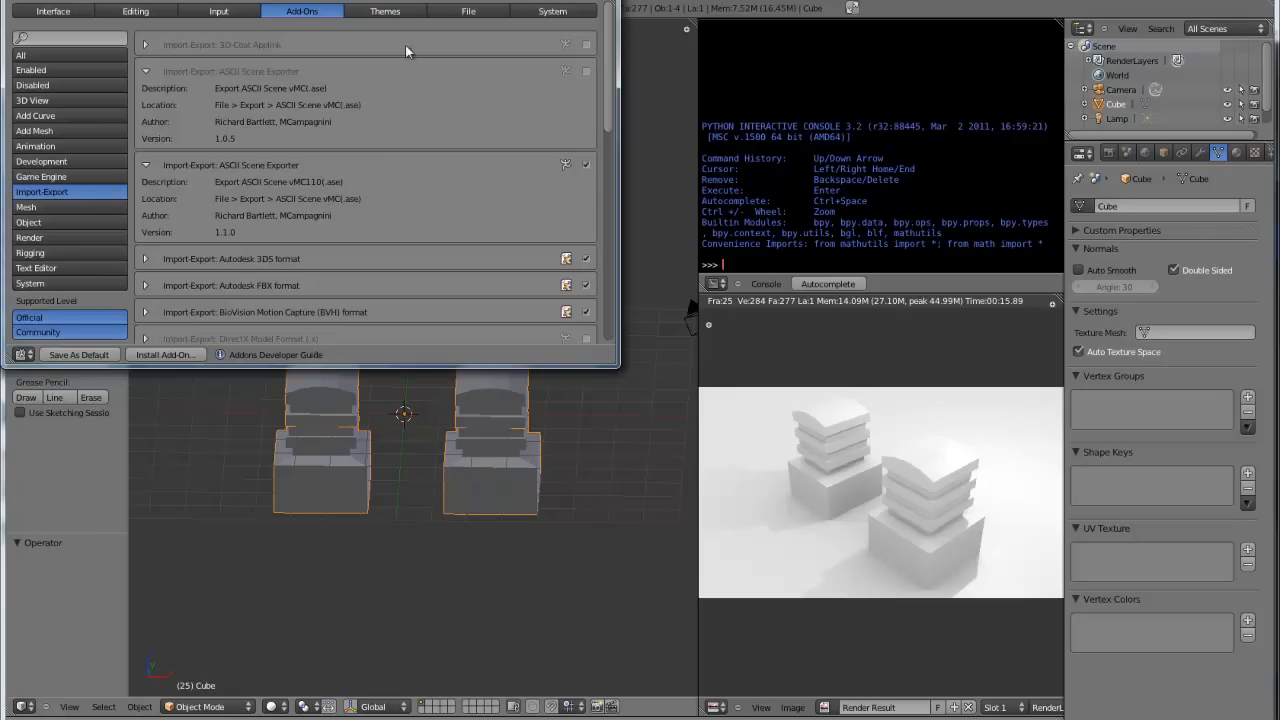
mouse_move(225, 105)
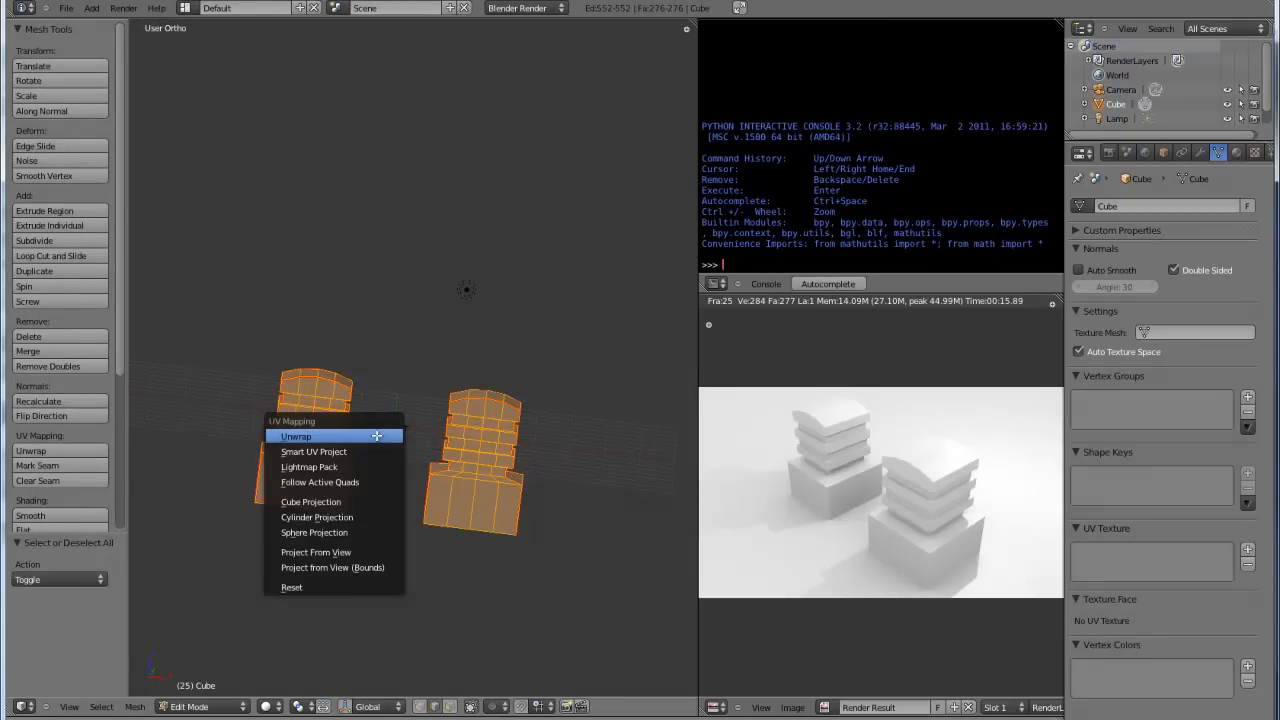
Step: Unwrap both towers' faces and add two more UV texture layers, UVTex.000 and UVTex.001
click(296, 436)
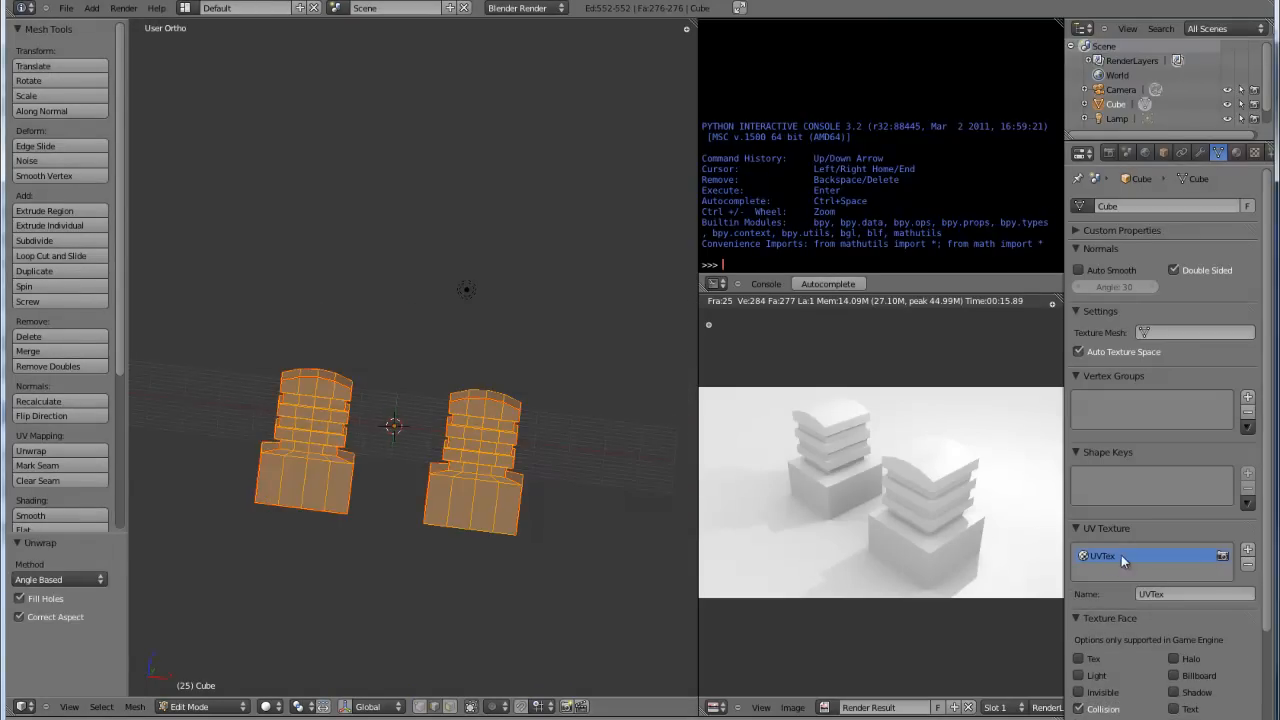
click(1247, 549)
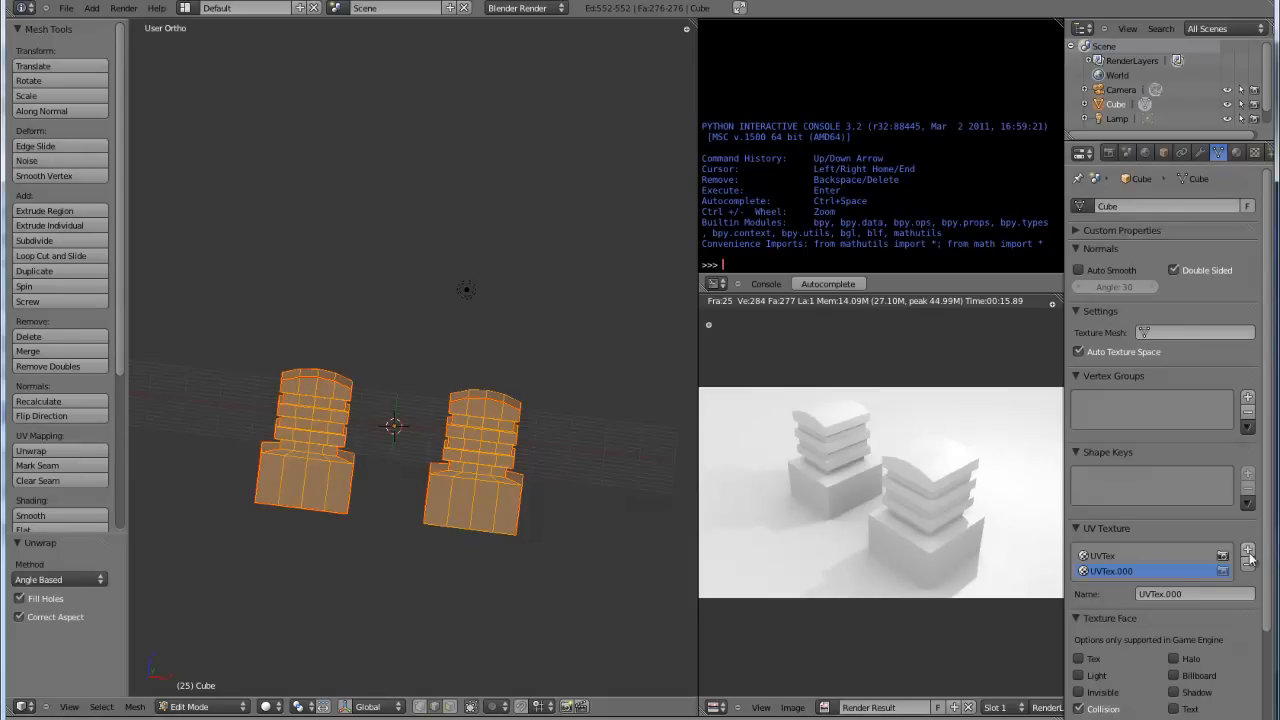
click(1247, 549)
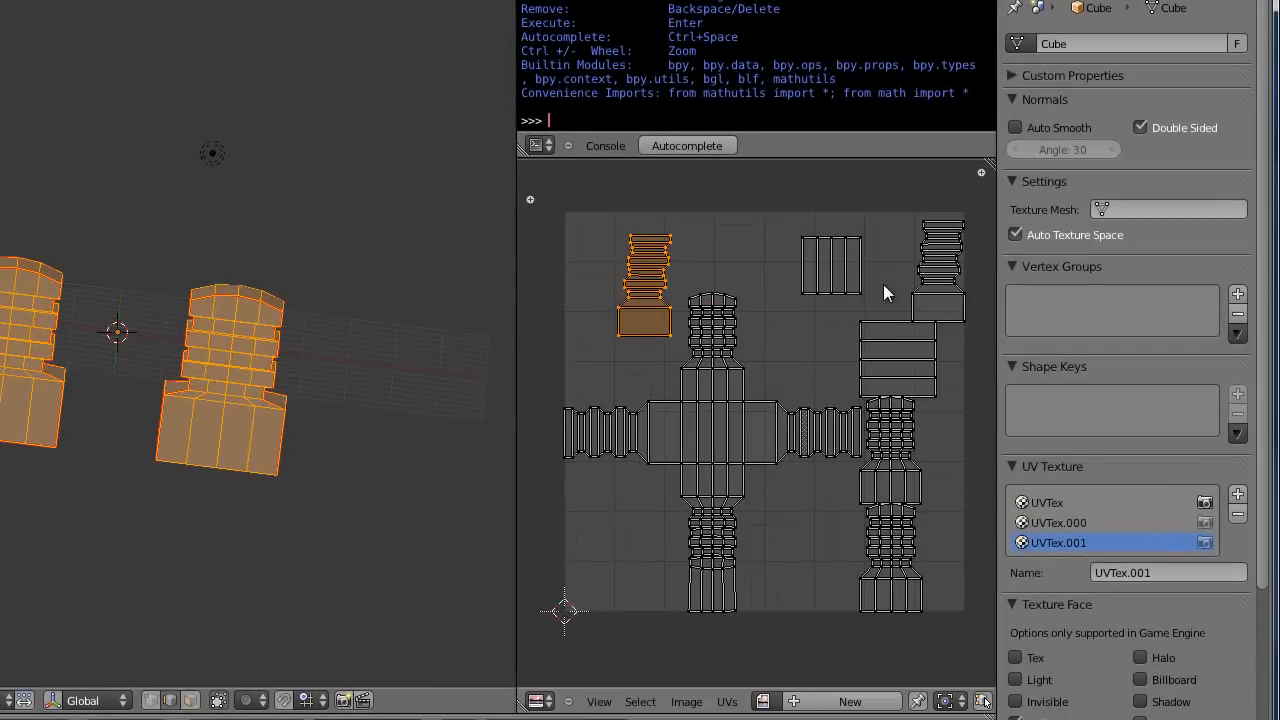
Step: Select a tower's UV islands and compare the UVTex.000 layout against UVTex.001
click(833, 270)
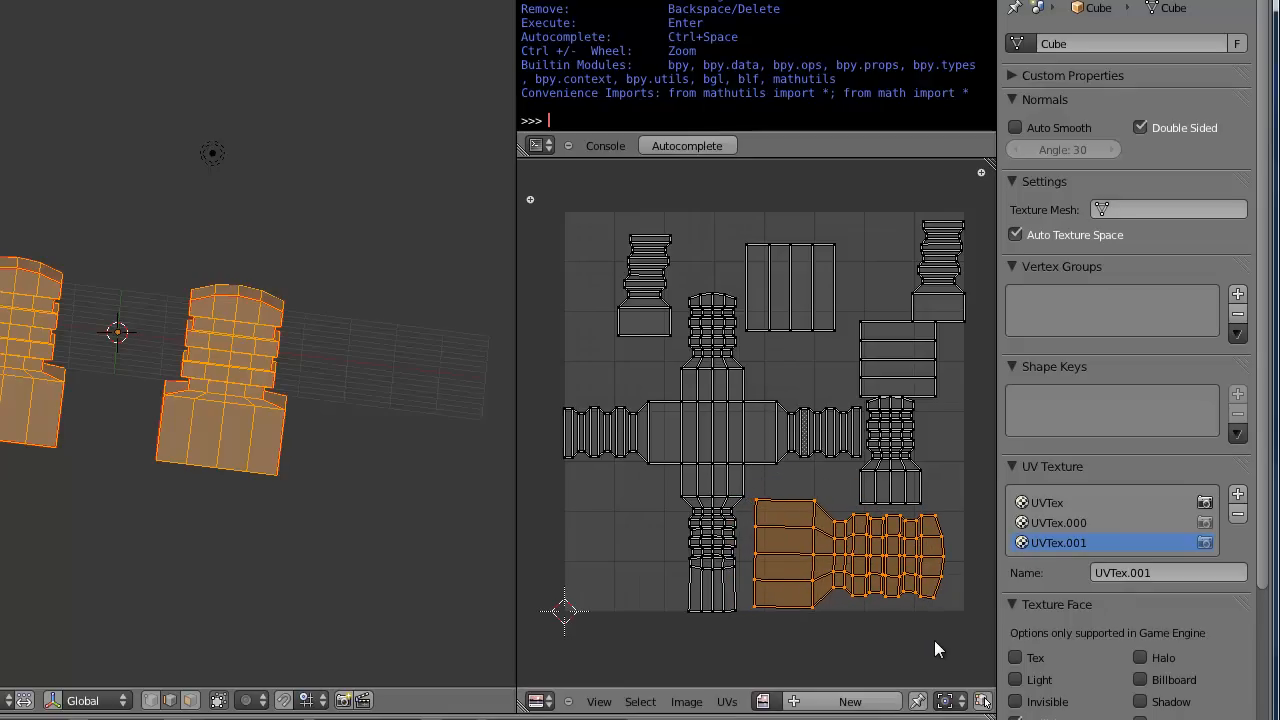
click(1058, 522)
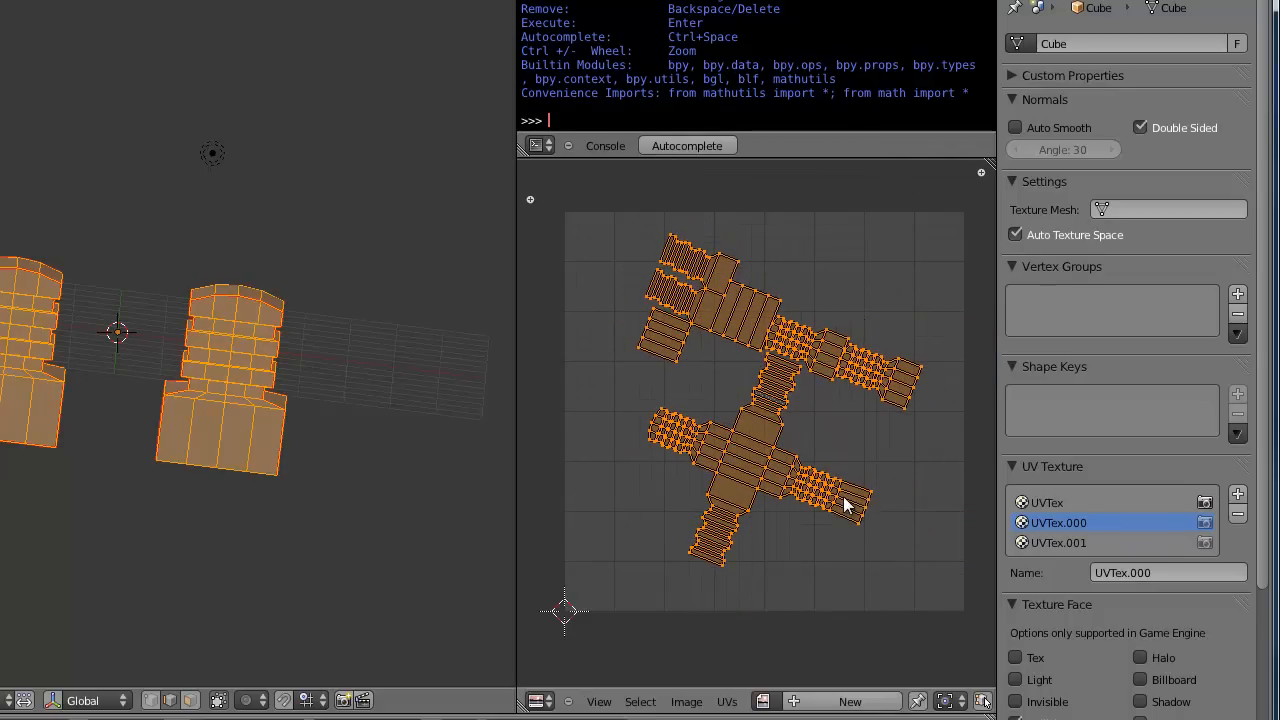
click(1057, 542)
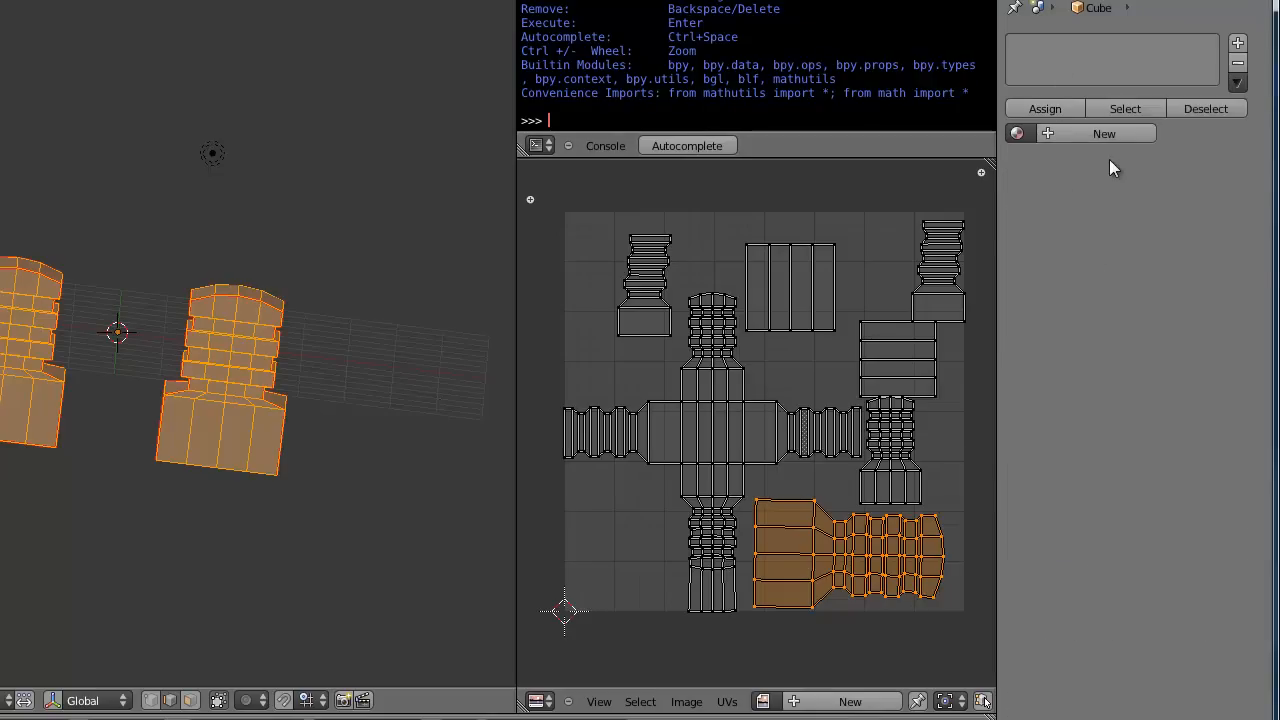
Step: Add a second slot with new Material.002 coloured pink, and recolour the original Material green
click(1104, 133)
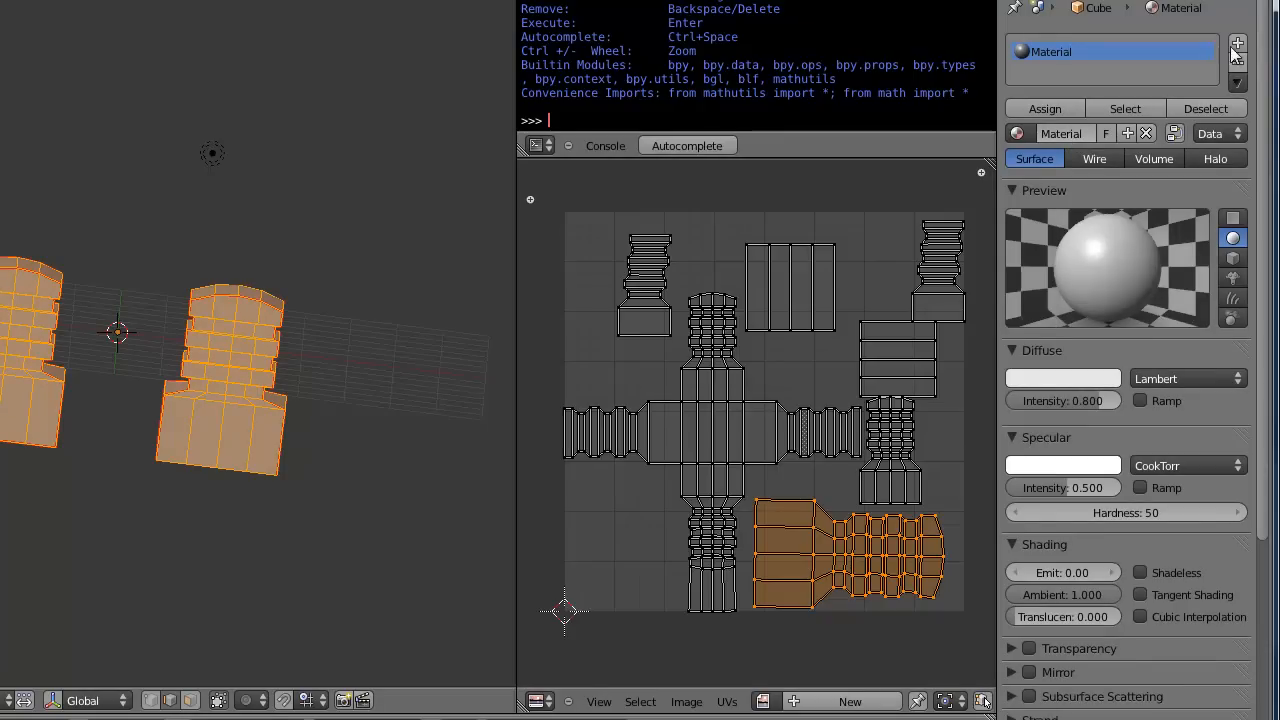
click(1146, 133)
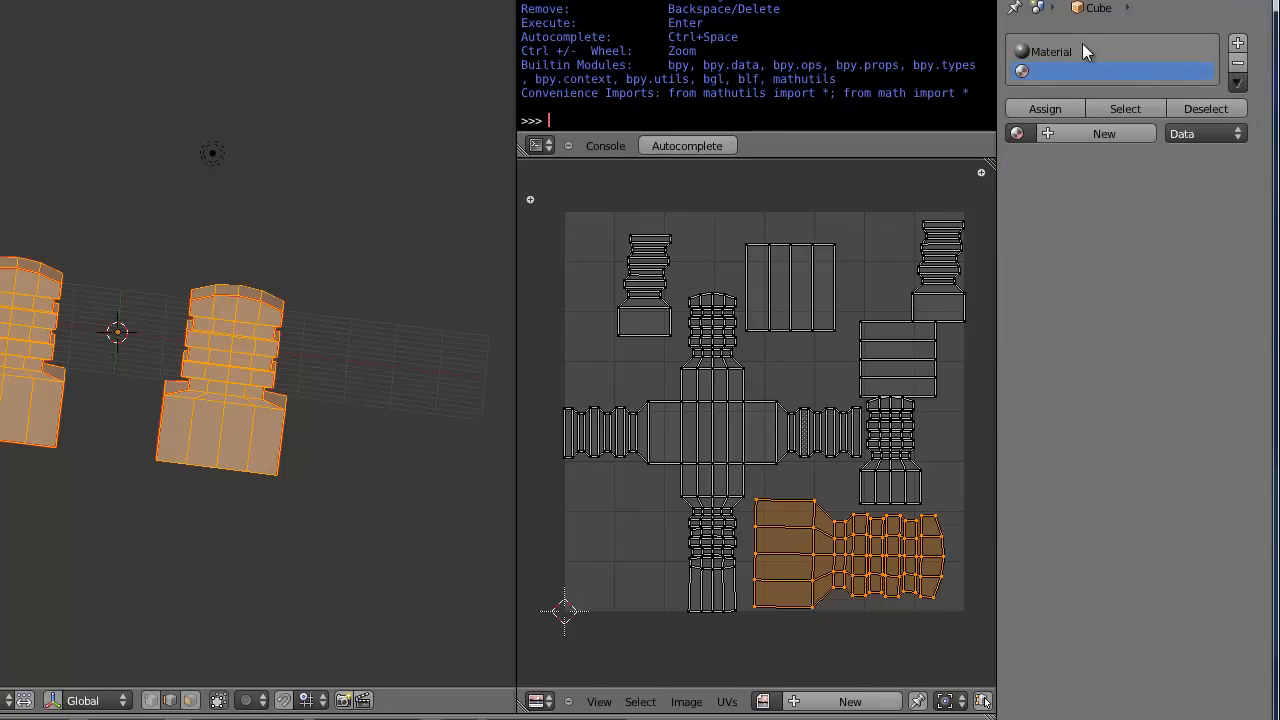
click(1104, 133)
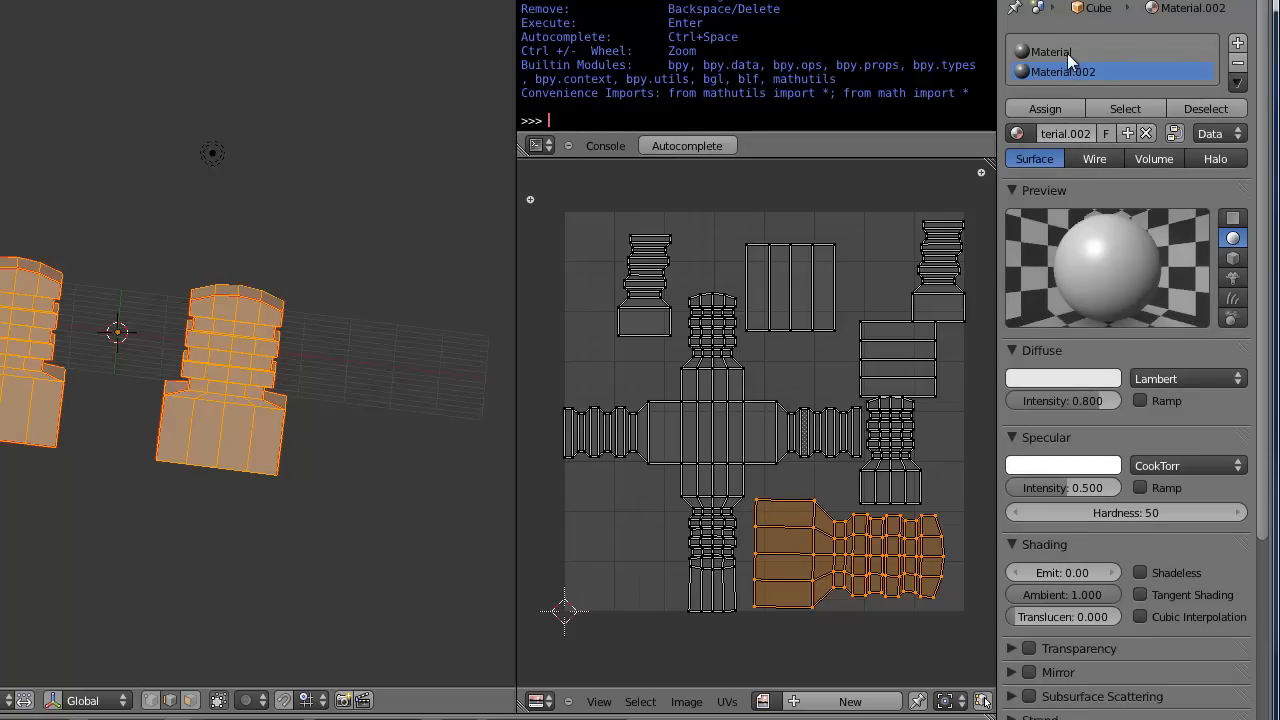
click(1063, 378)
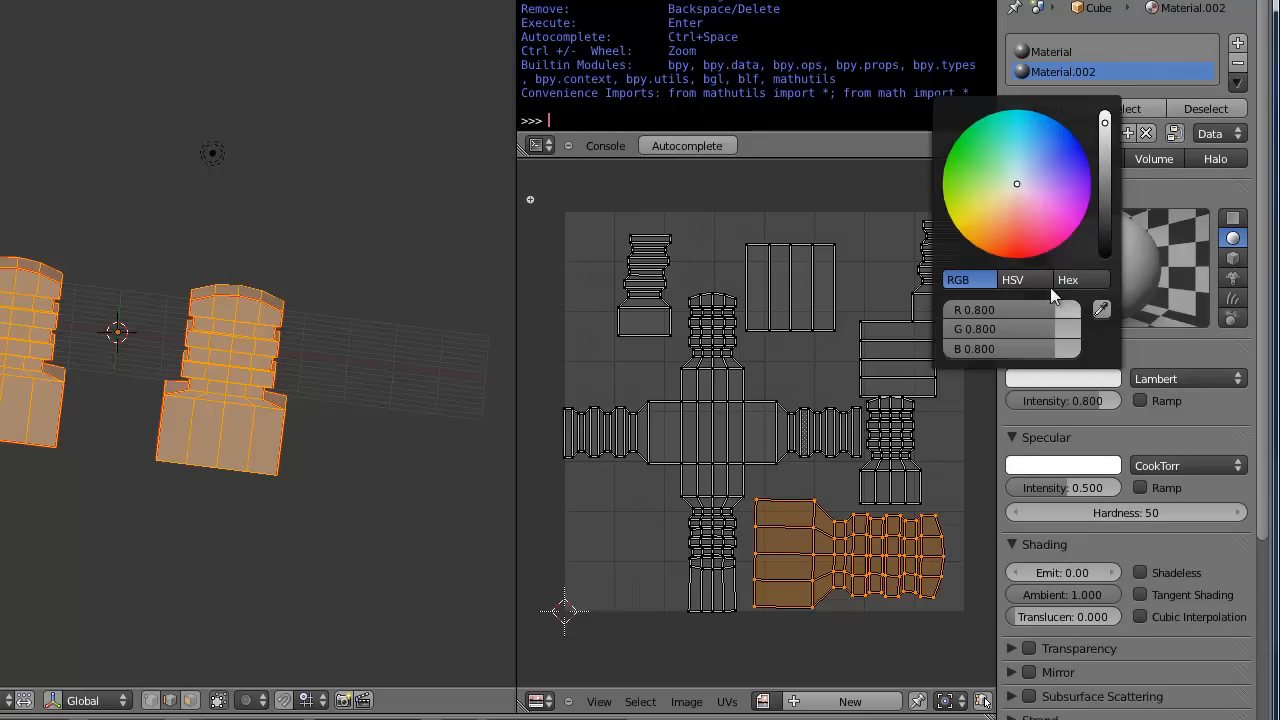
click(1060, 52)
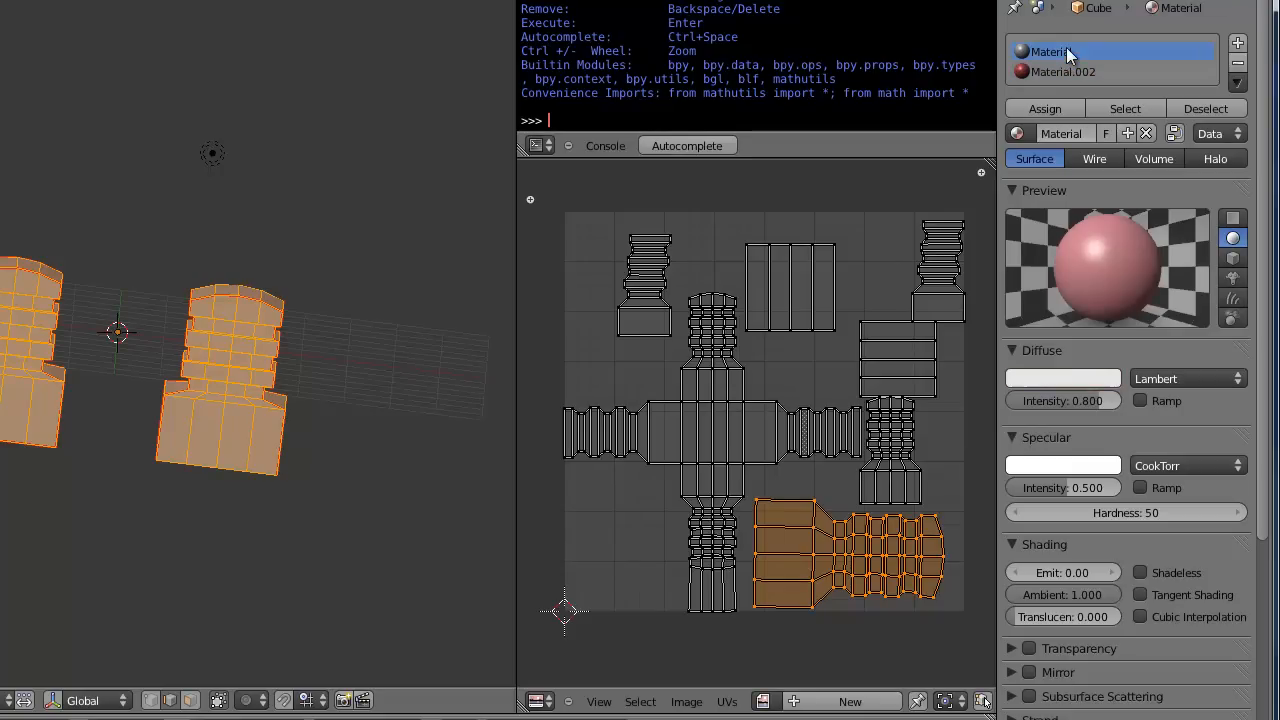
click(1063, 378)
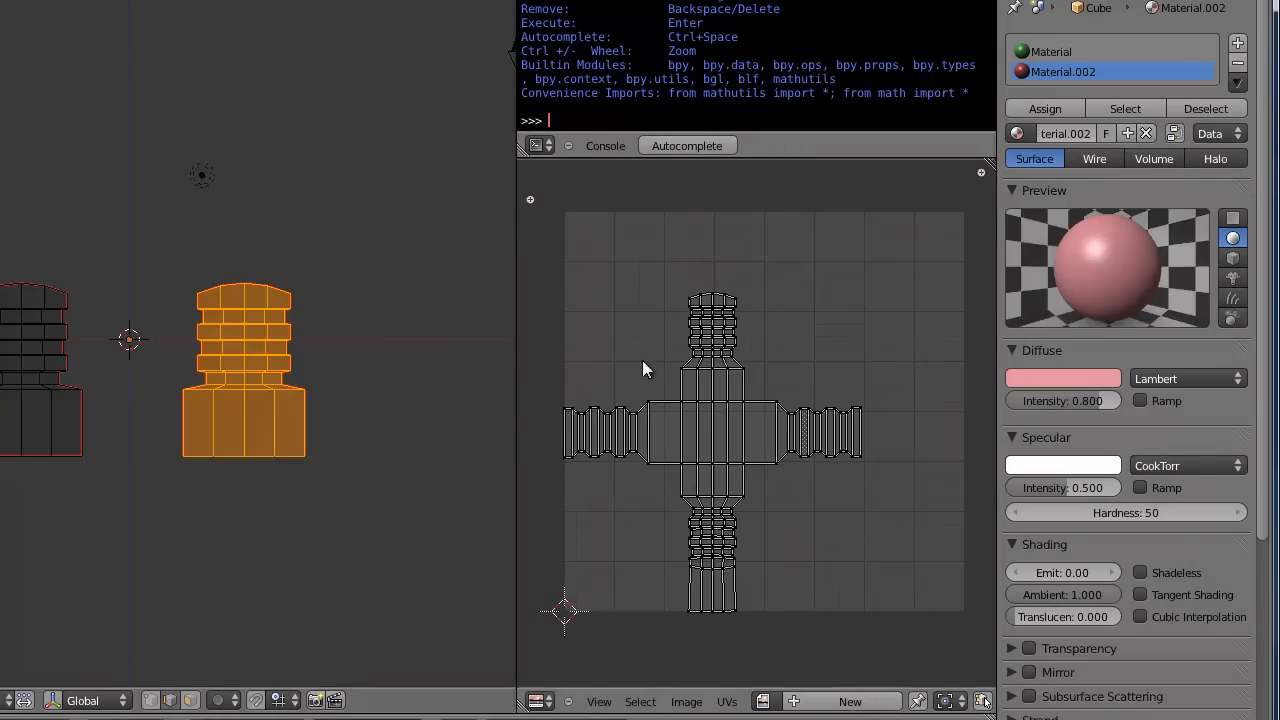
mouse_move(168, 282)
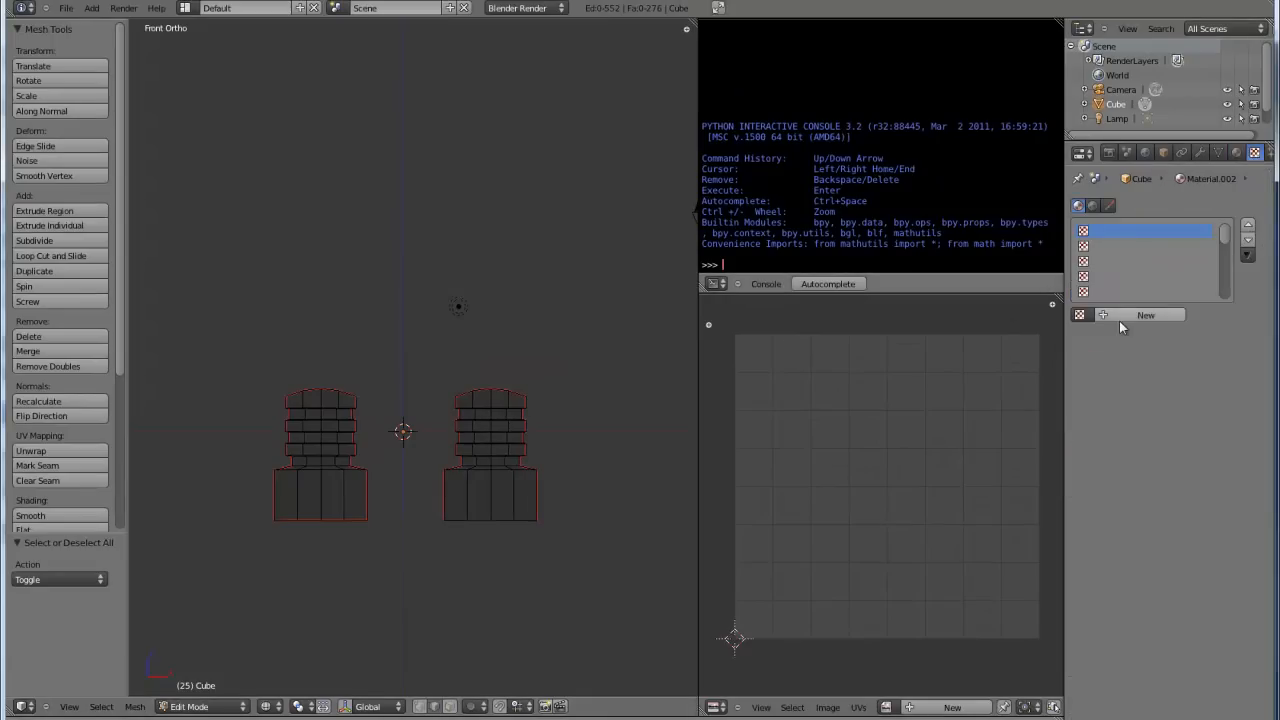
Step: Give the pink material an image texture using the existing untitled image
click(1145, 315)
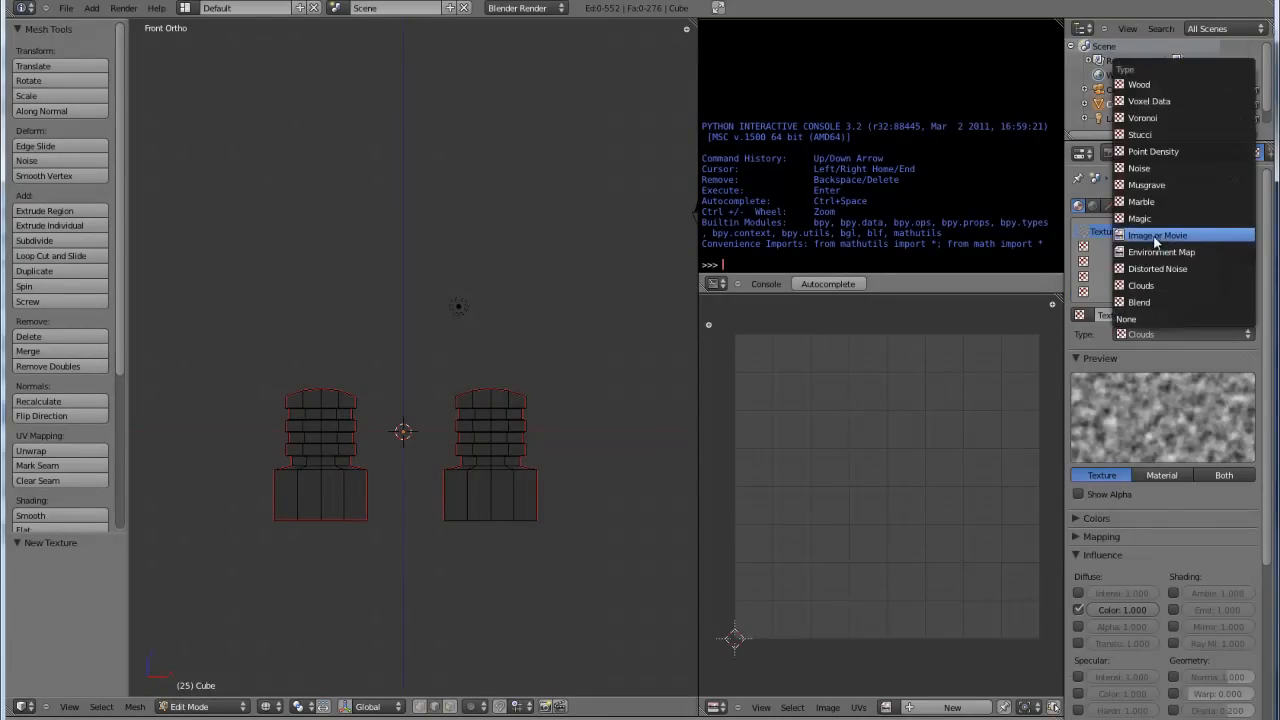
click(1157, 235)
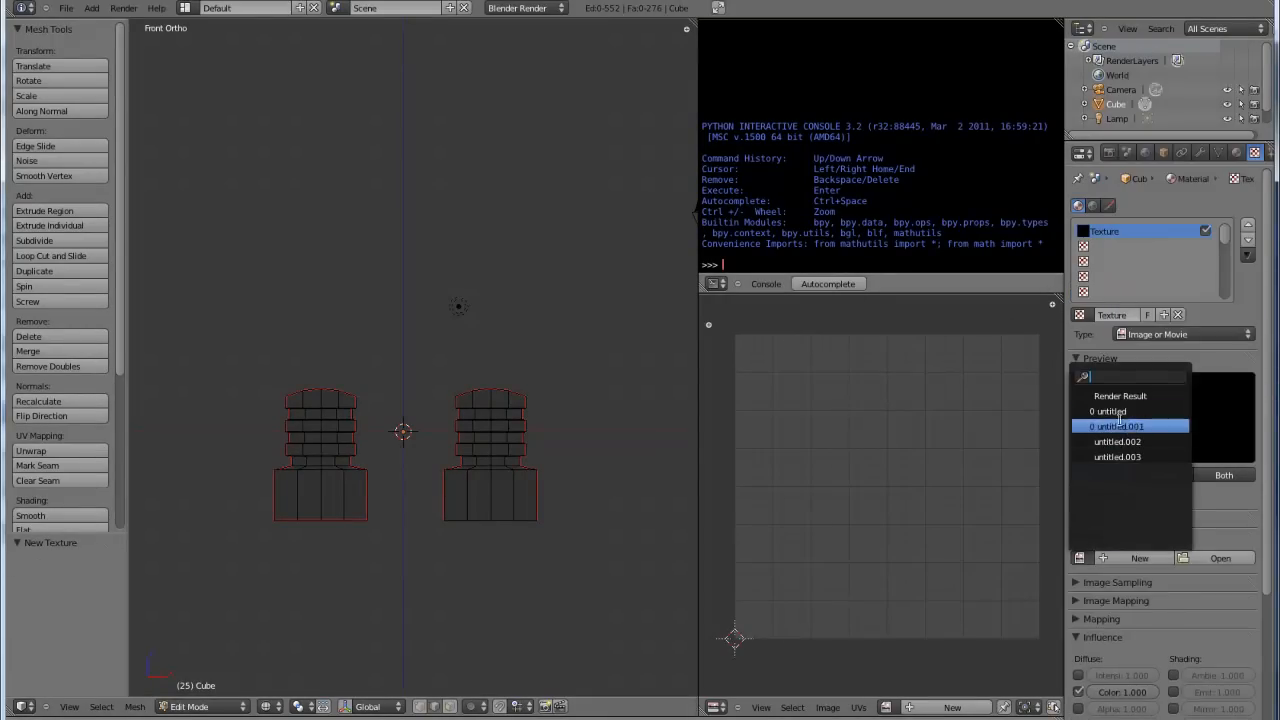
click(1122, 426)
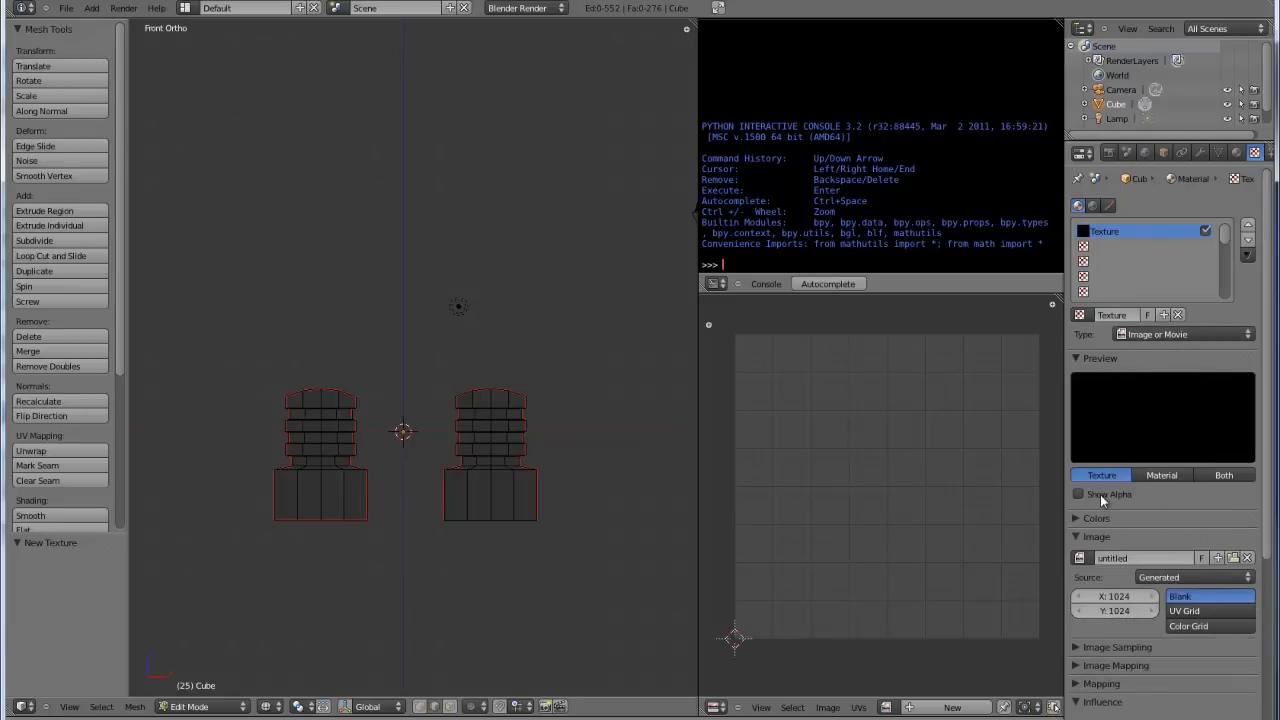
click(1237, 152)
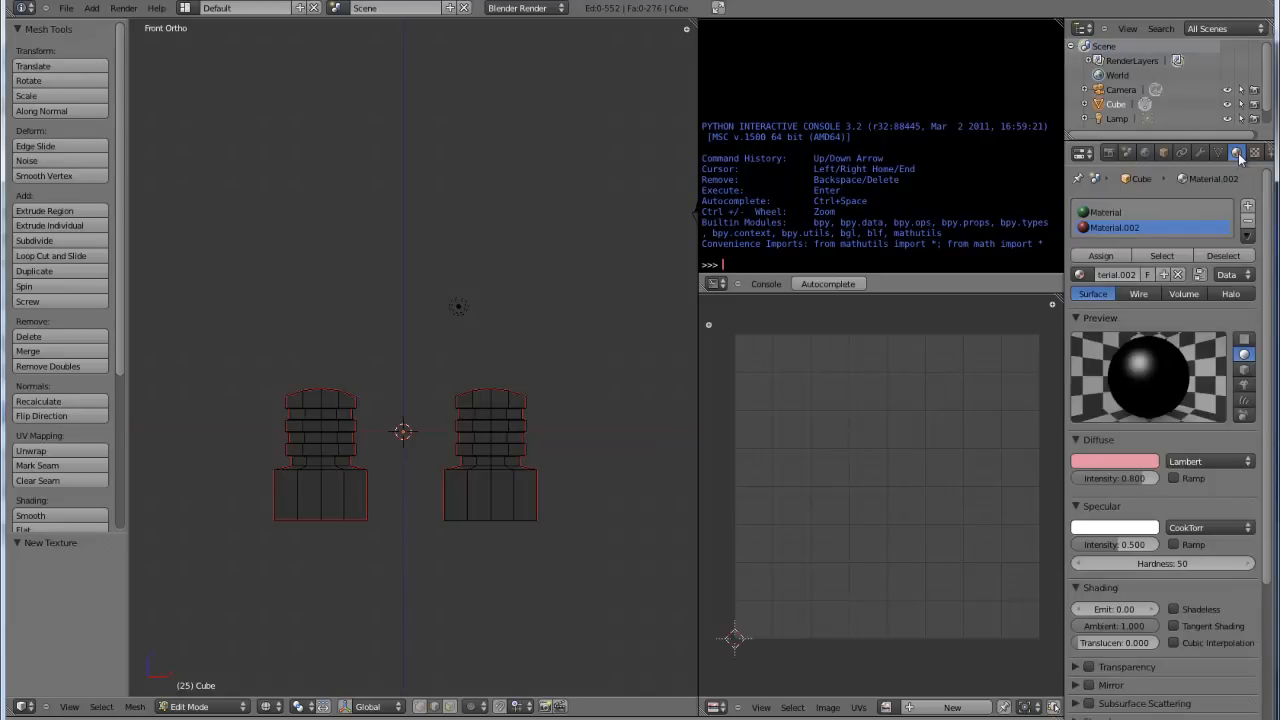
click(1255, 152)
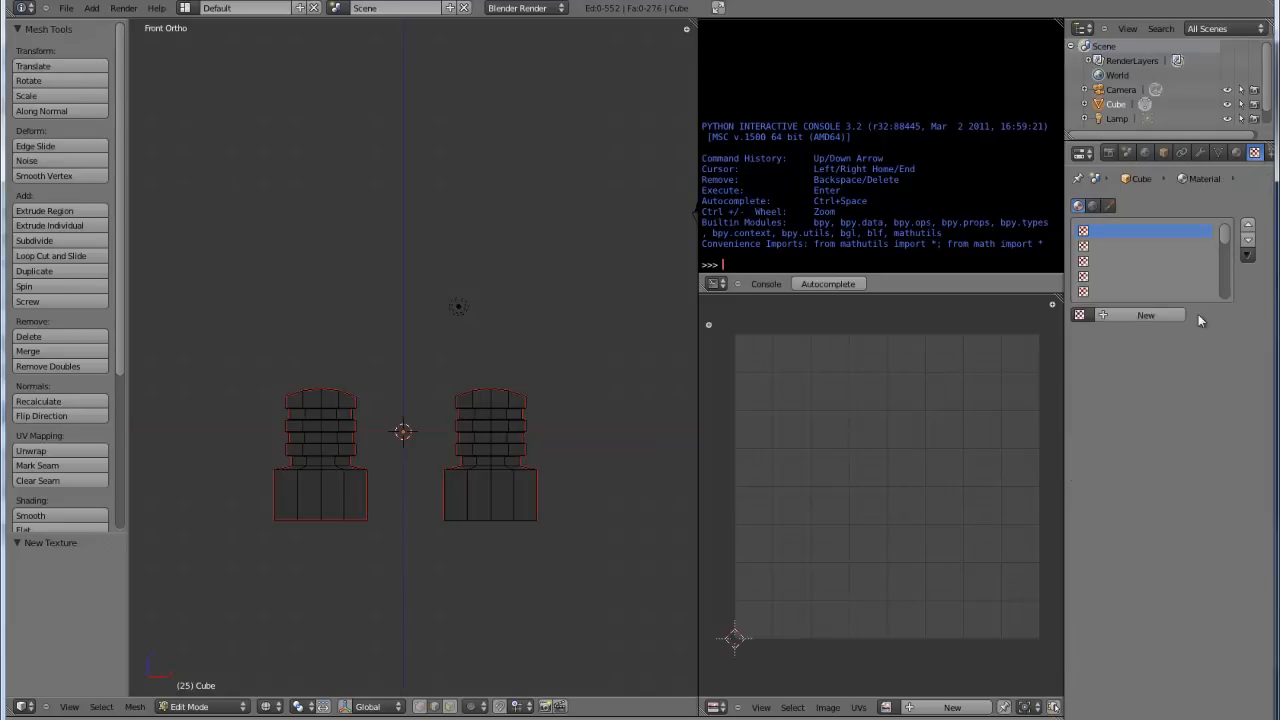
Step: Give the green material an image texture with the same untitled image and show the towers in material colours
click(1145, 315)
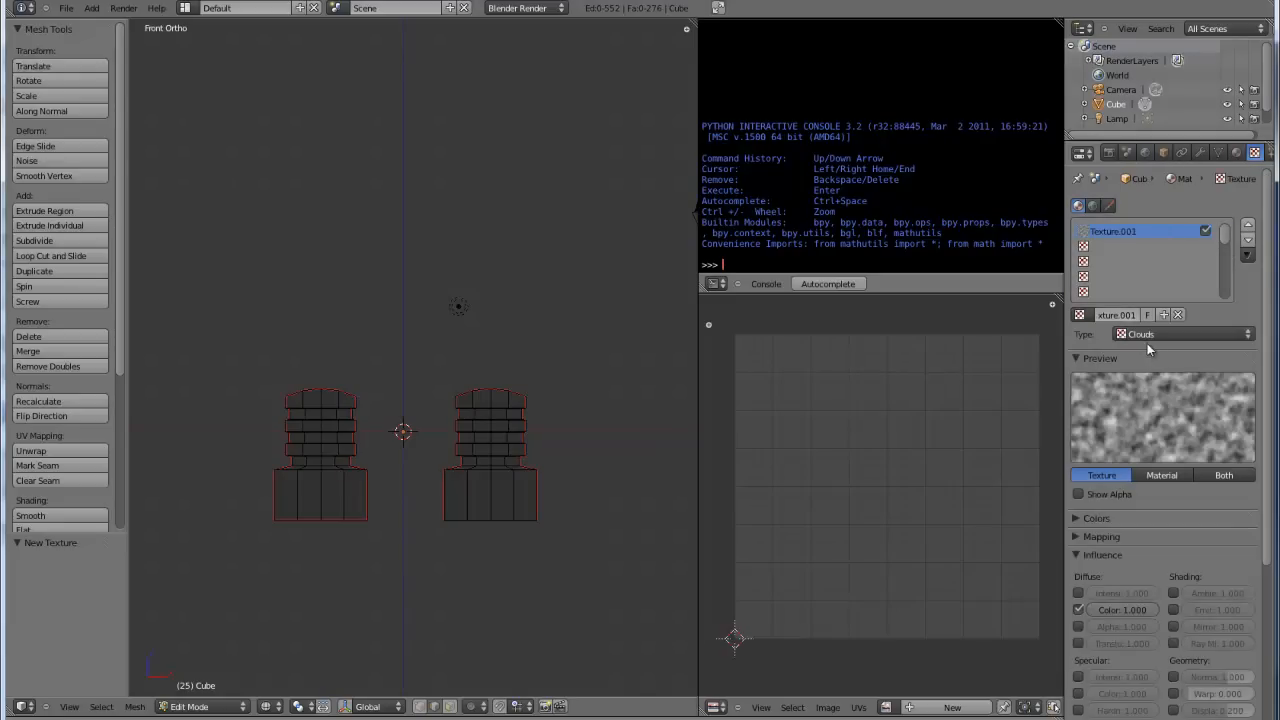
click(1180, 334)
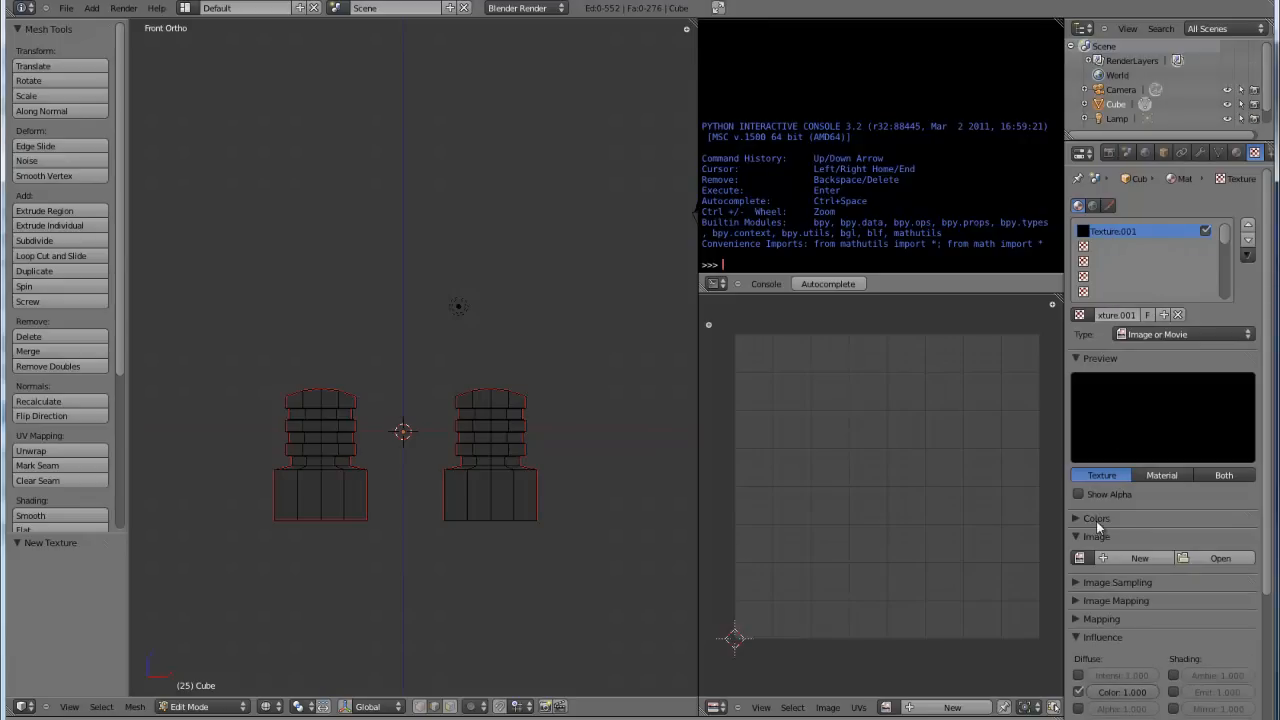
click(1138, 558)
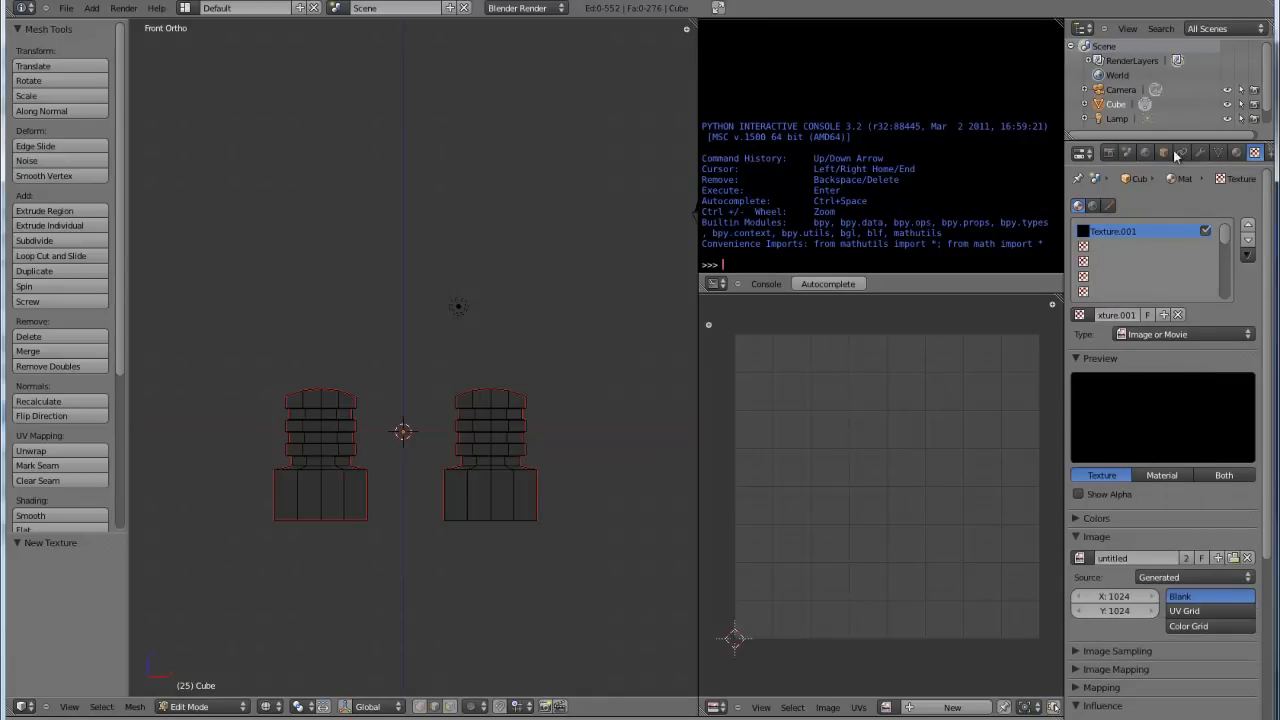
click(1128, 152)
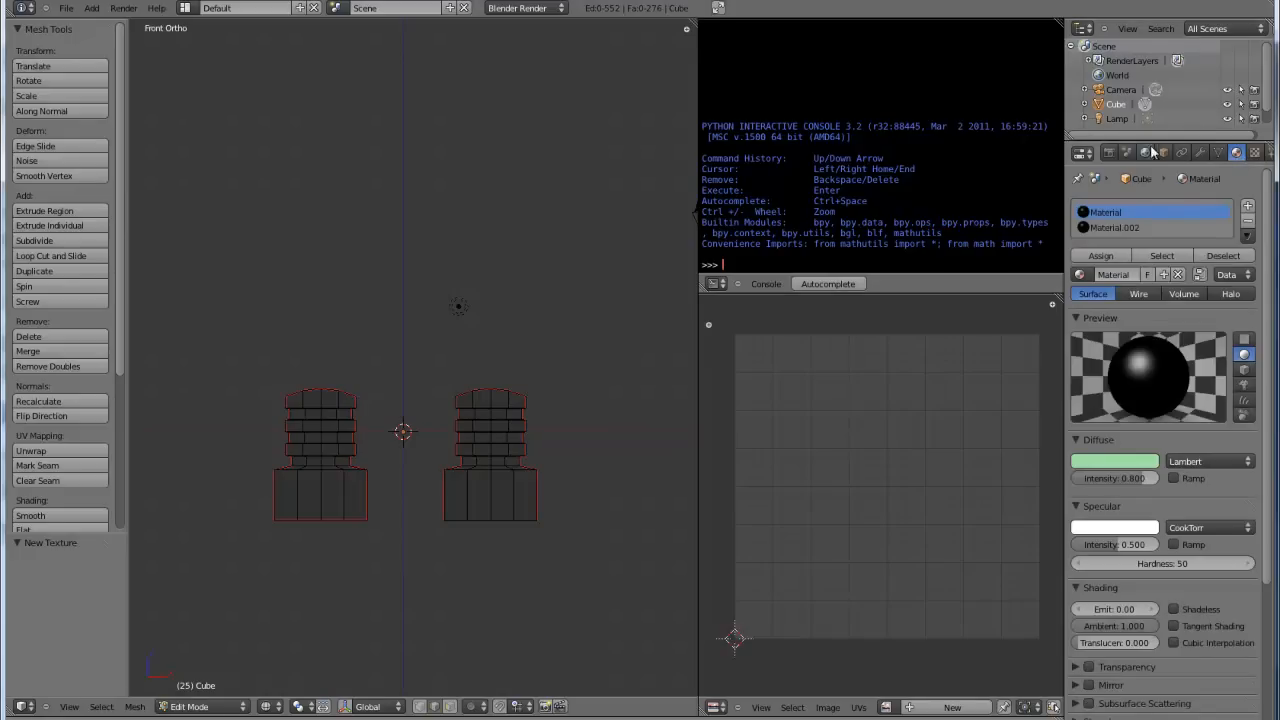
click(1115, 227)
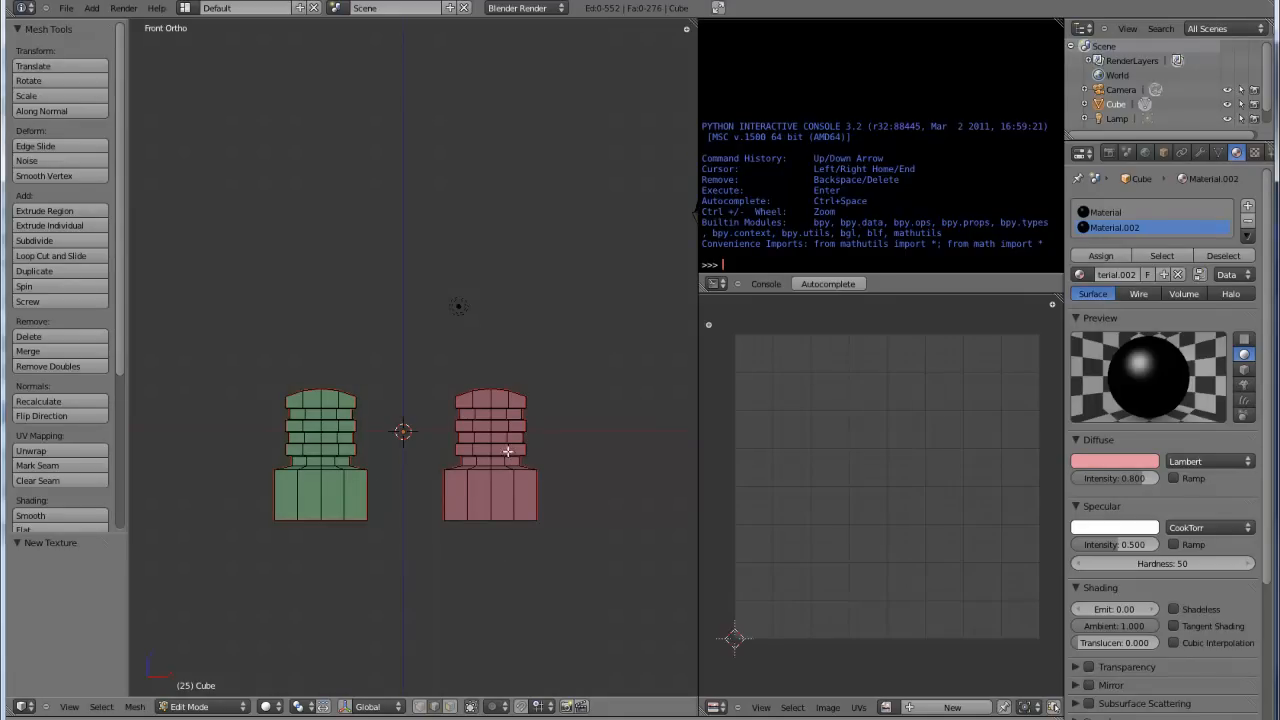
mouse_move(530, 390)
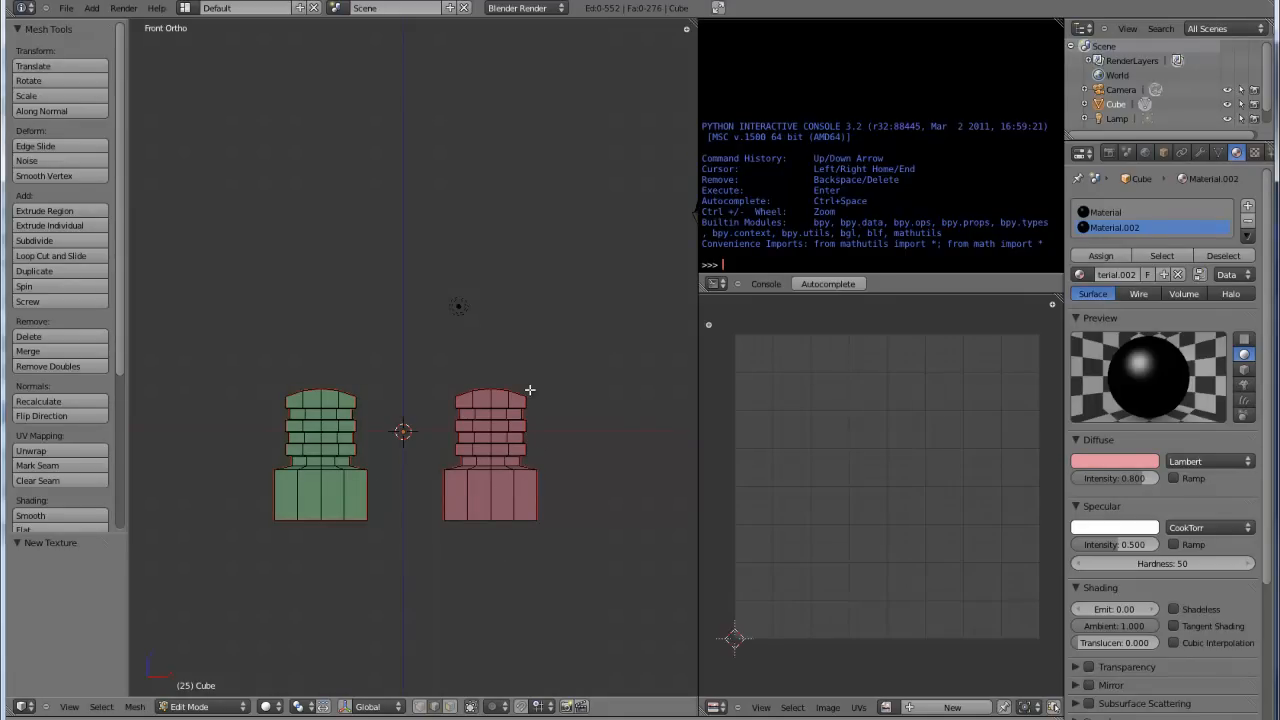
mouse_move(590, 403)
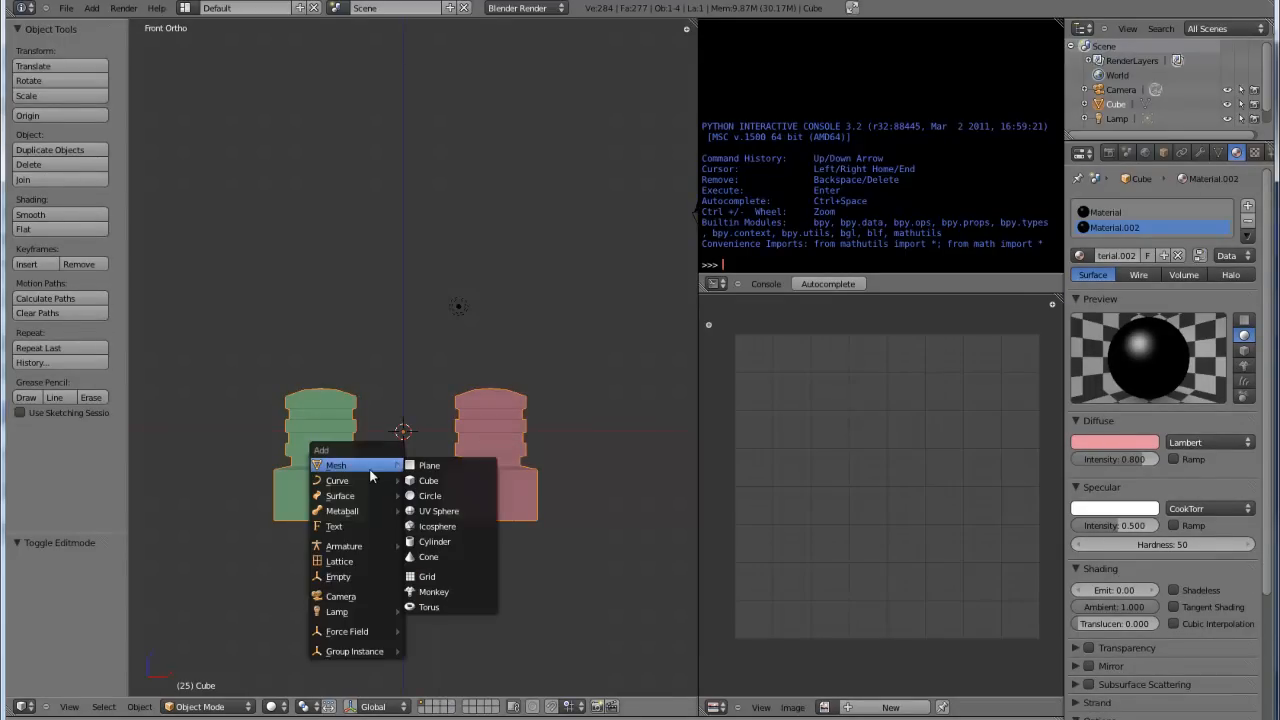
Step: Add a cube mesh as a collision box and name the left tower's box UCX_C1
click(428, 480)
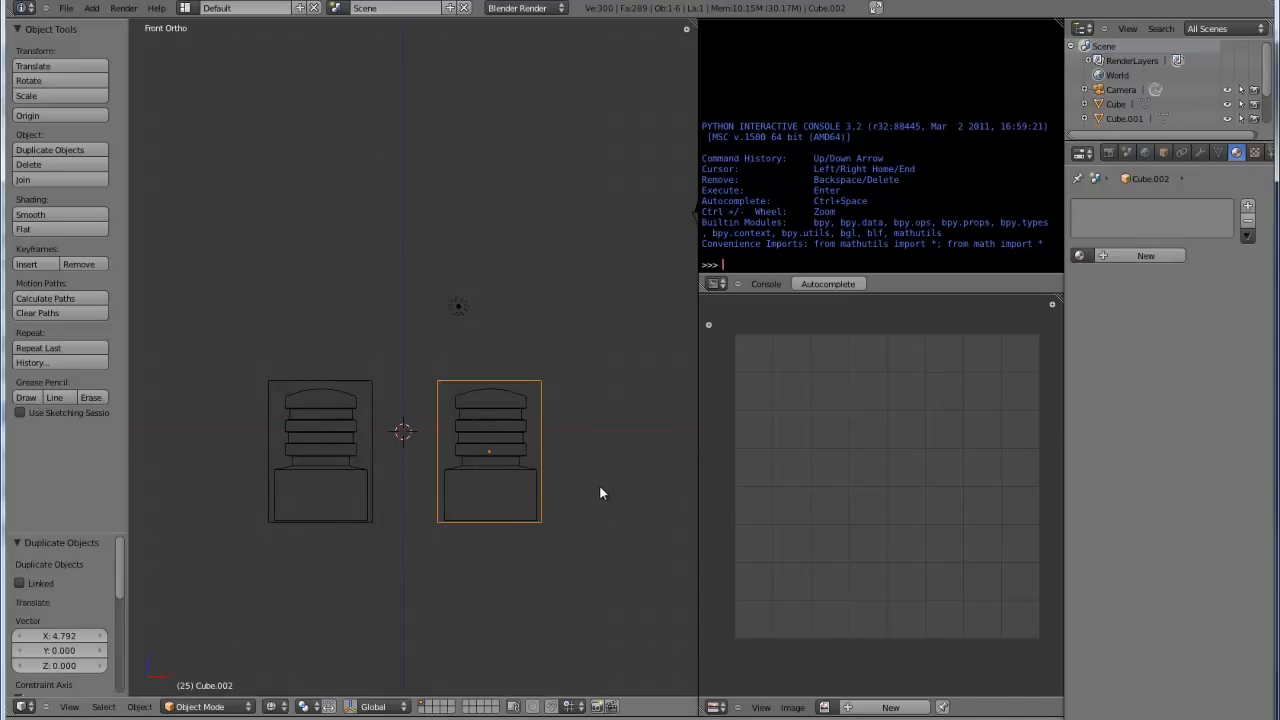
click(320, 450)
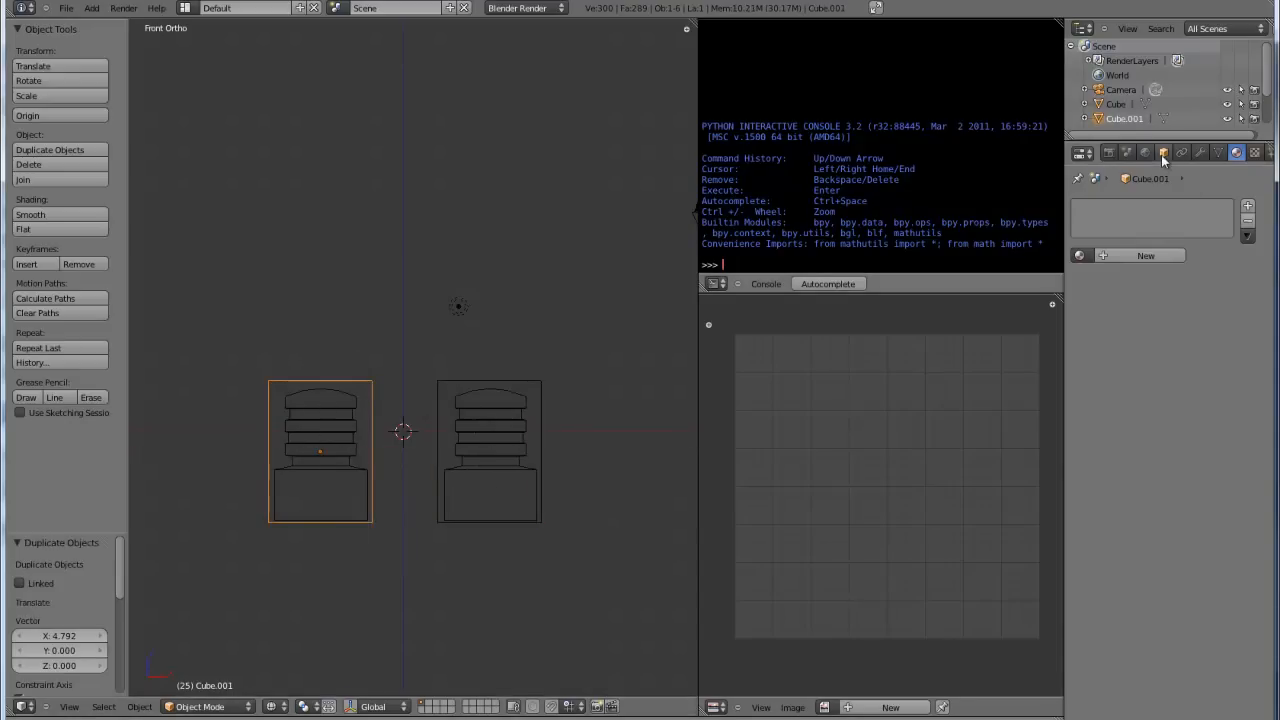
click(1163, 152)
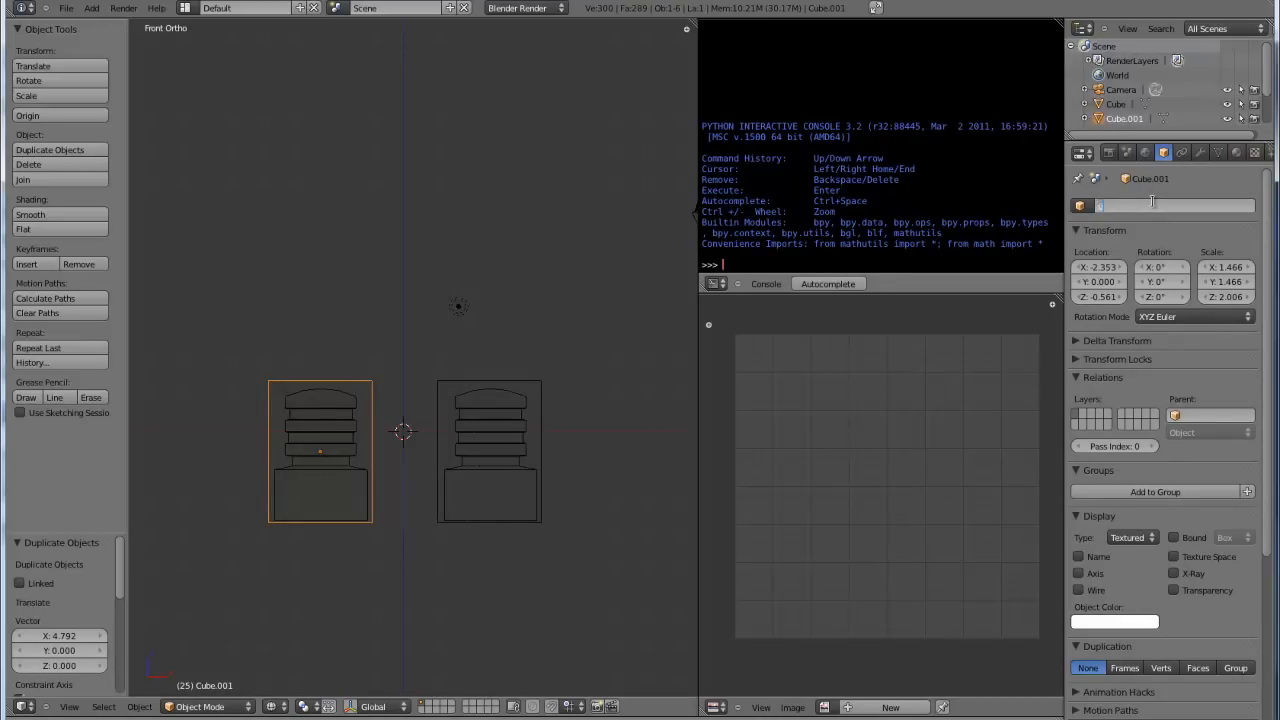
text(UCX_C1)
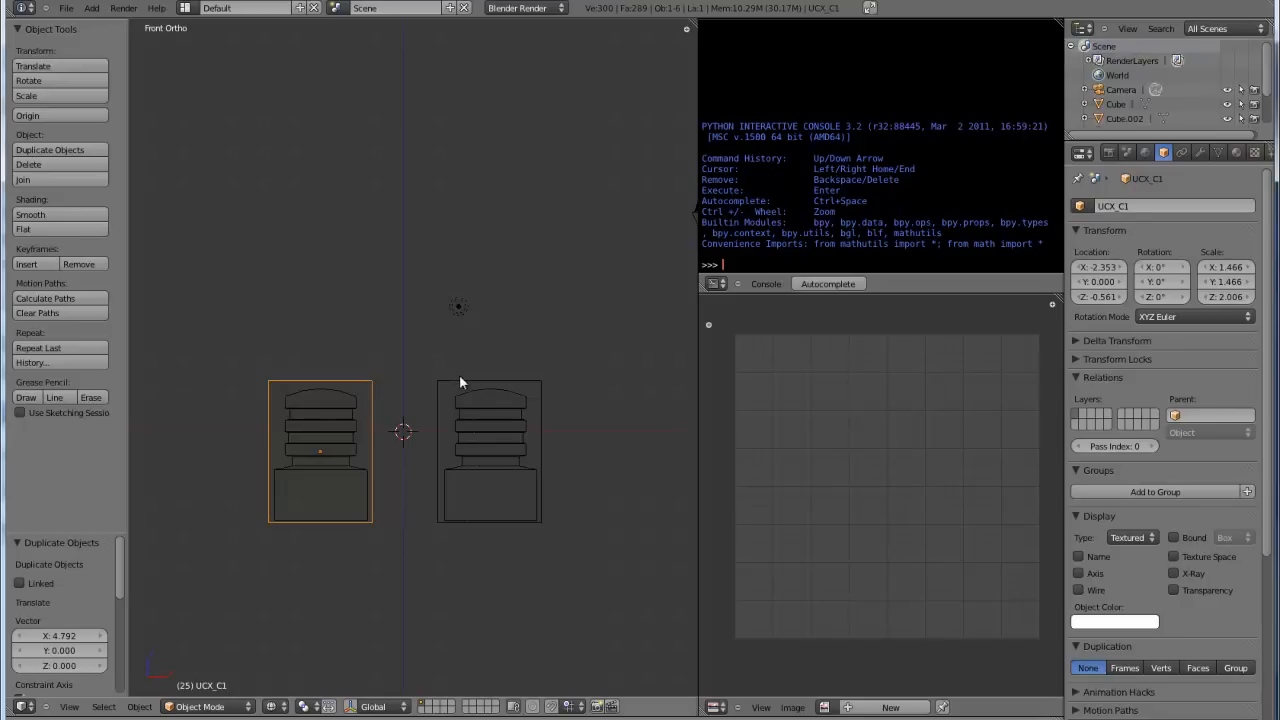
Step: Name the right tower's collision box UCX_C2
click(489, 451)
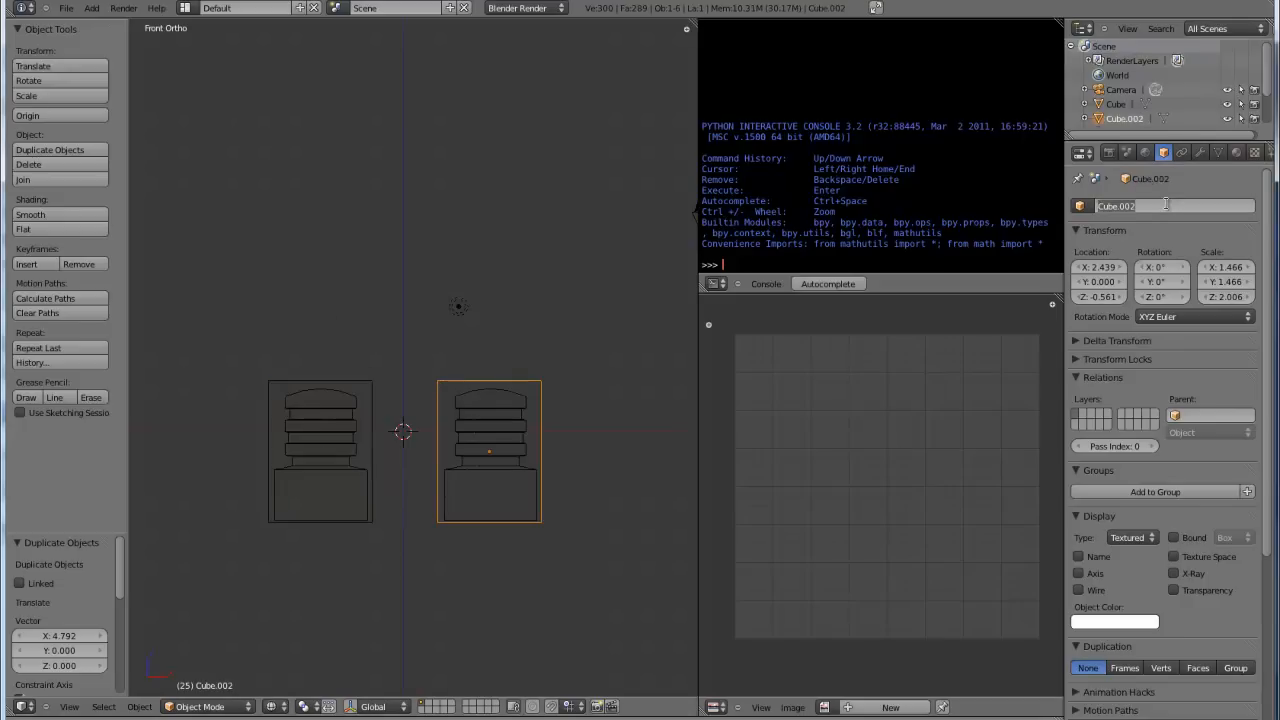
text(UCX_C2)
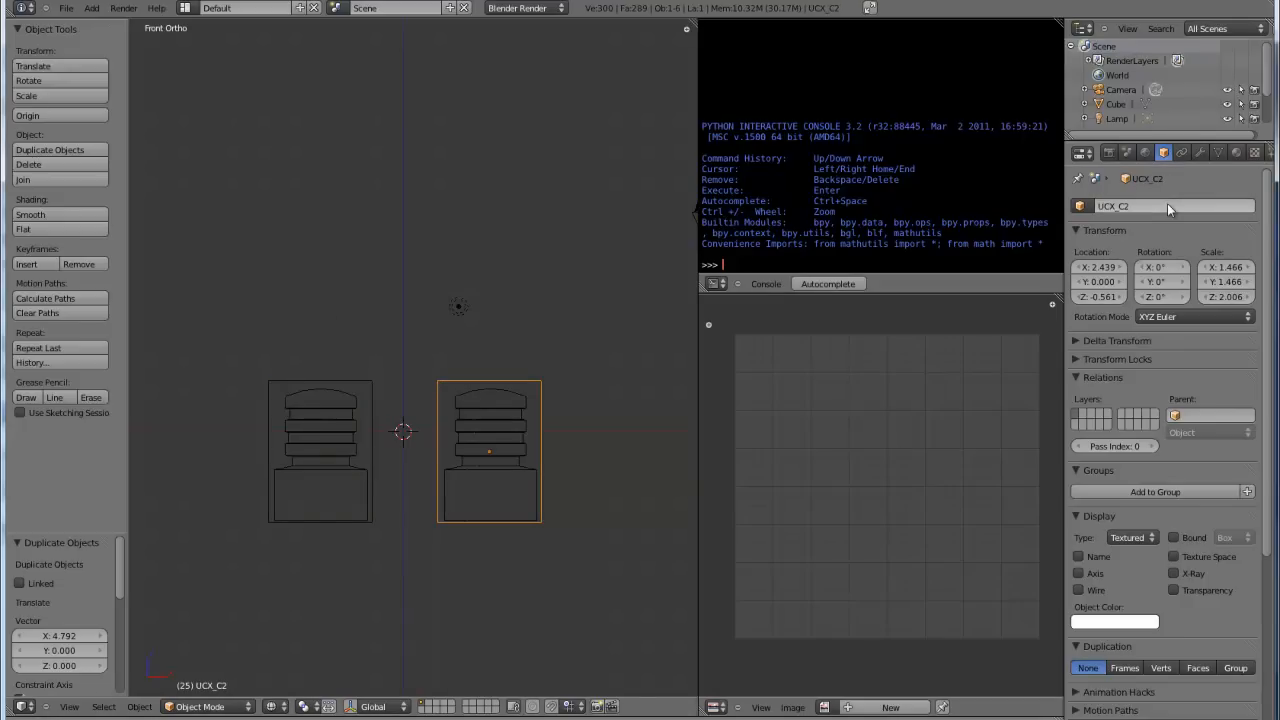
click(320, 450)
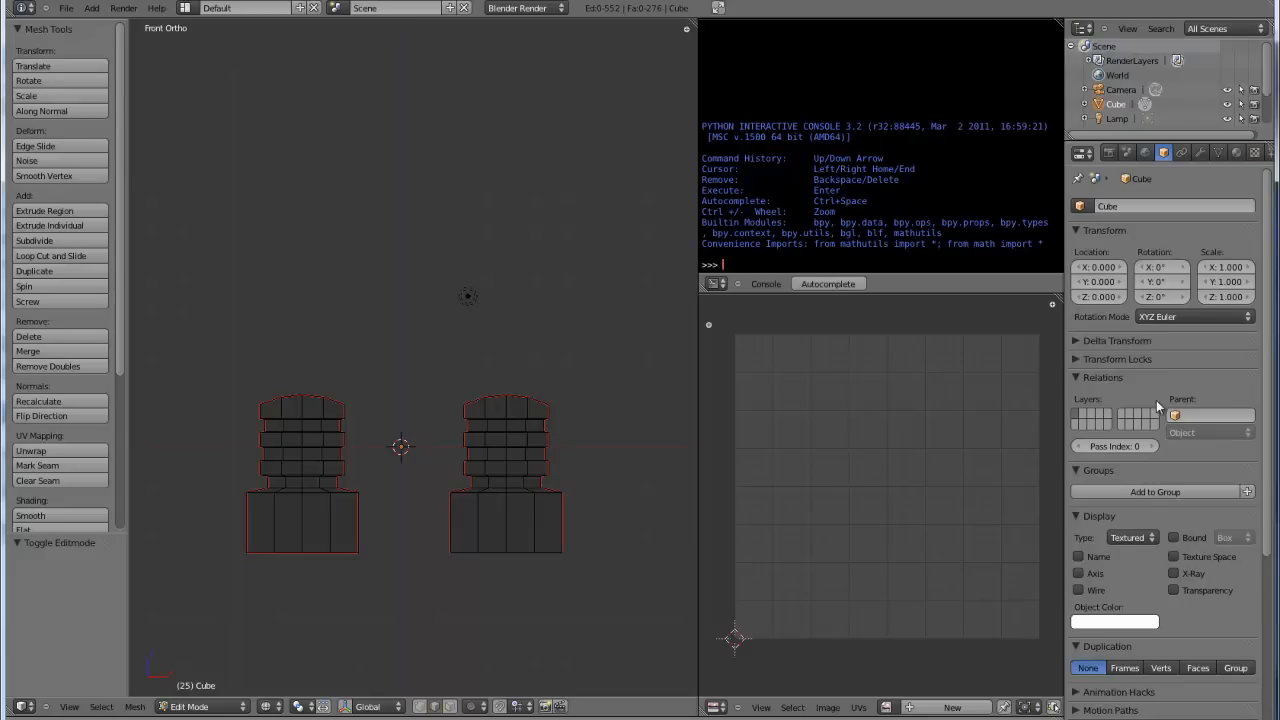
Step: Locate the add-on's smoothing group panel and start editing the towers' smoothing groups
scroll(down, 3)
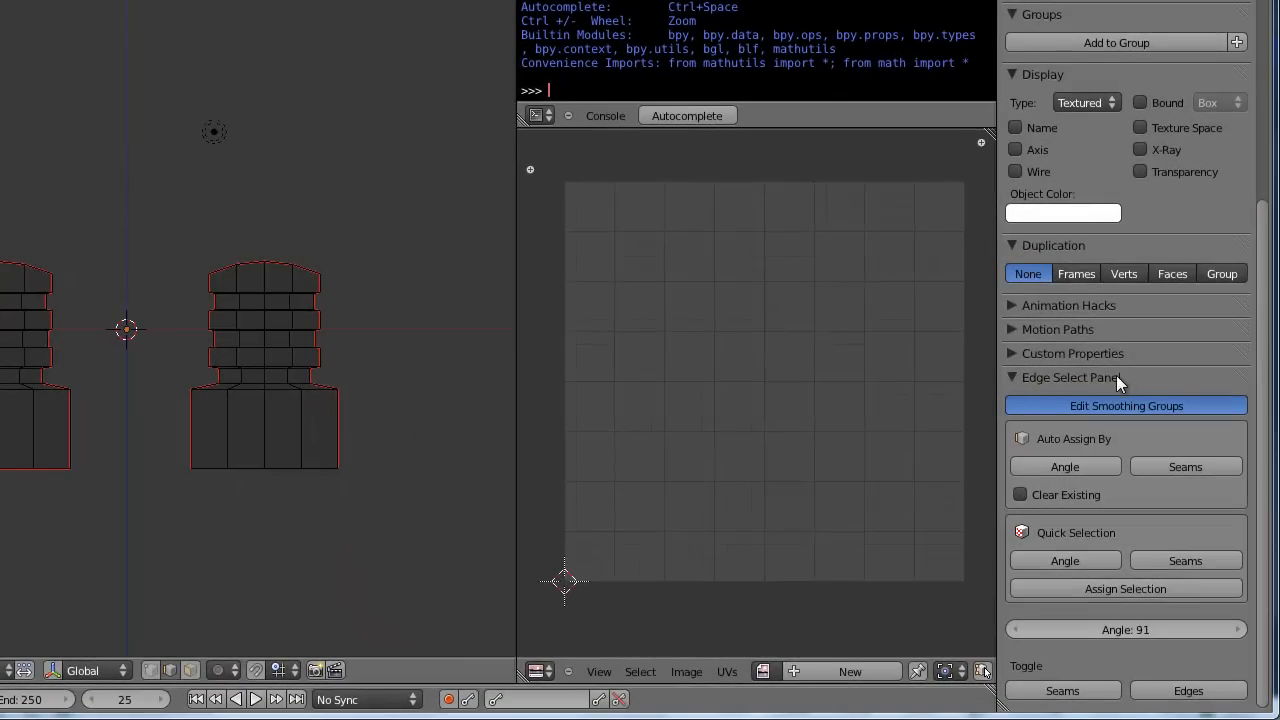
click(1125, 405)
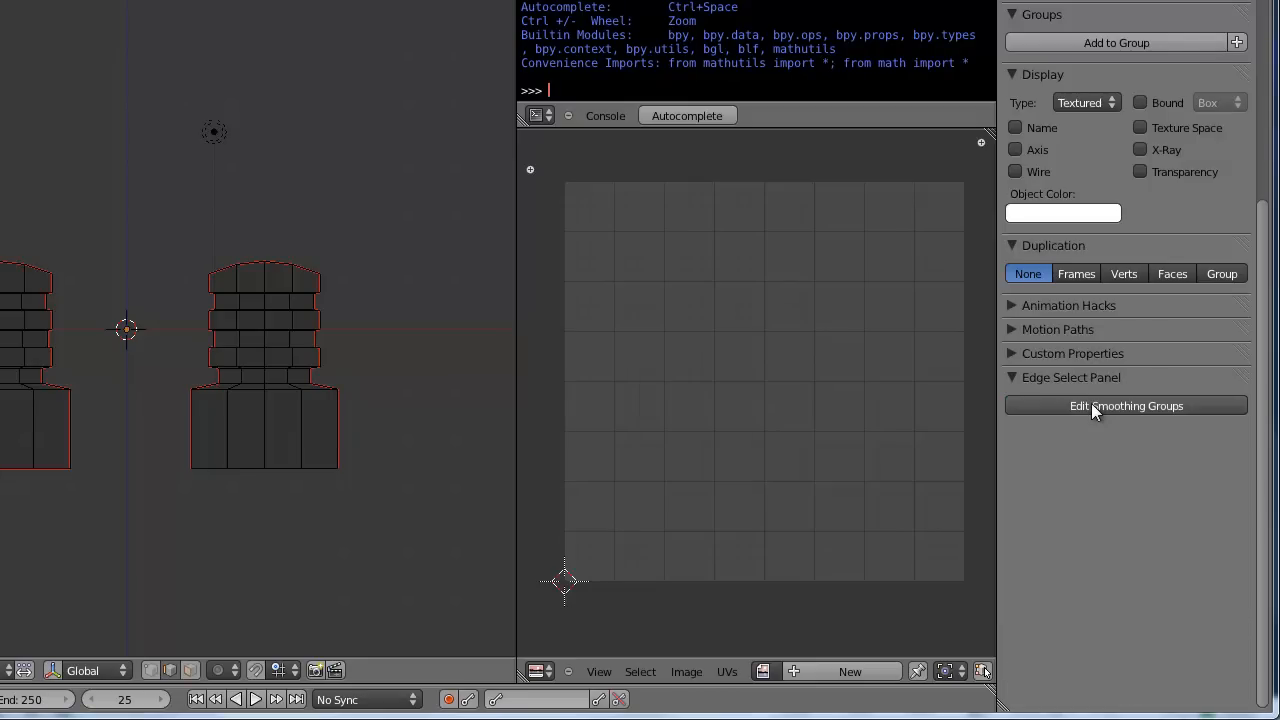
click(1125, 405)
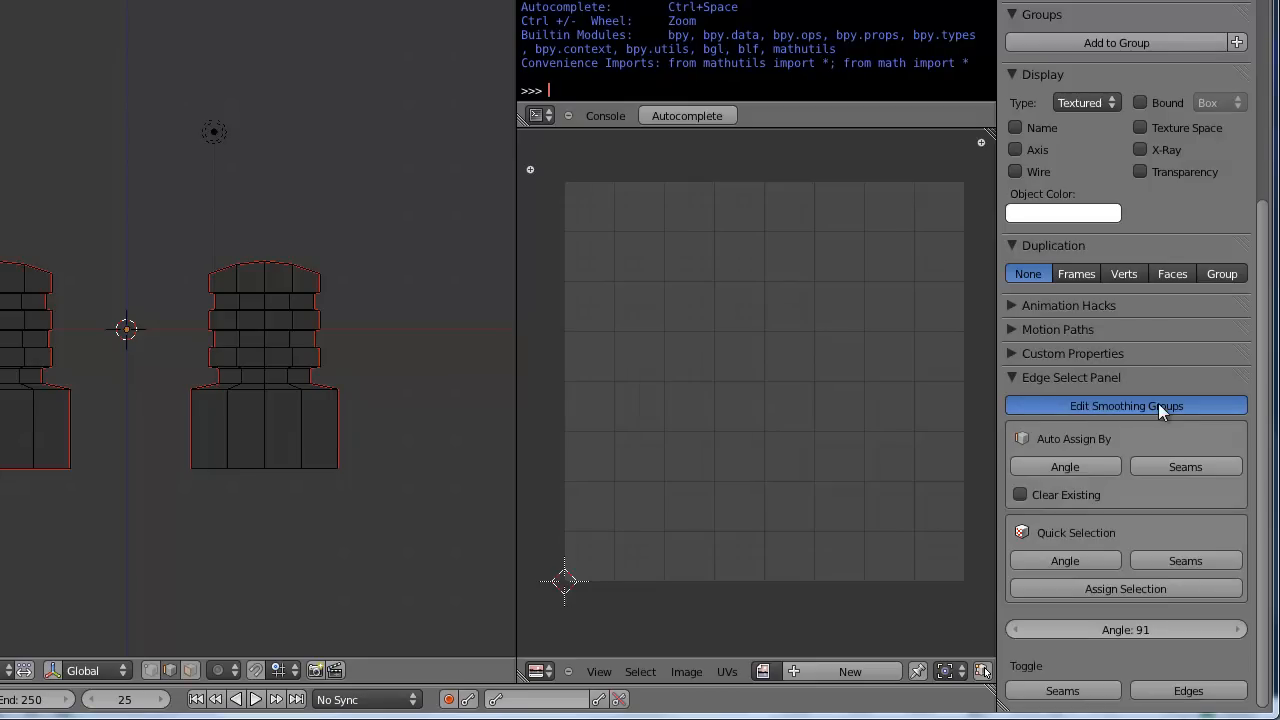
mouse_move(1015, 388)
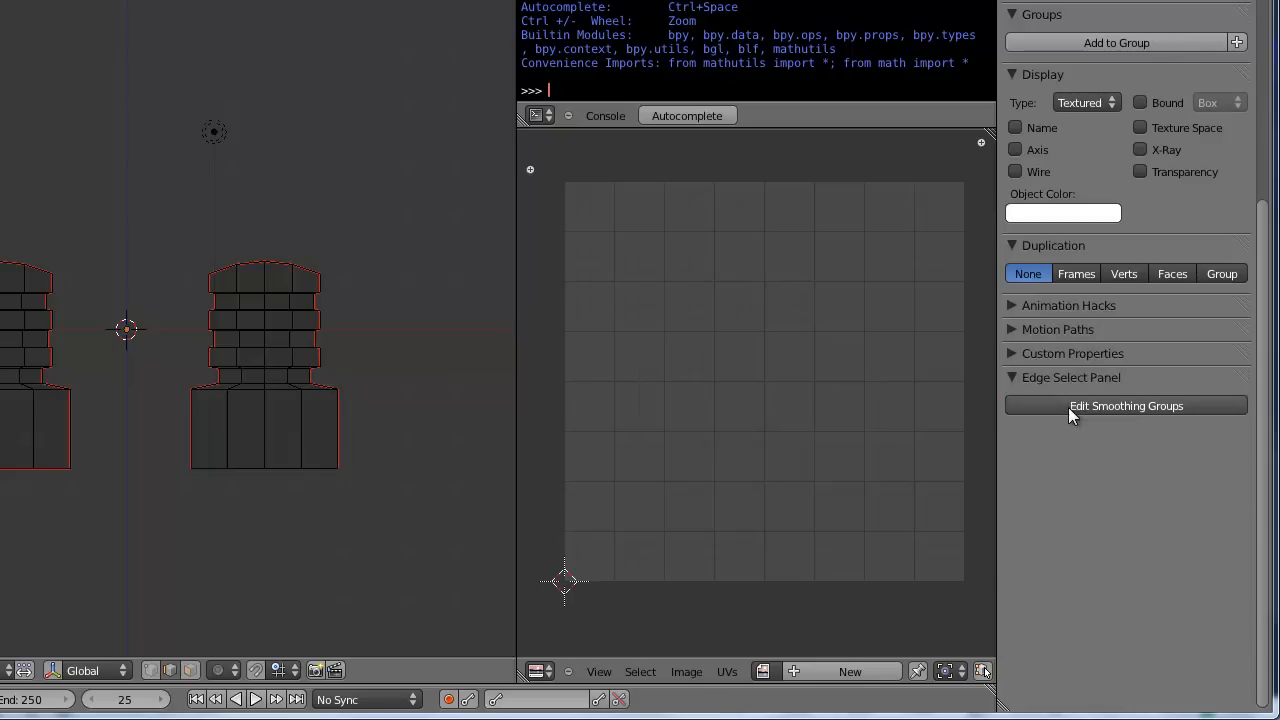
mouse_move(1160, 414)
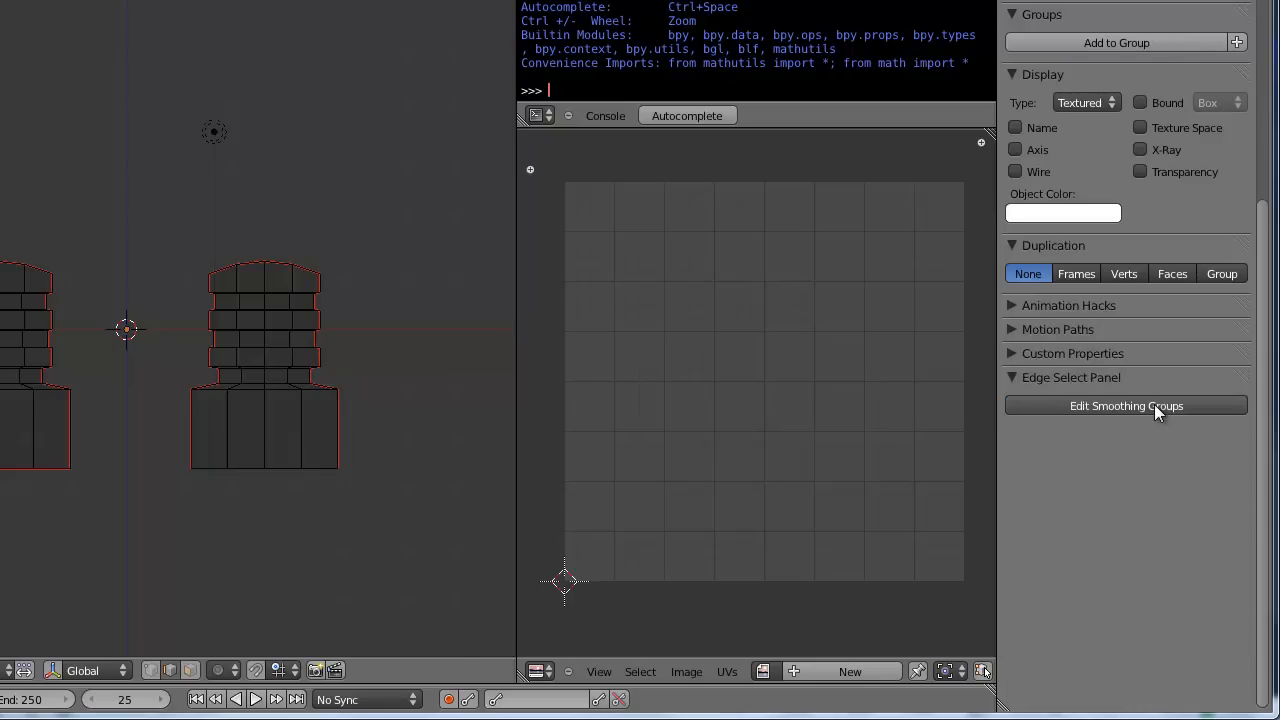
mouse_move(1022, 432)
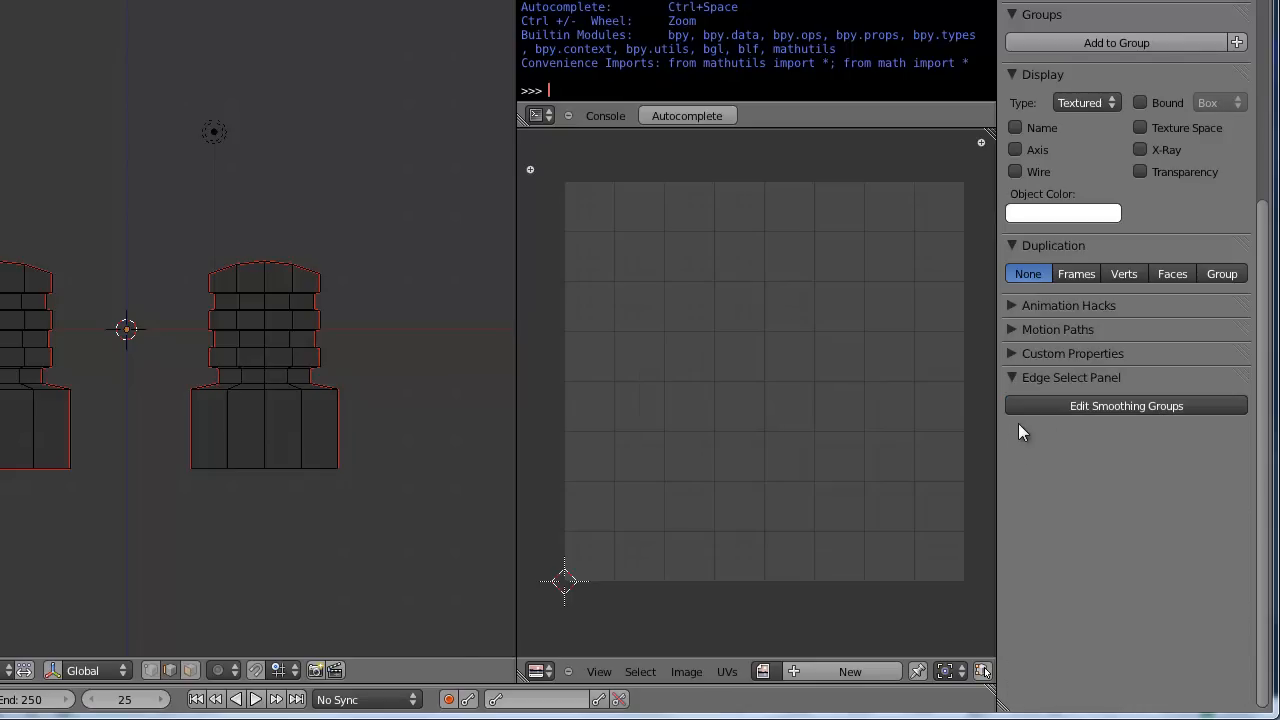
mouse_move(1127, 419)
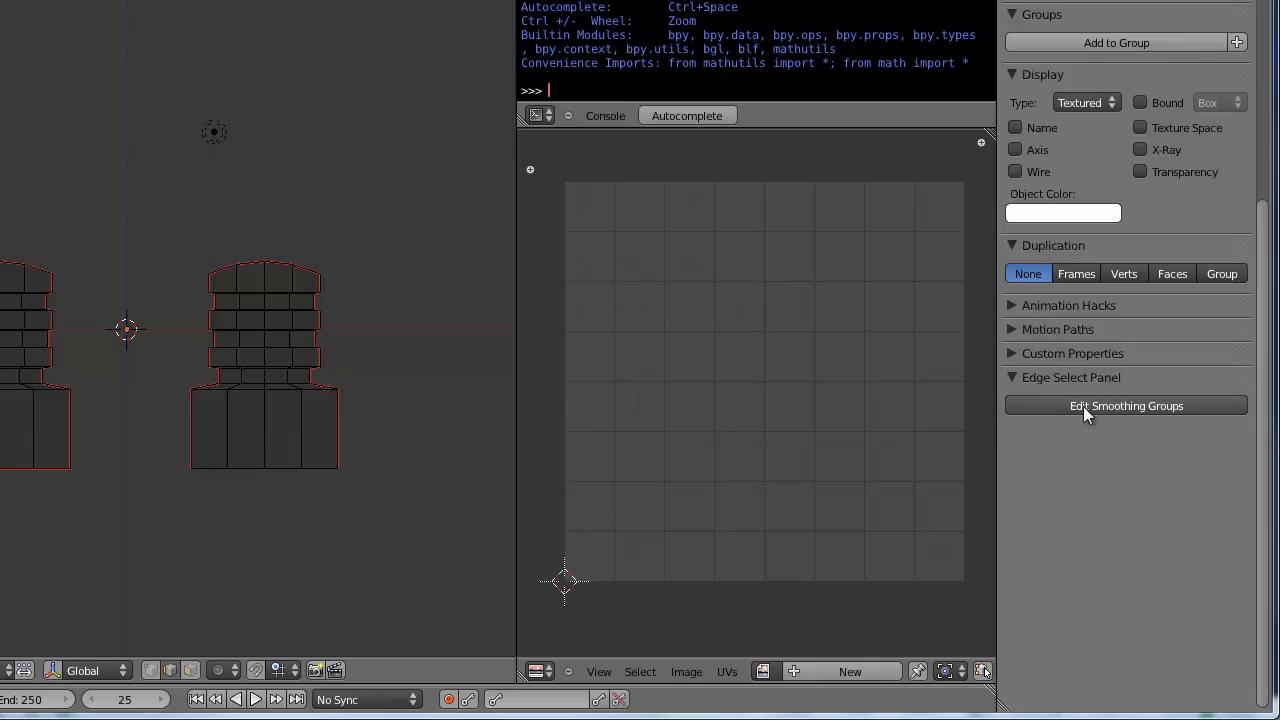
mouse_move(955, 398)
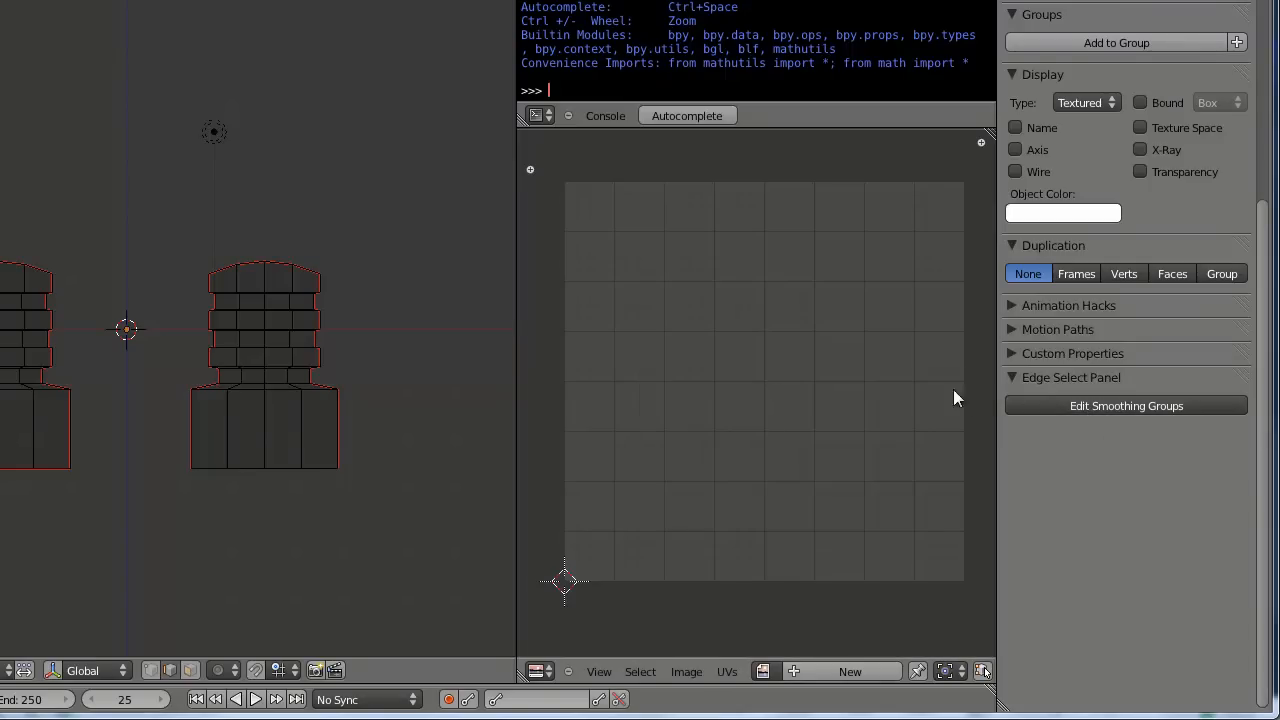
click(1126, 405)
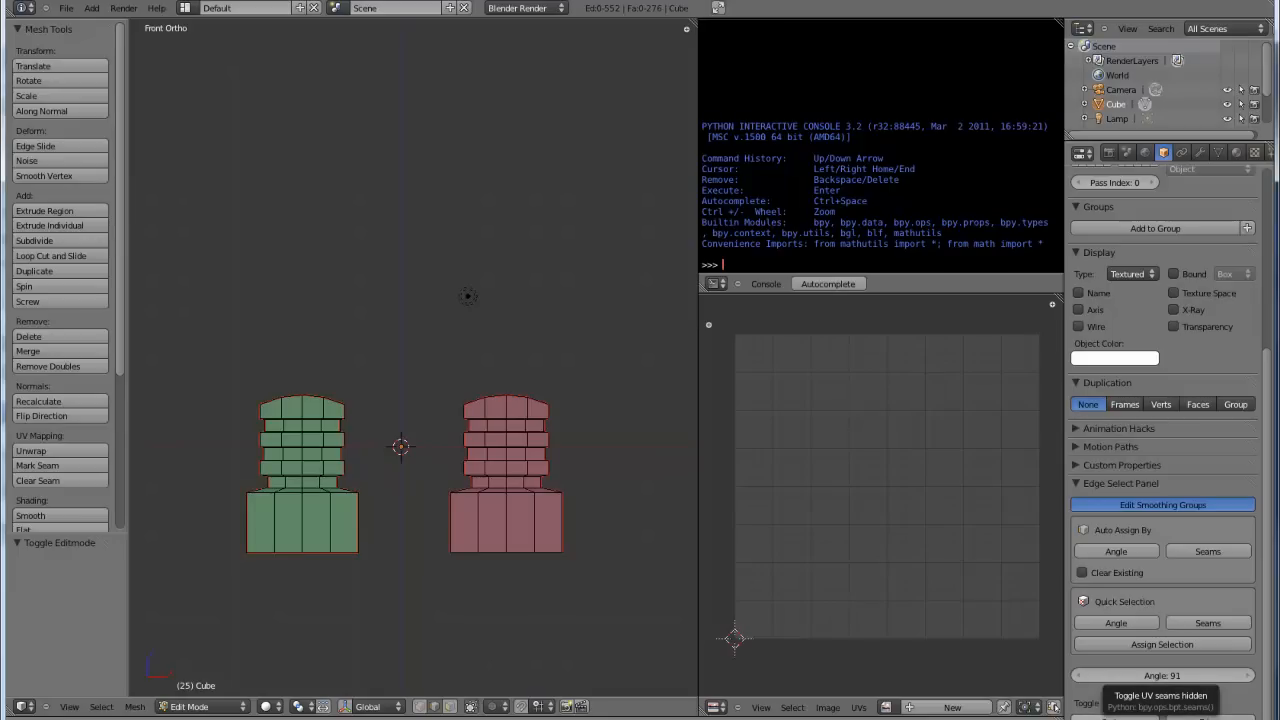
mouse_move(286, 404)
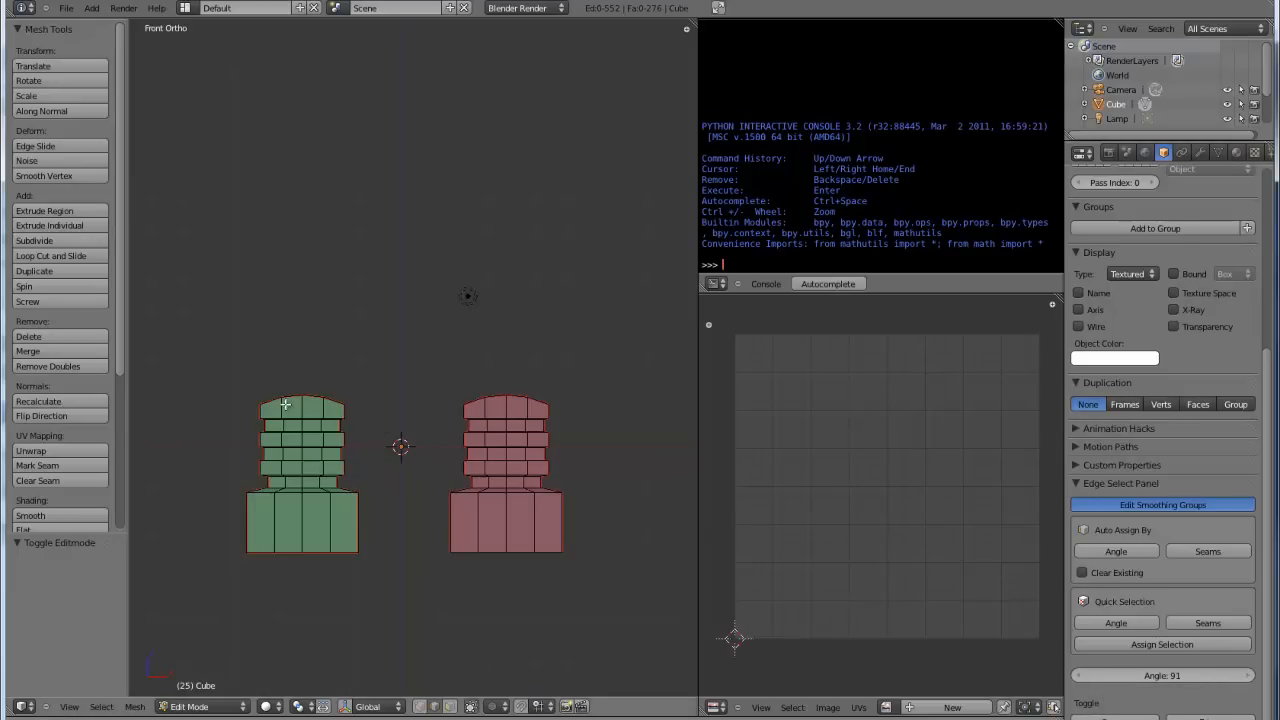
mouse_move(452, 374)
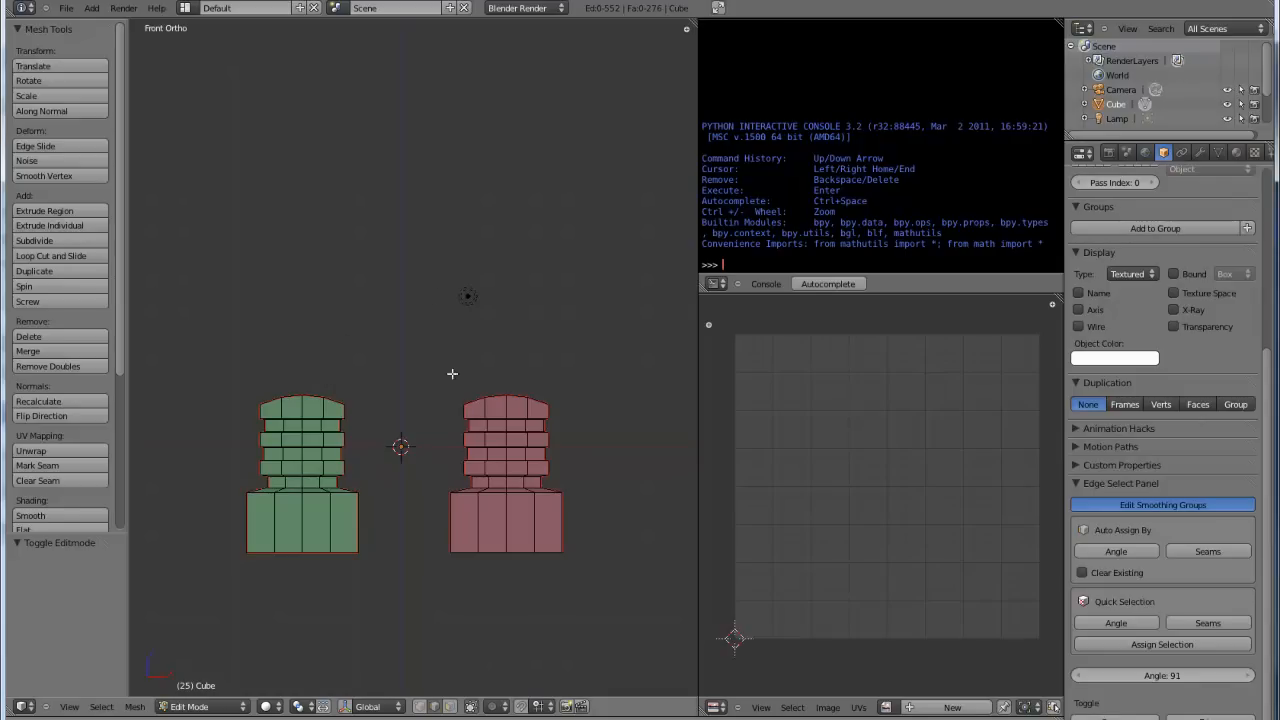
mouse_move(315, 418)
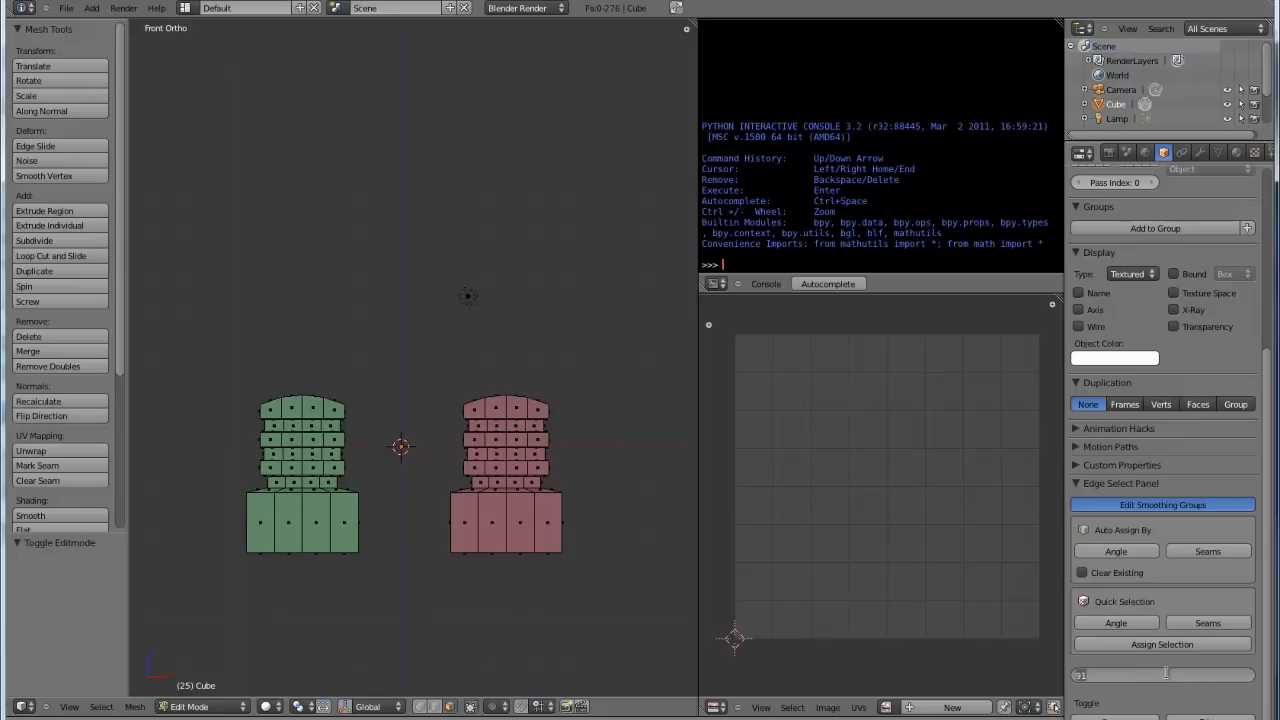
Step: Set the quick-selection angle threshold to 60 and attempt an angle-based face selection
click(1115, 622)
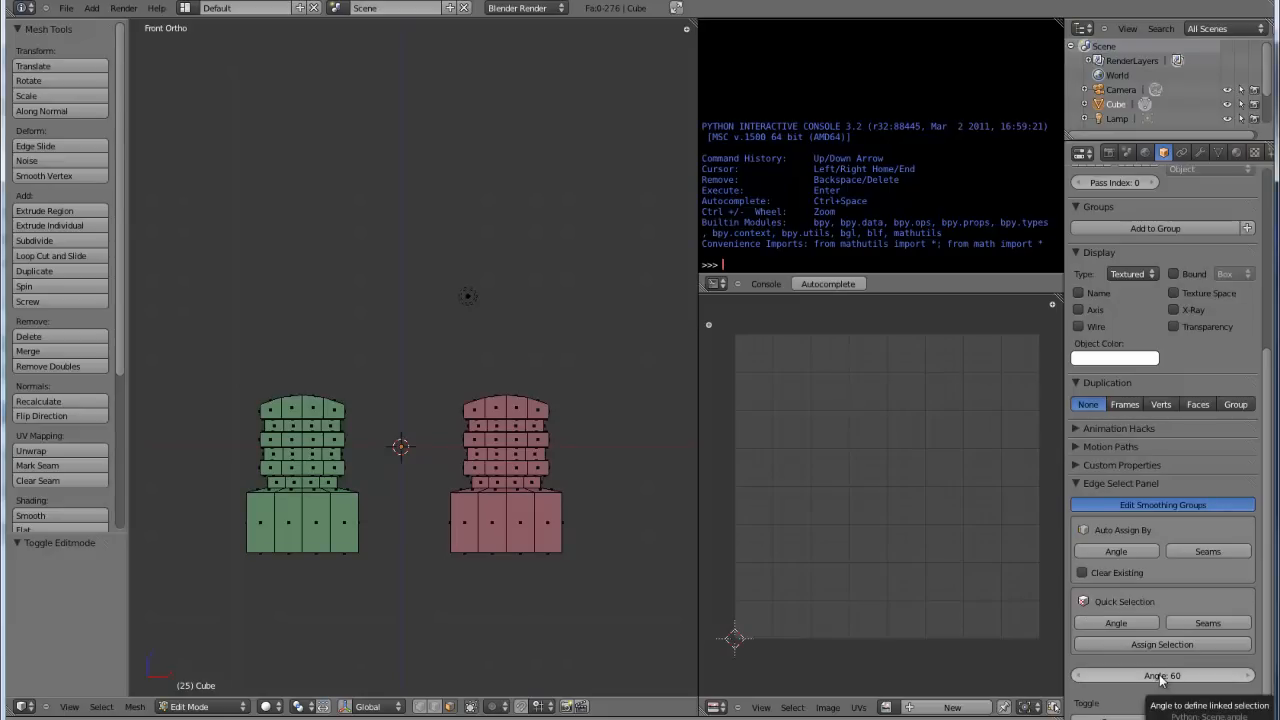
mouse_move(438, 488)
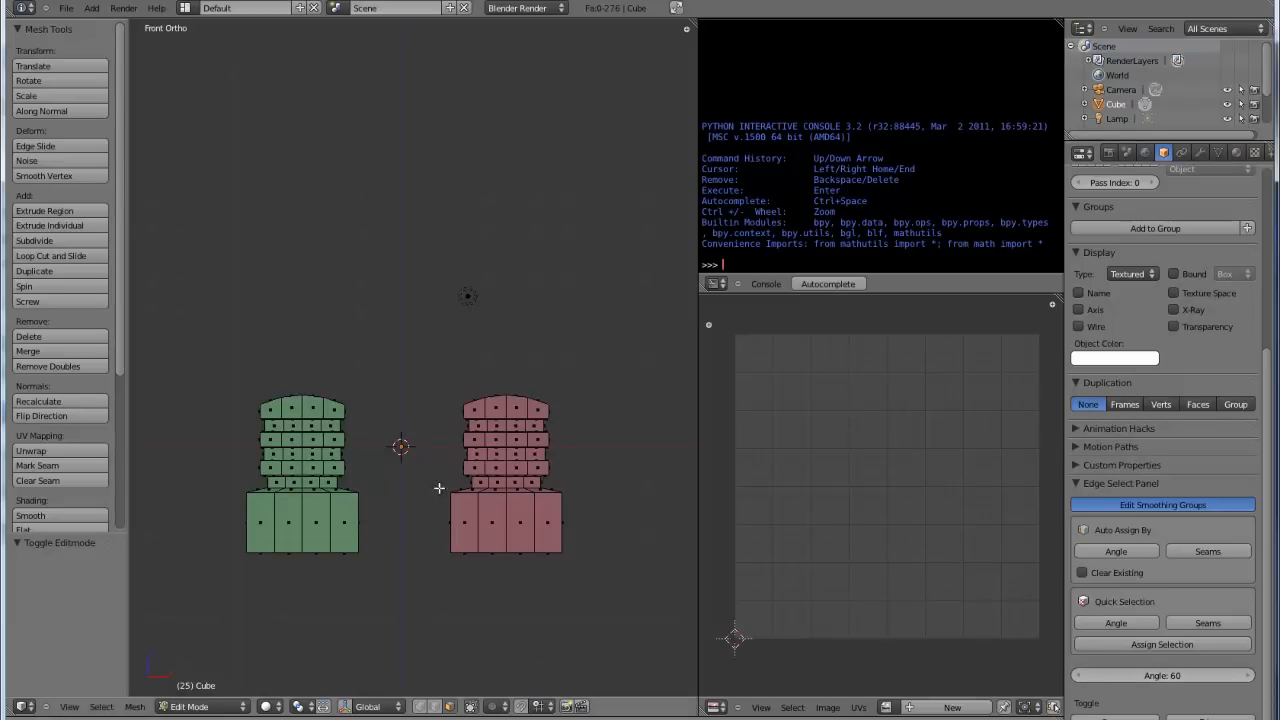
mouse_move(435, 489)
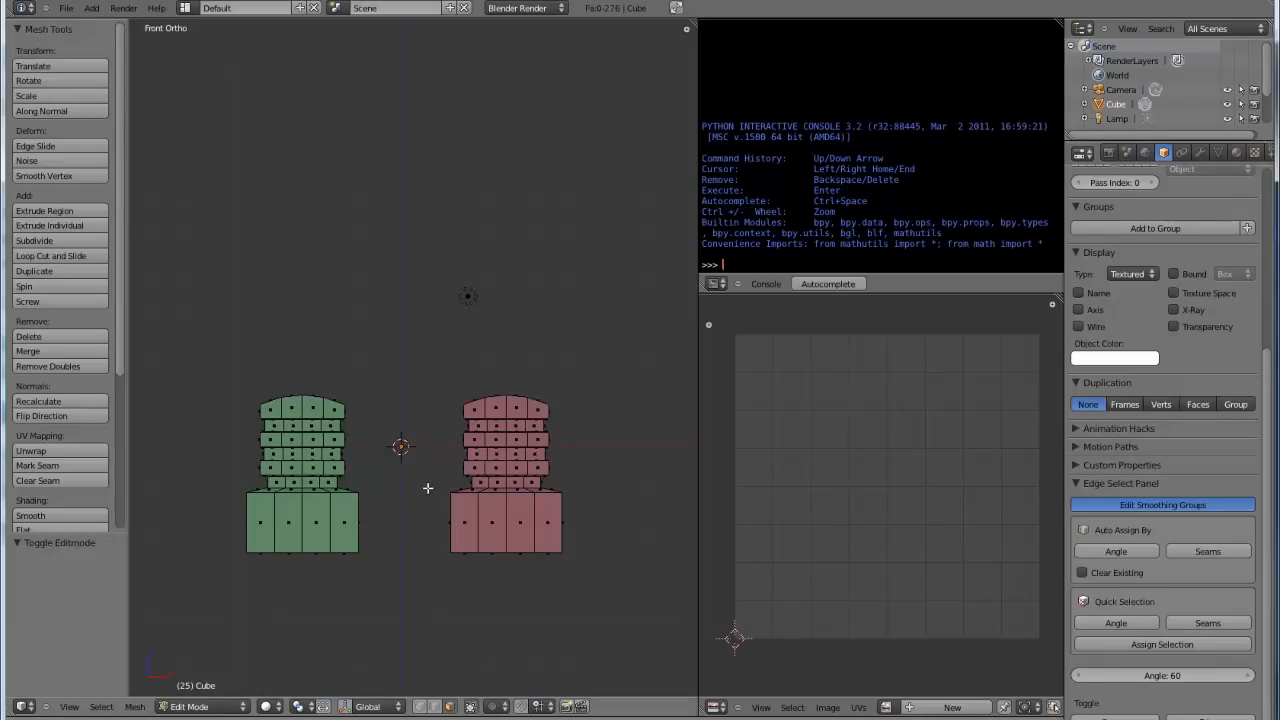
mouse_move(697, 520)
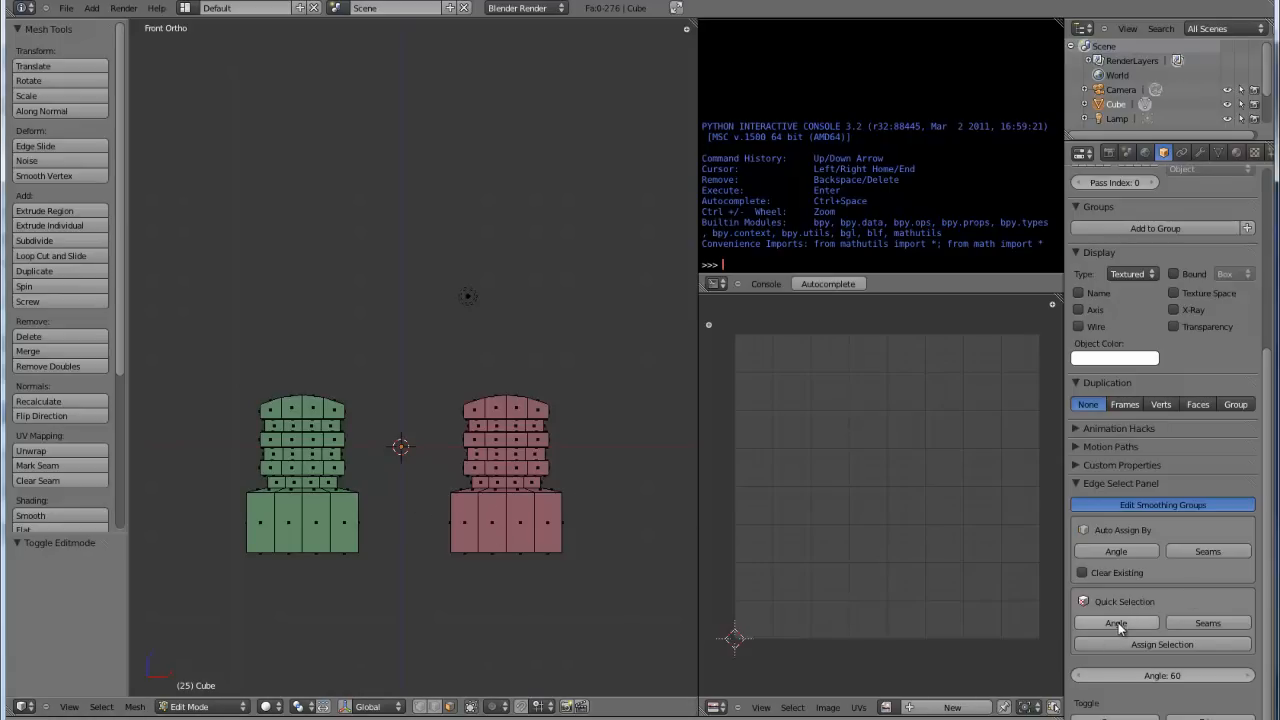
click(1115, 623)
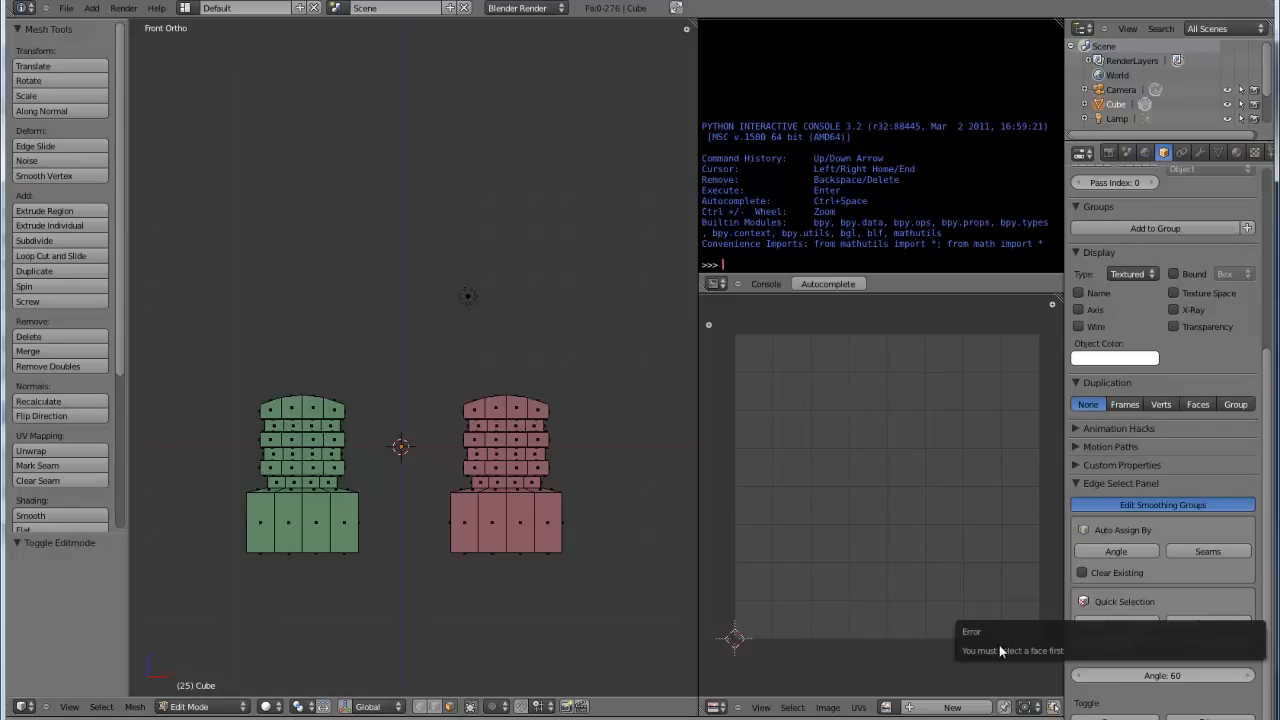
mouse_move(1015, 648)
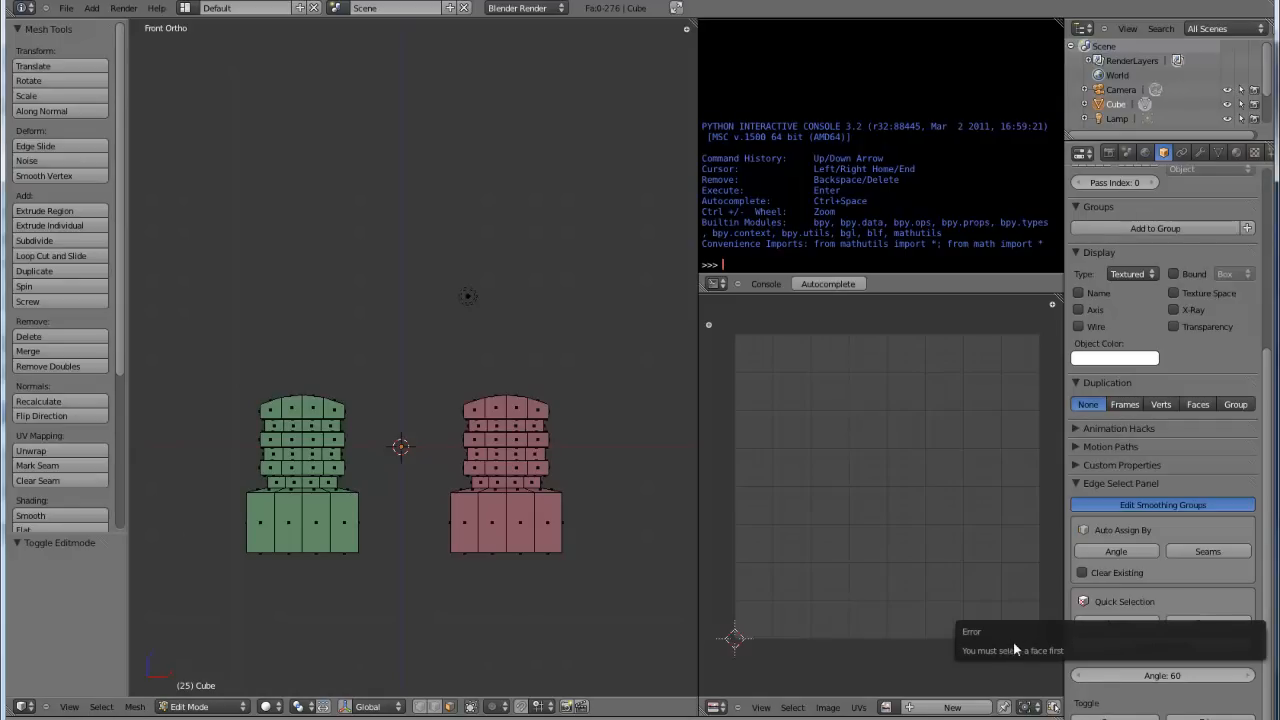
mouse_move(1098, 647)
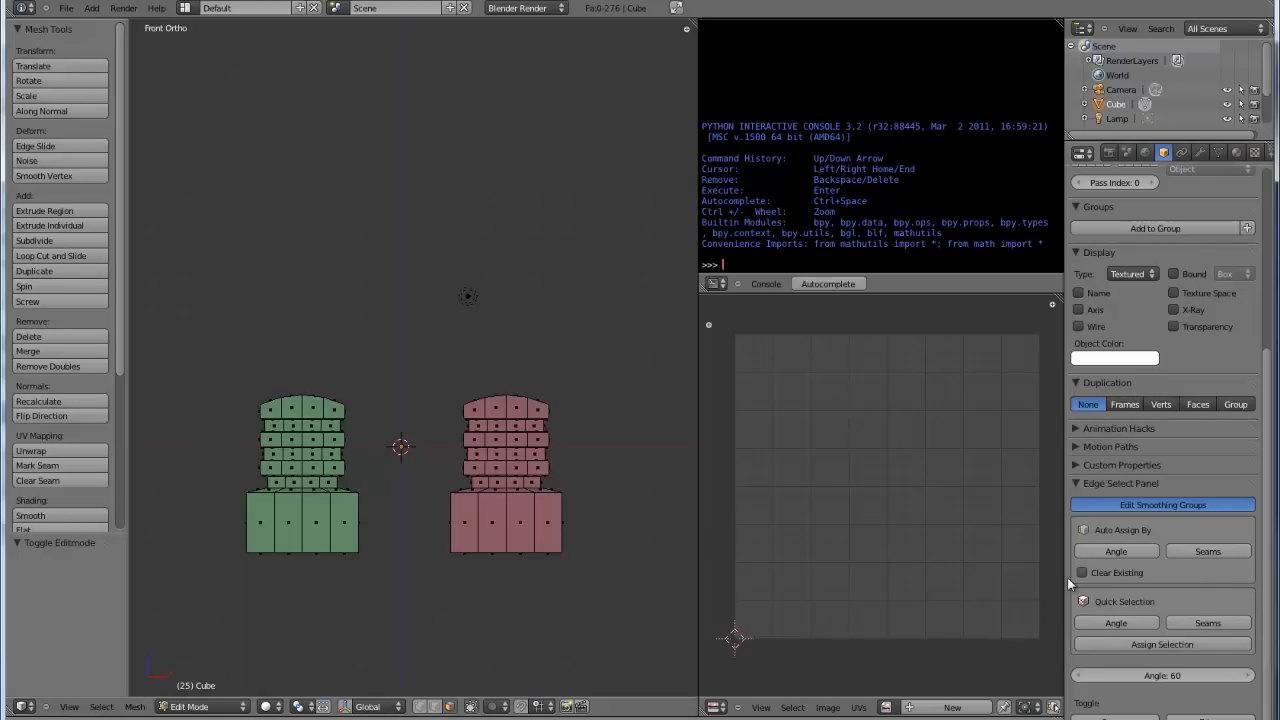
Step: Quick-select the red tower's faces by angle with the threshold raised to 90
click(518, 521)
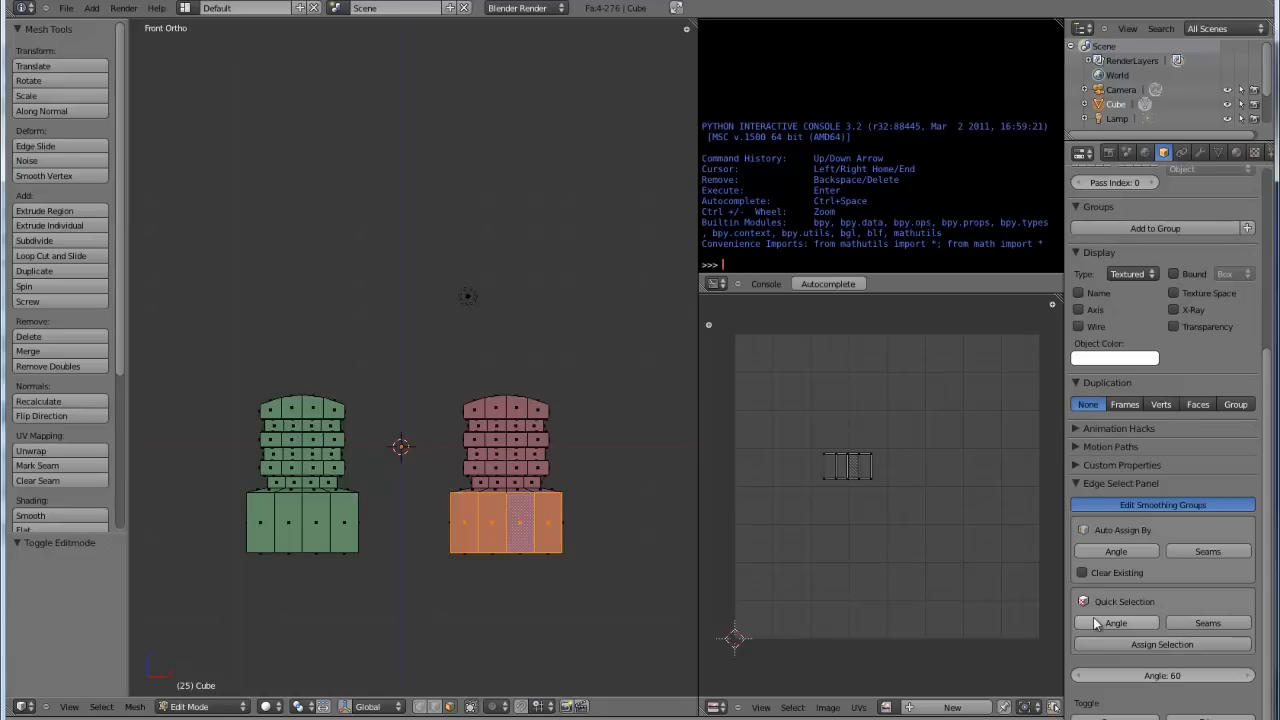
drag(400, 450, 500, 520)
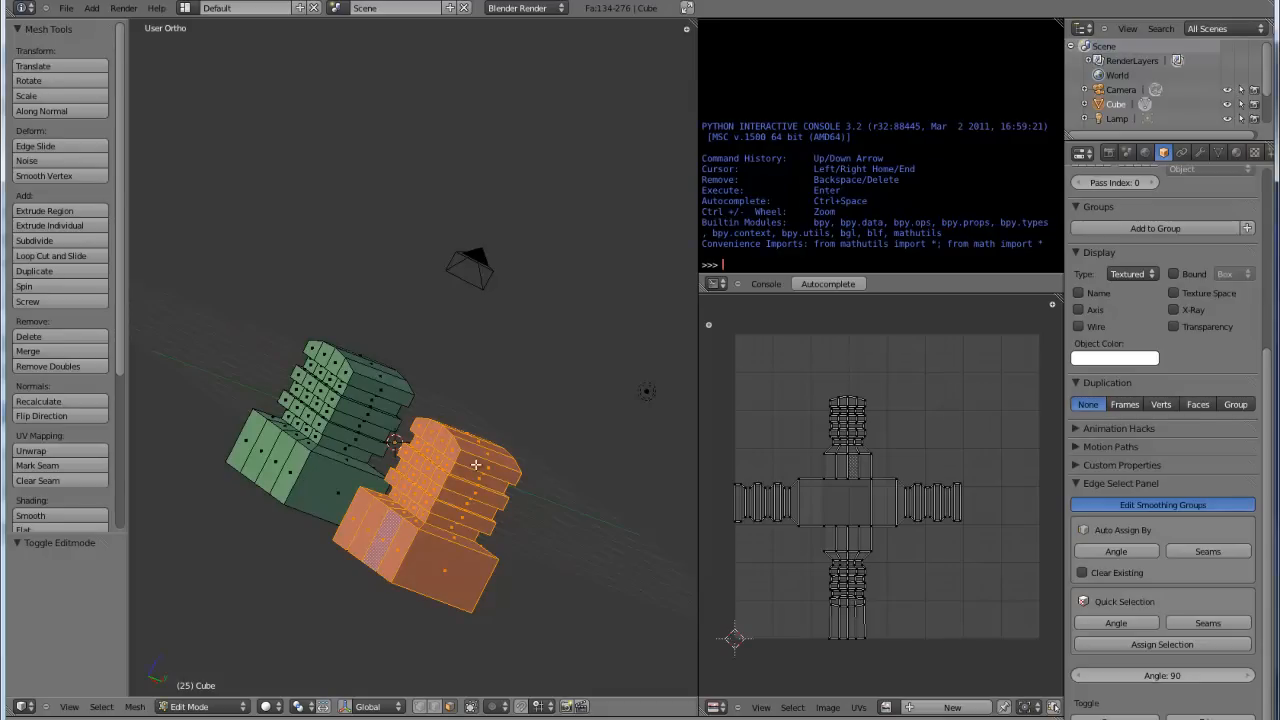
mouse_move(424, 546)
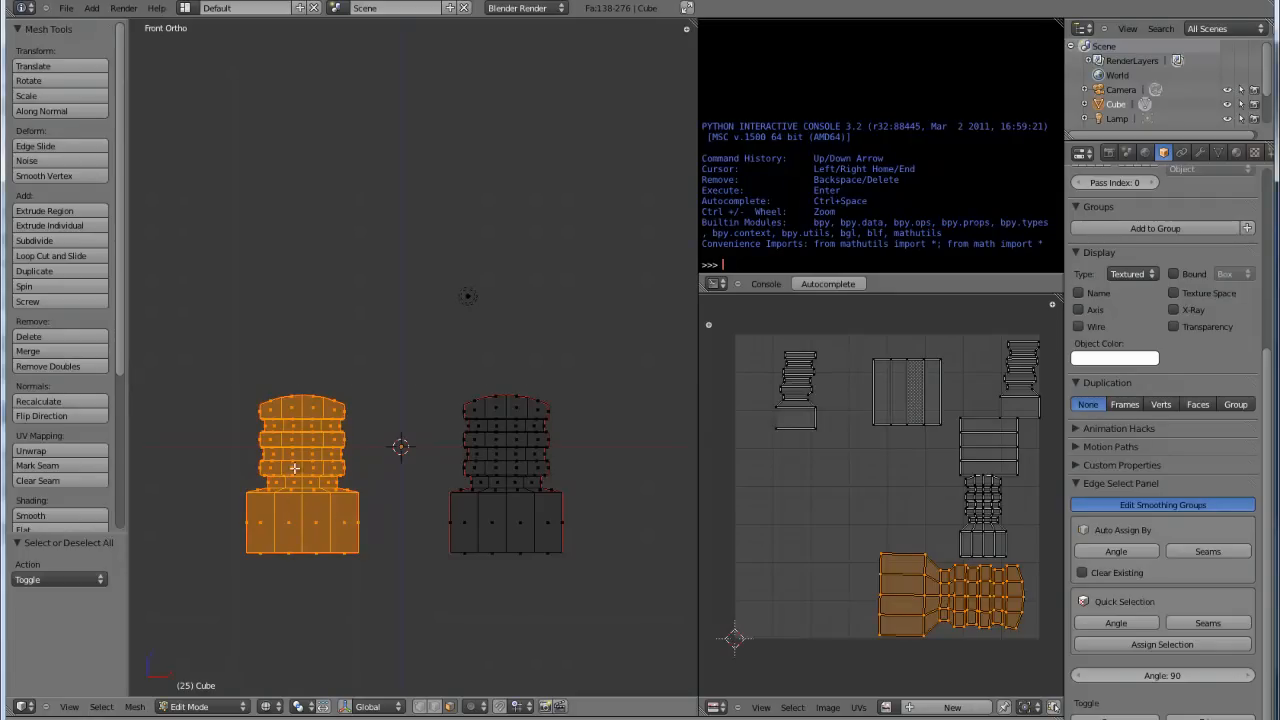
mouse_move(840, 397)
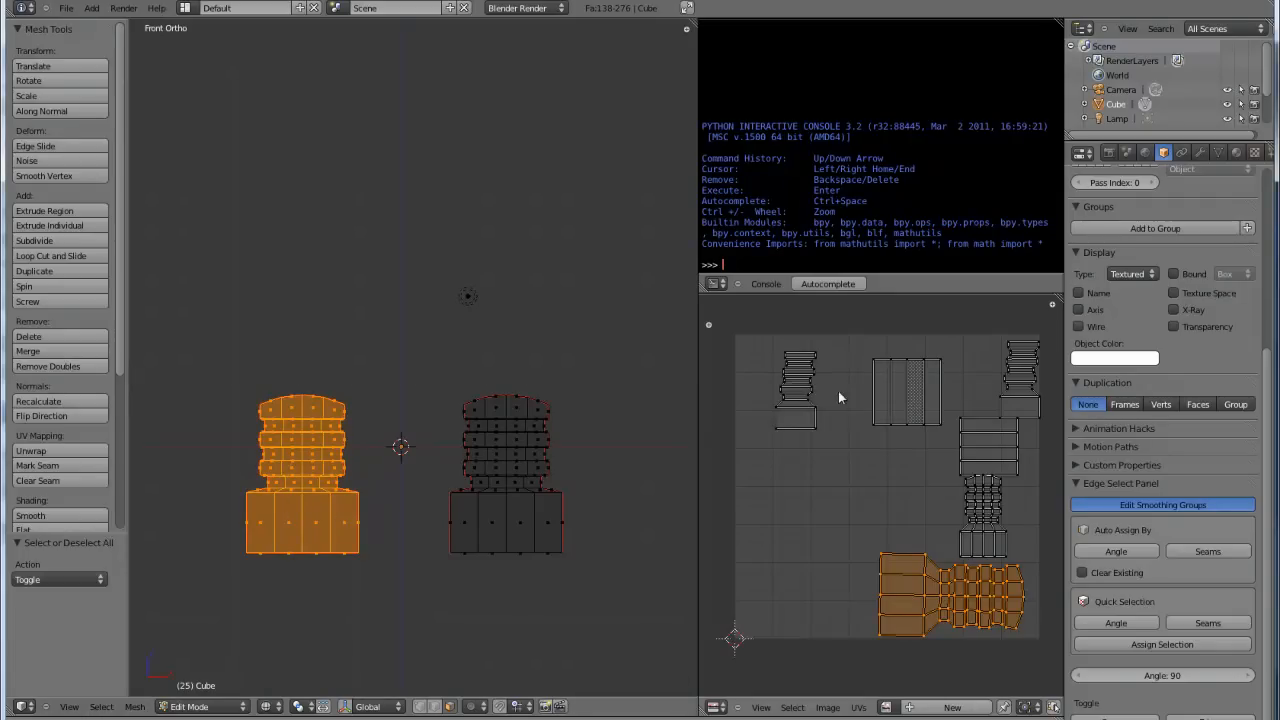
mouse_move(1017, 490)
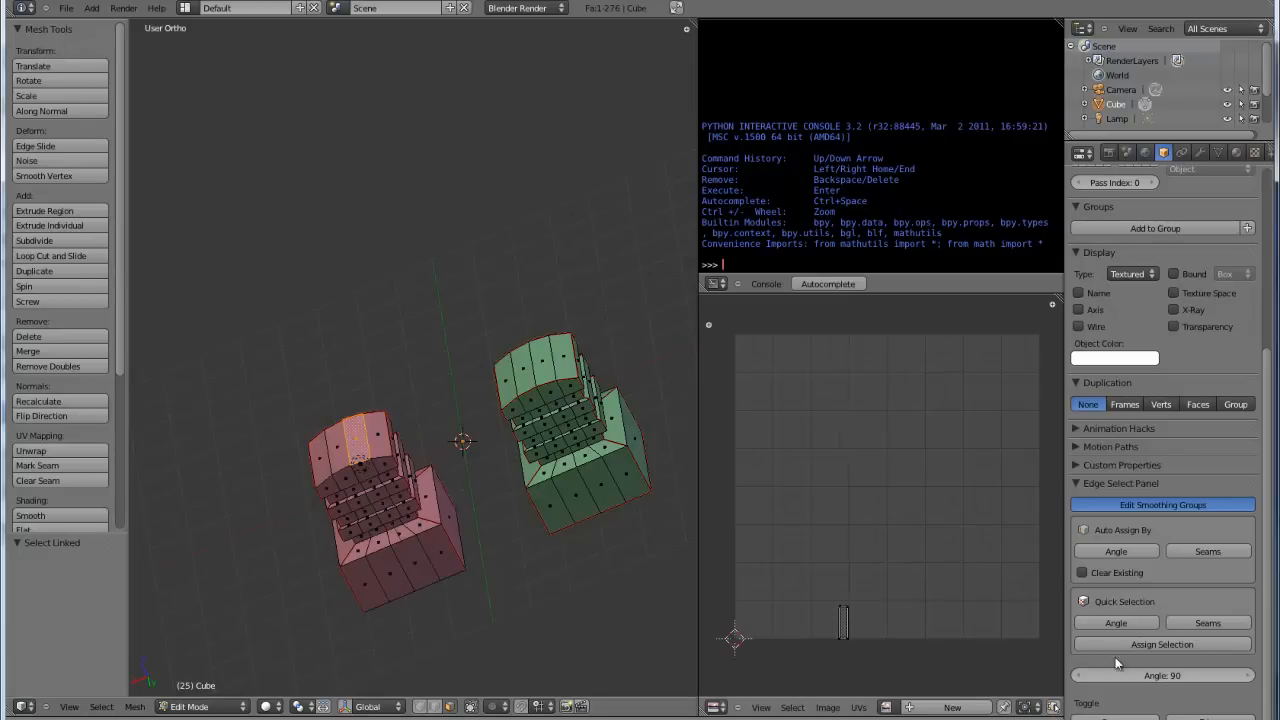
Step: Auto-assign smoothing groups by face angle to the red tower with Clear Existing enabled
click(1207, 622)
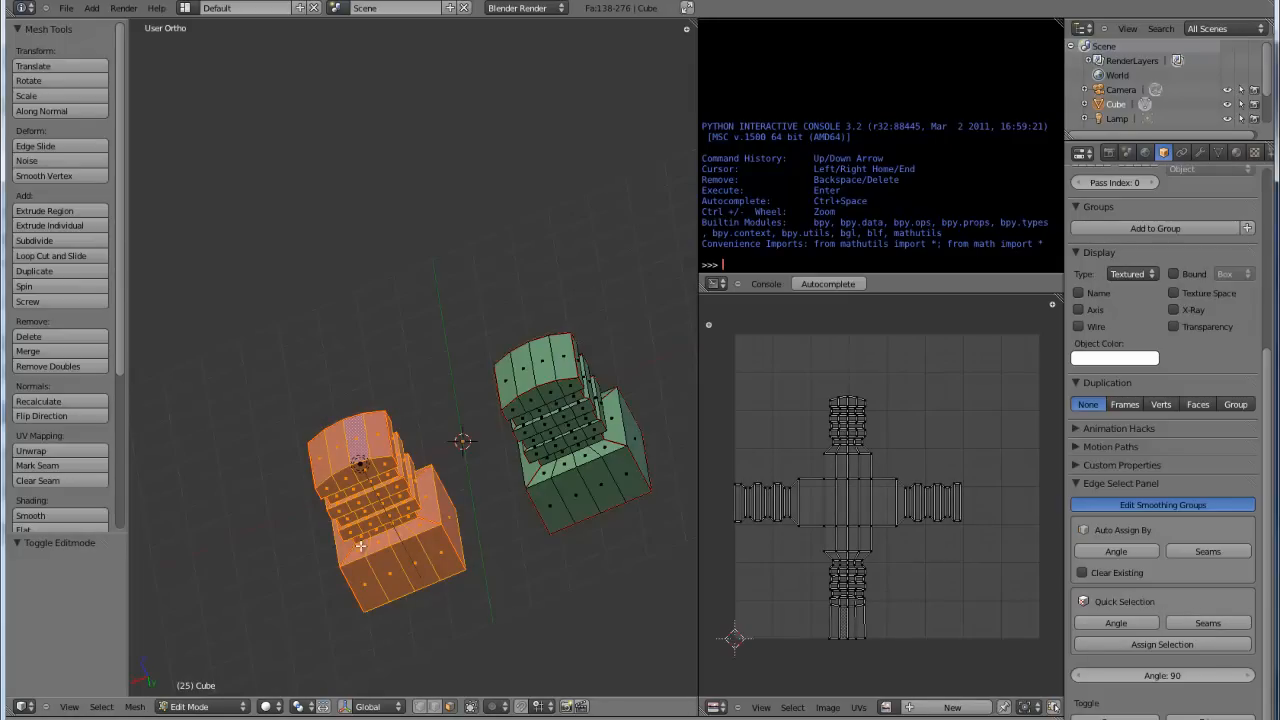
mouse_move(947, 565)
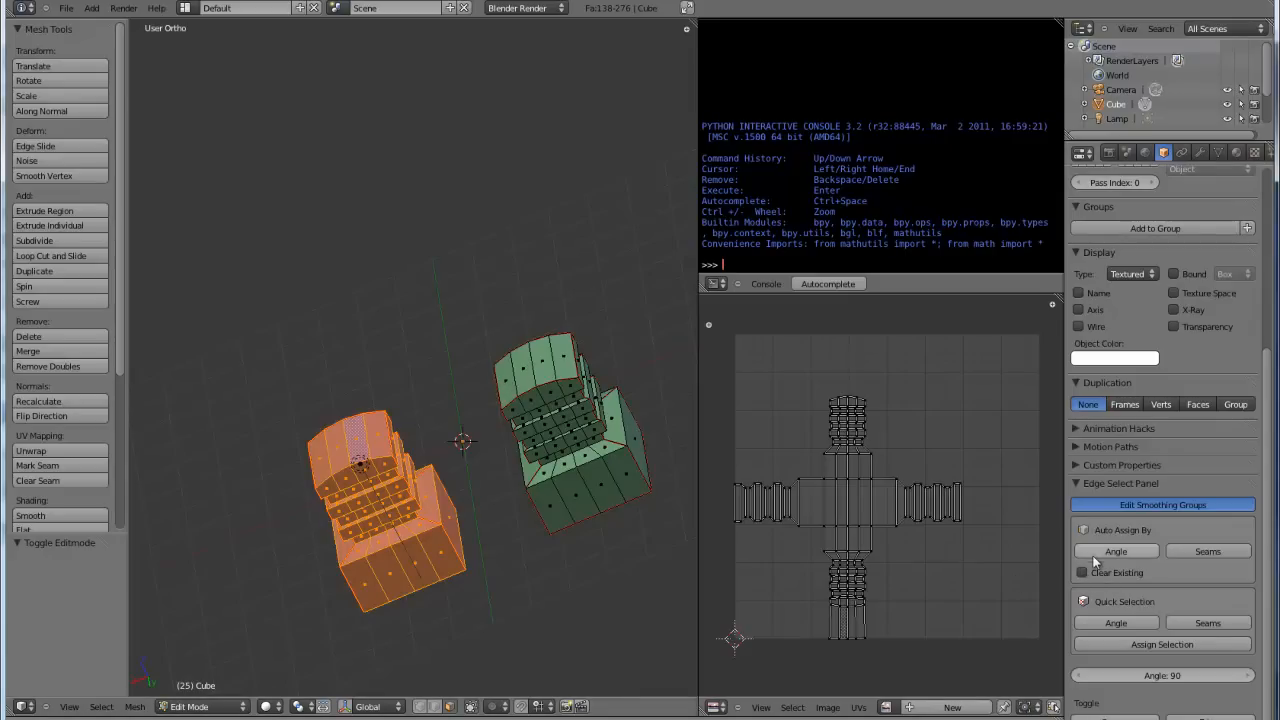
click(1081, 572)
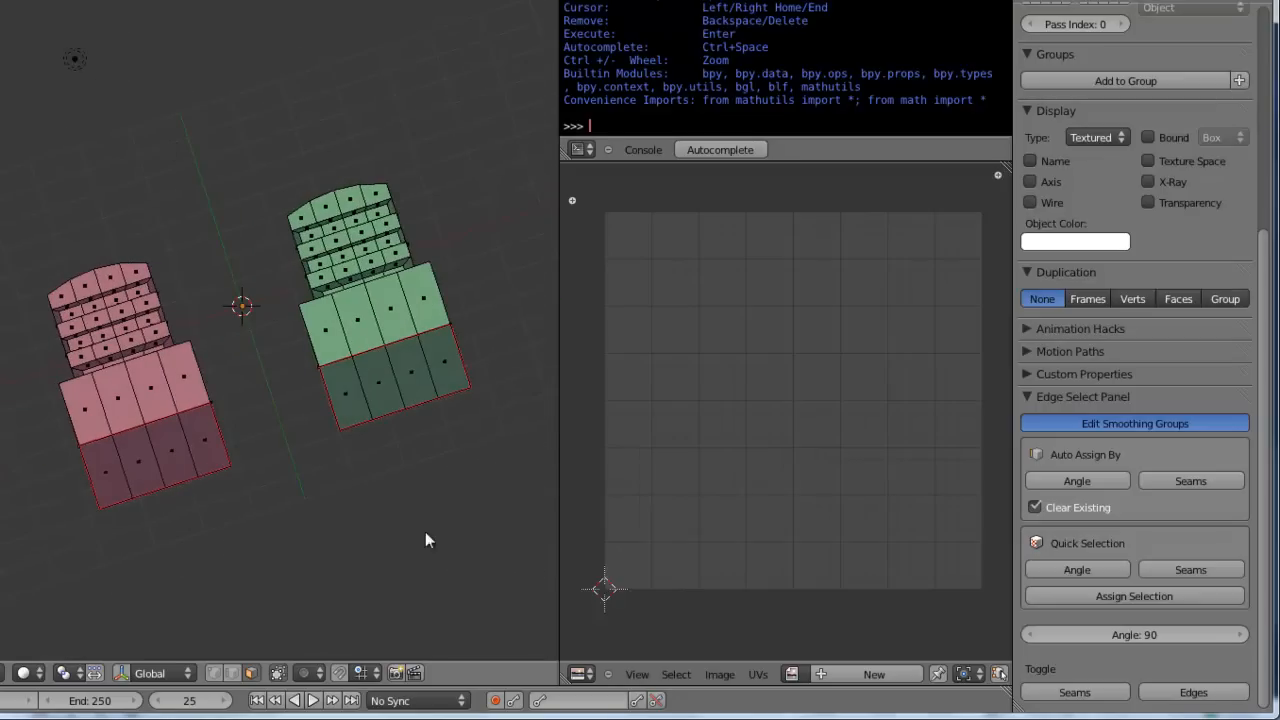
click(1134, 634)
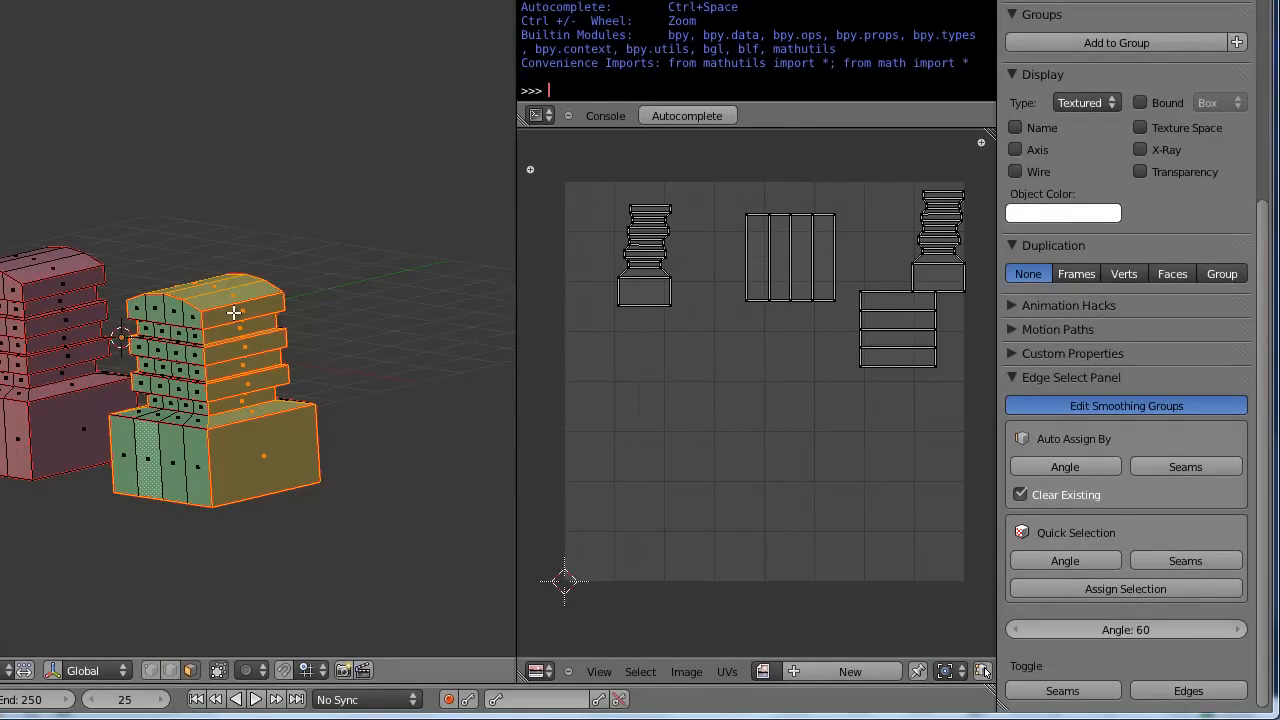
mouse_move(1065, 588)
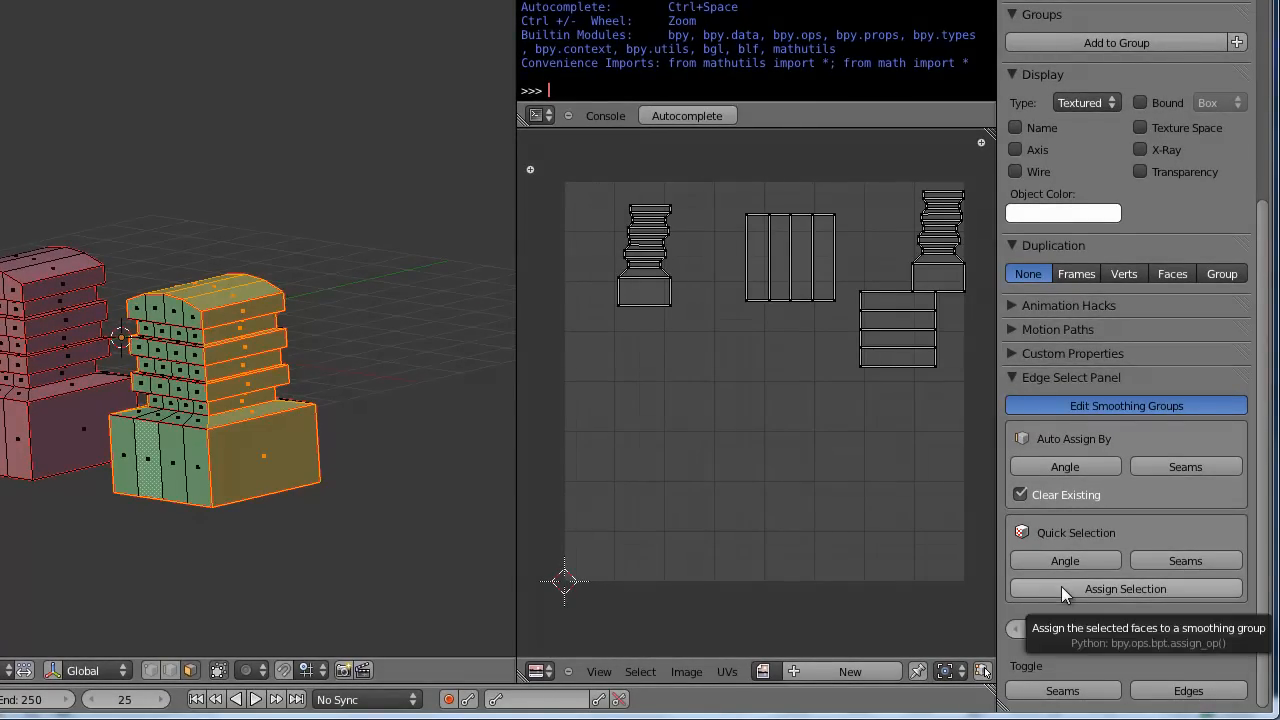
Step: Assign the green tower's selected faces to one smoothing group, toggling Clear Existing
click(1125, 588)
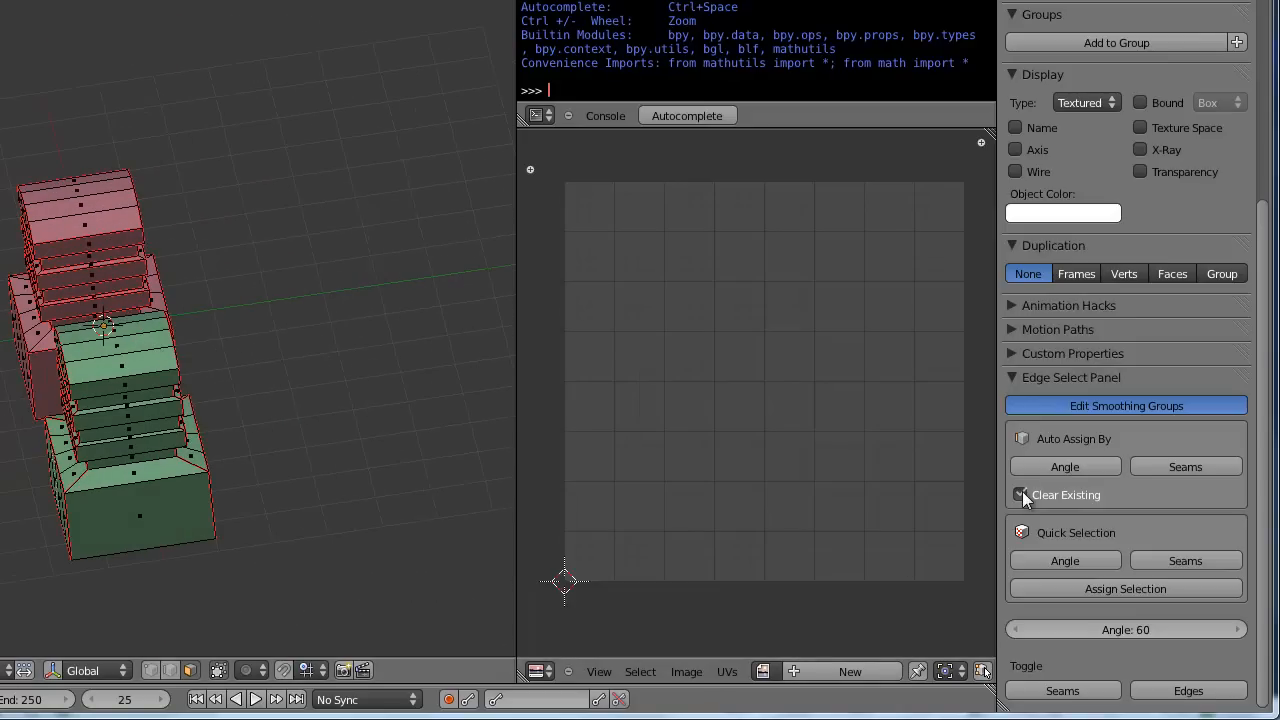
click(1019, 494)
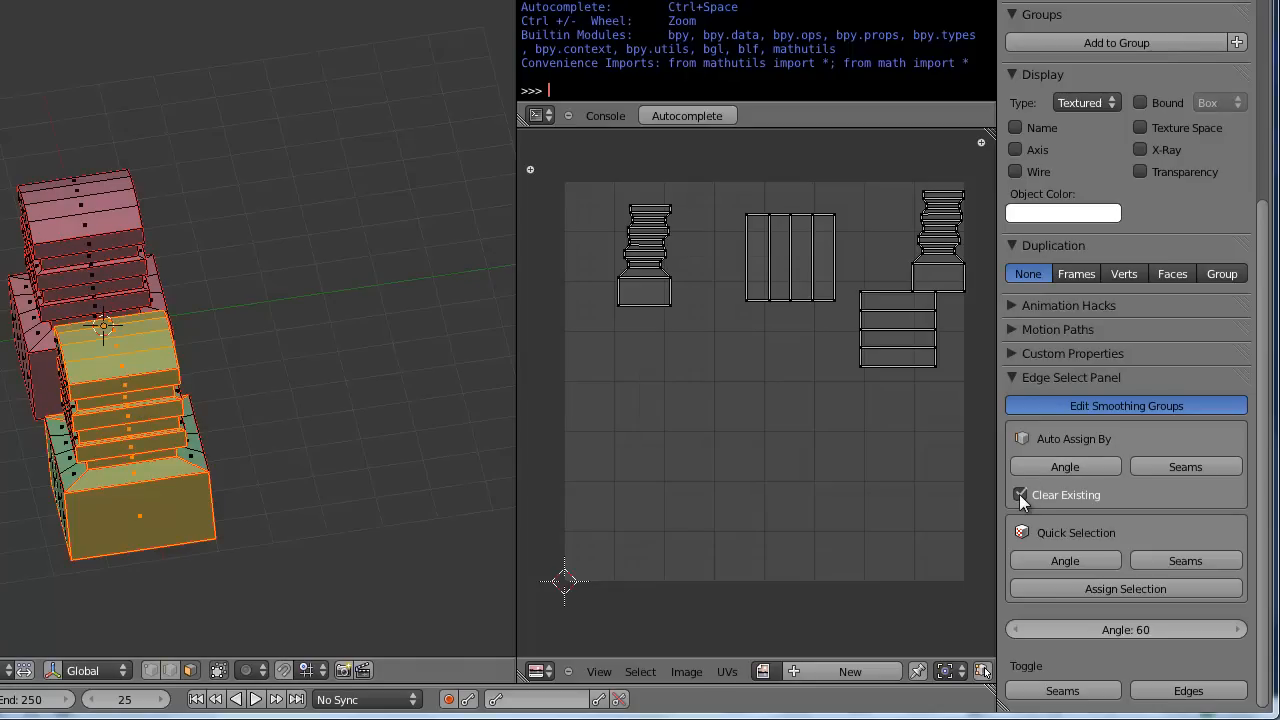
click(1020, 494)
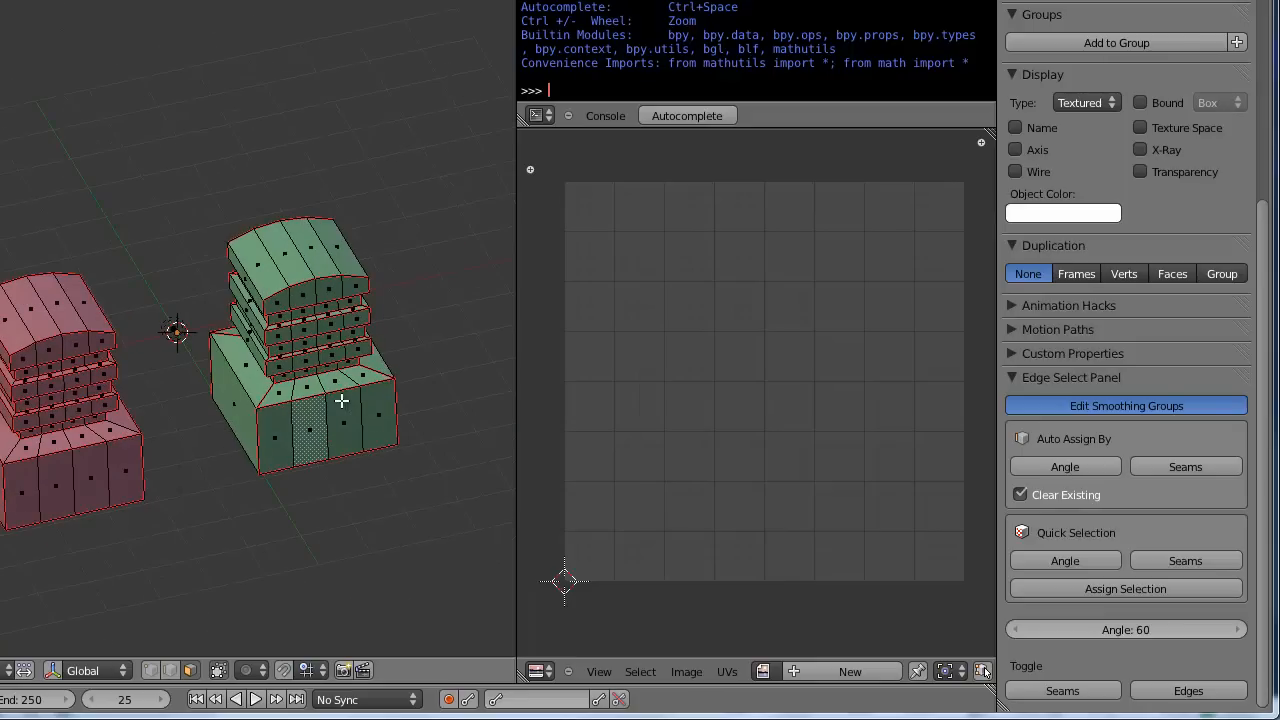
mouse_move(327, 402)
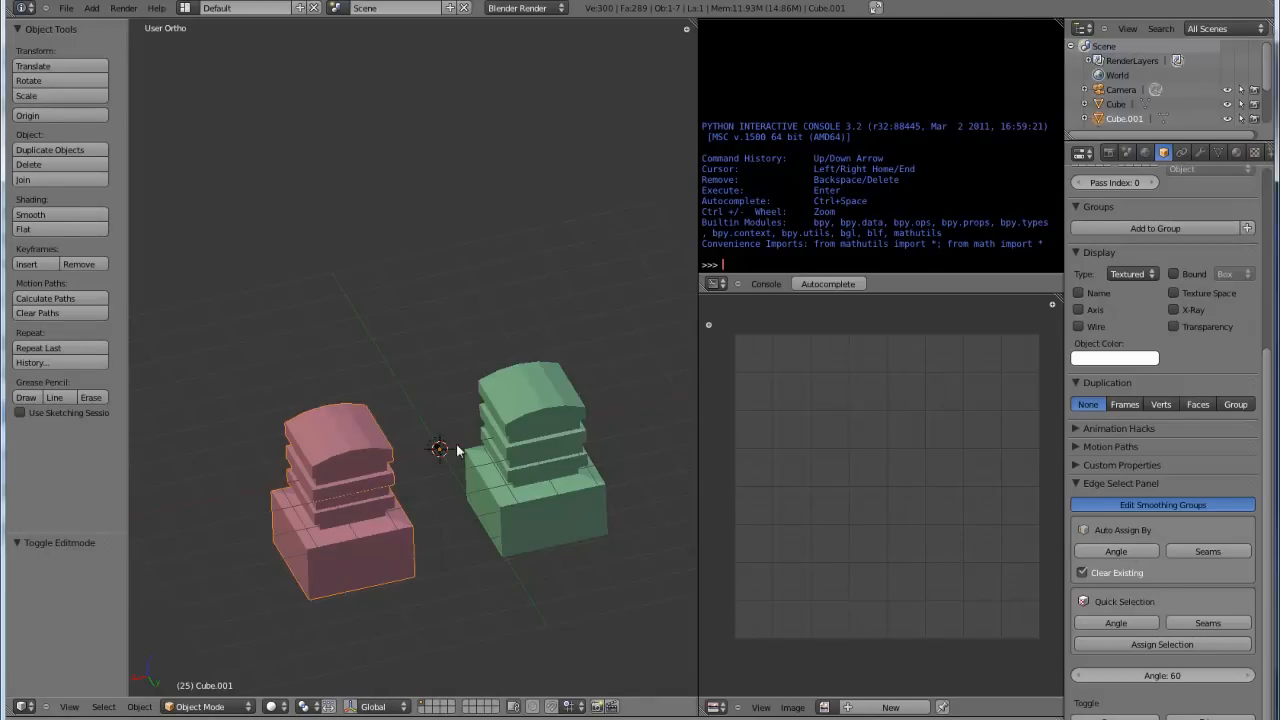
Step: Select the other tower object to review its shading before returning to Edit Mode
click(555, 450)
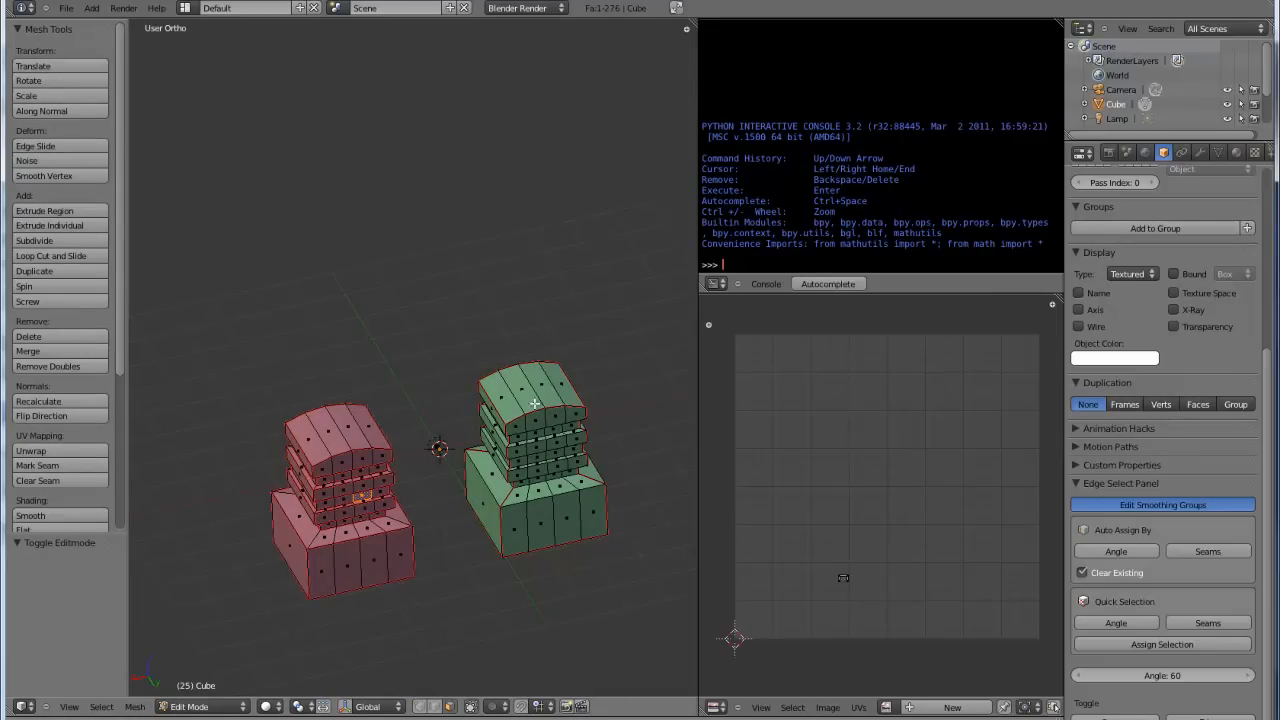
mouse_move(357, 471)
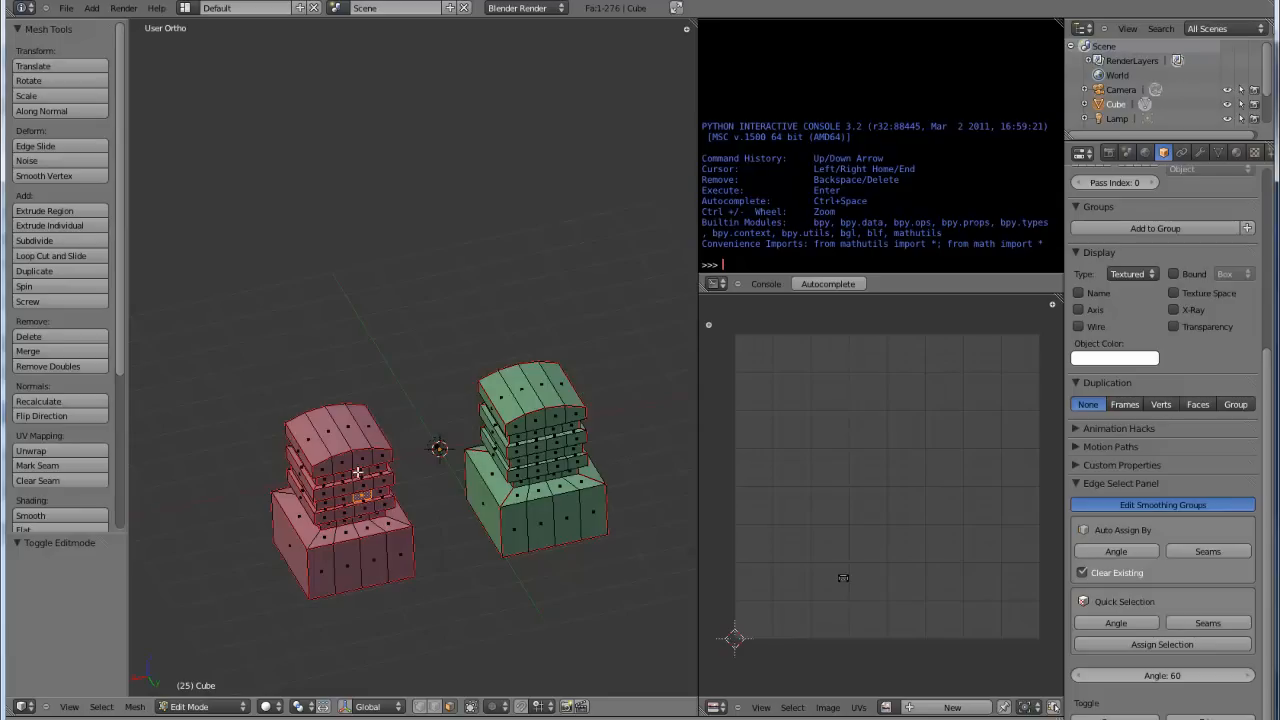
mouse_move(305, 558)
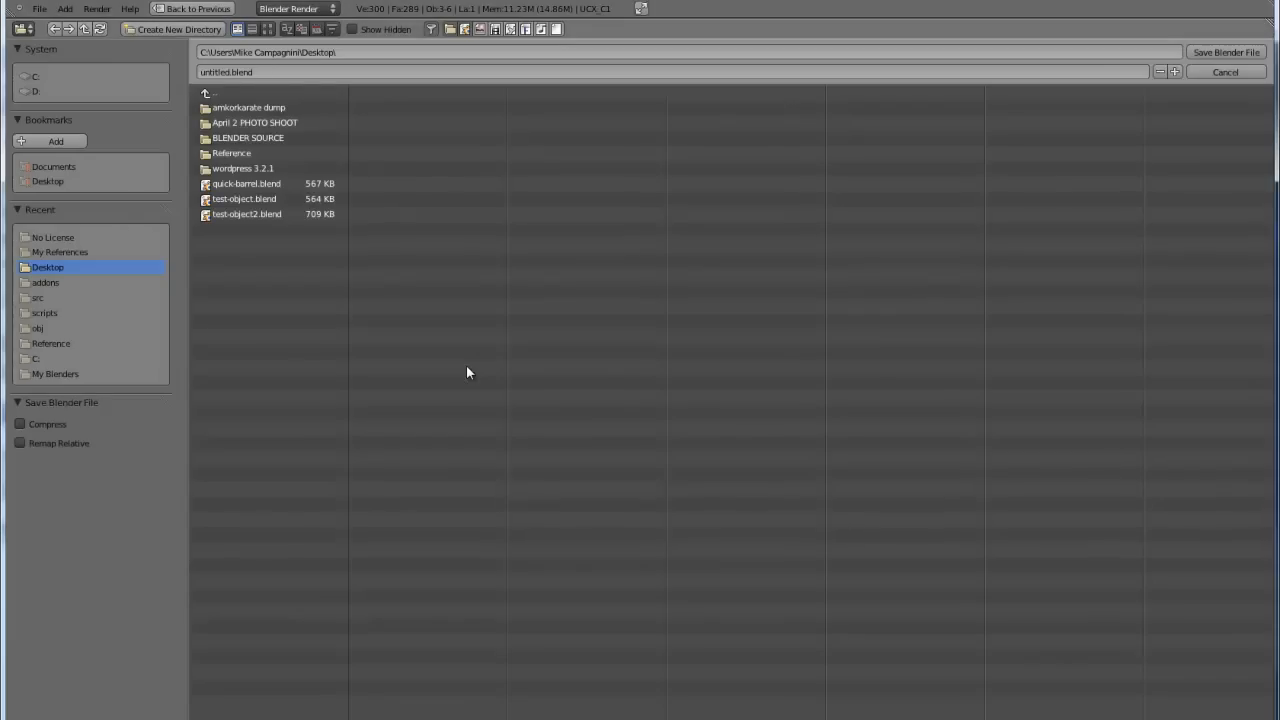
Step: Cancel the Save Blender File browser and return to the scene with the collision boxes
click(1224, 71)
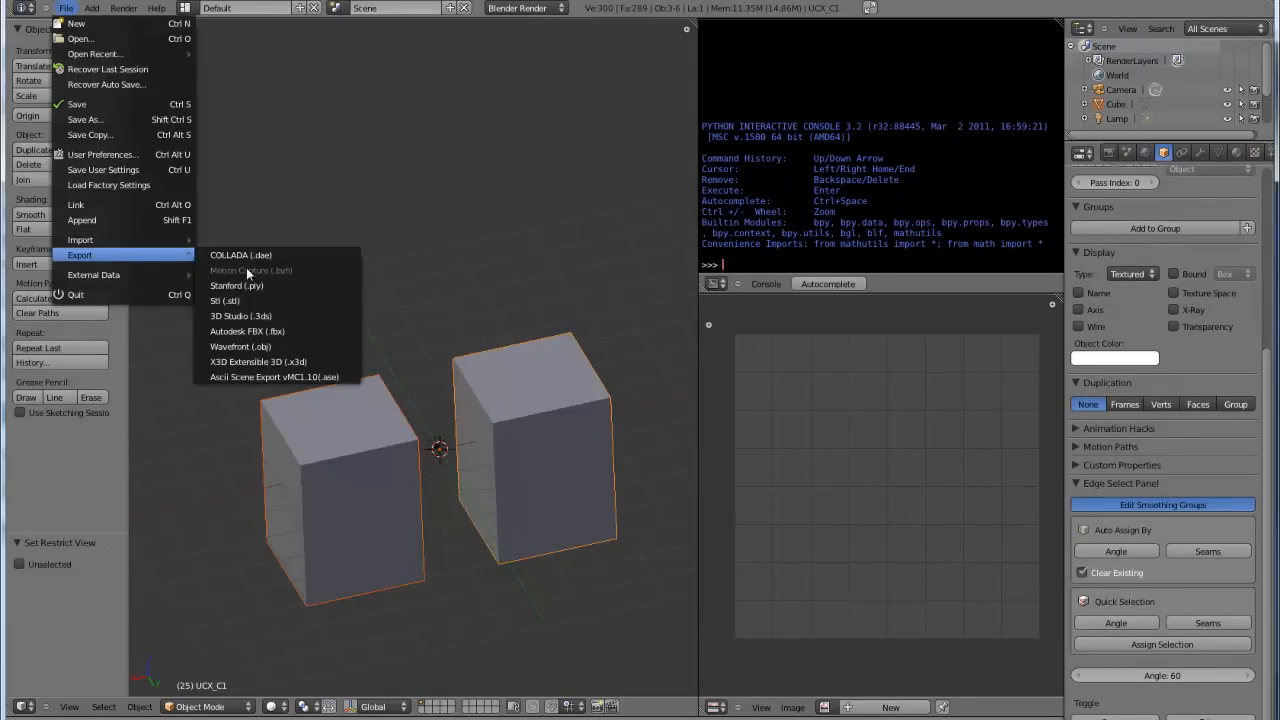
mouse_move(295, 377)
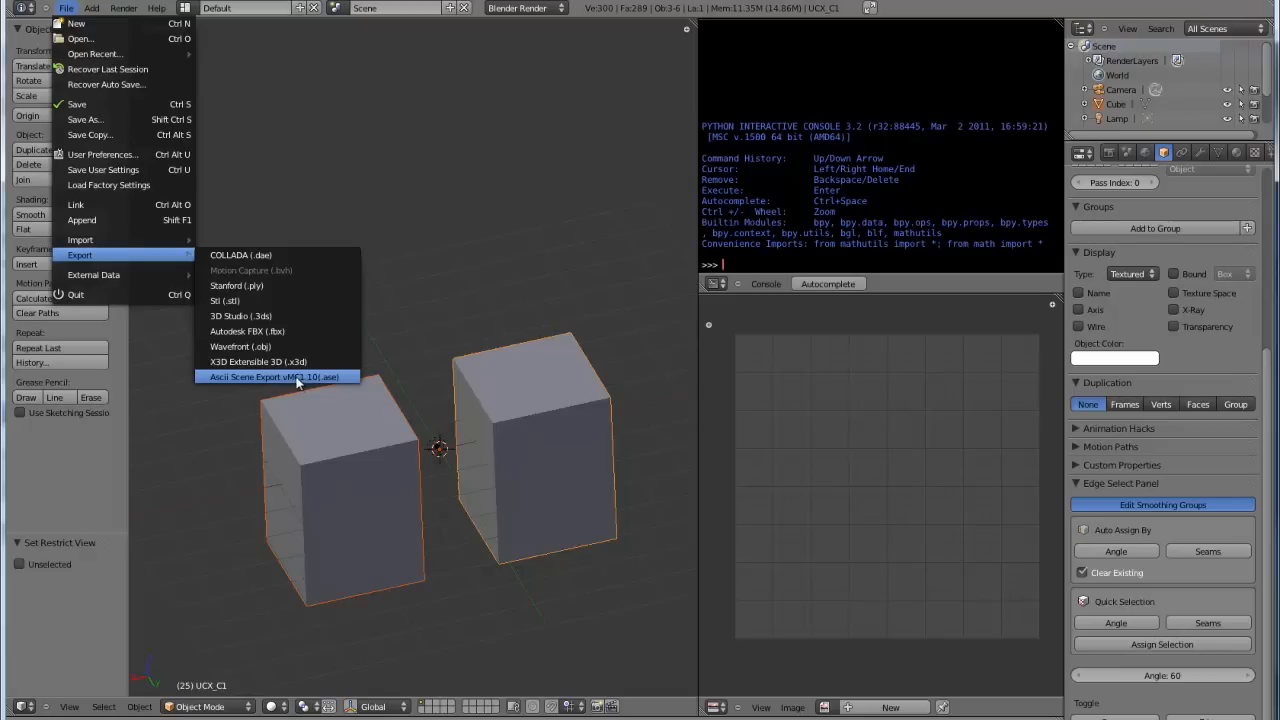
mouse_move(316, 384)
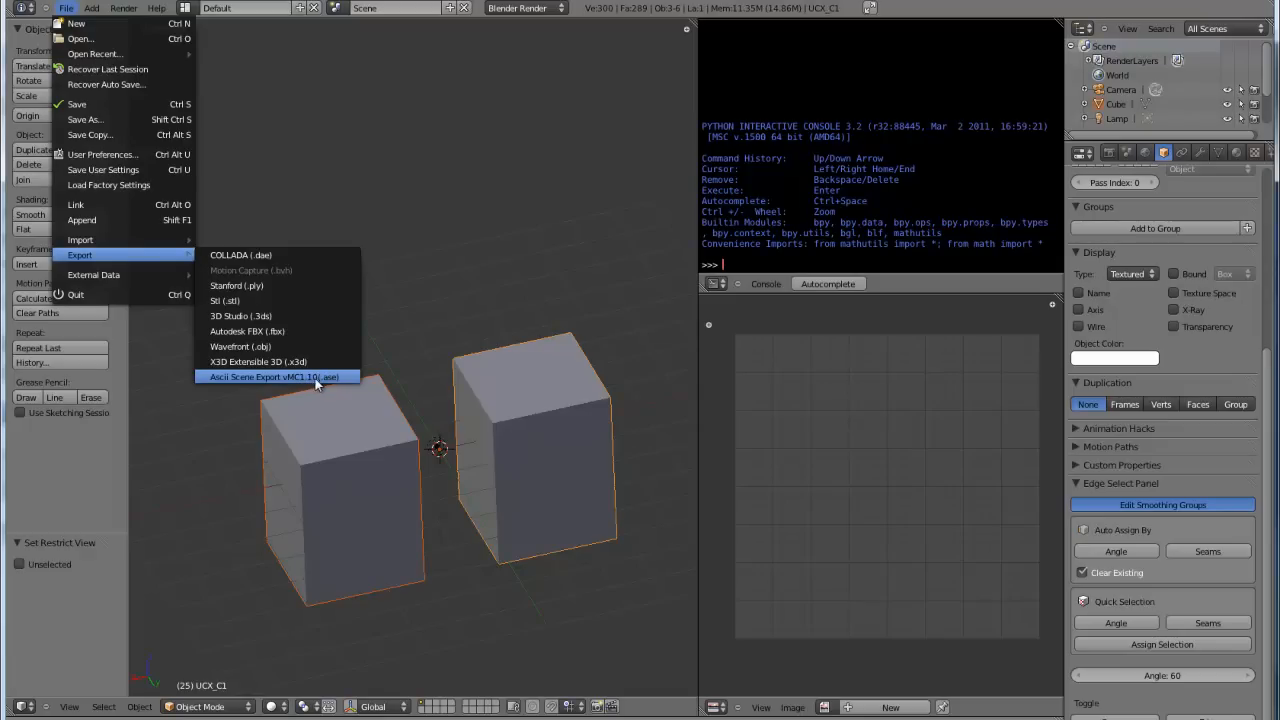
Step: Start the ASCII Scene Export of both towers as test-object2.ase on the Desktop
click(275, 377)
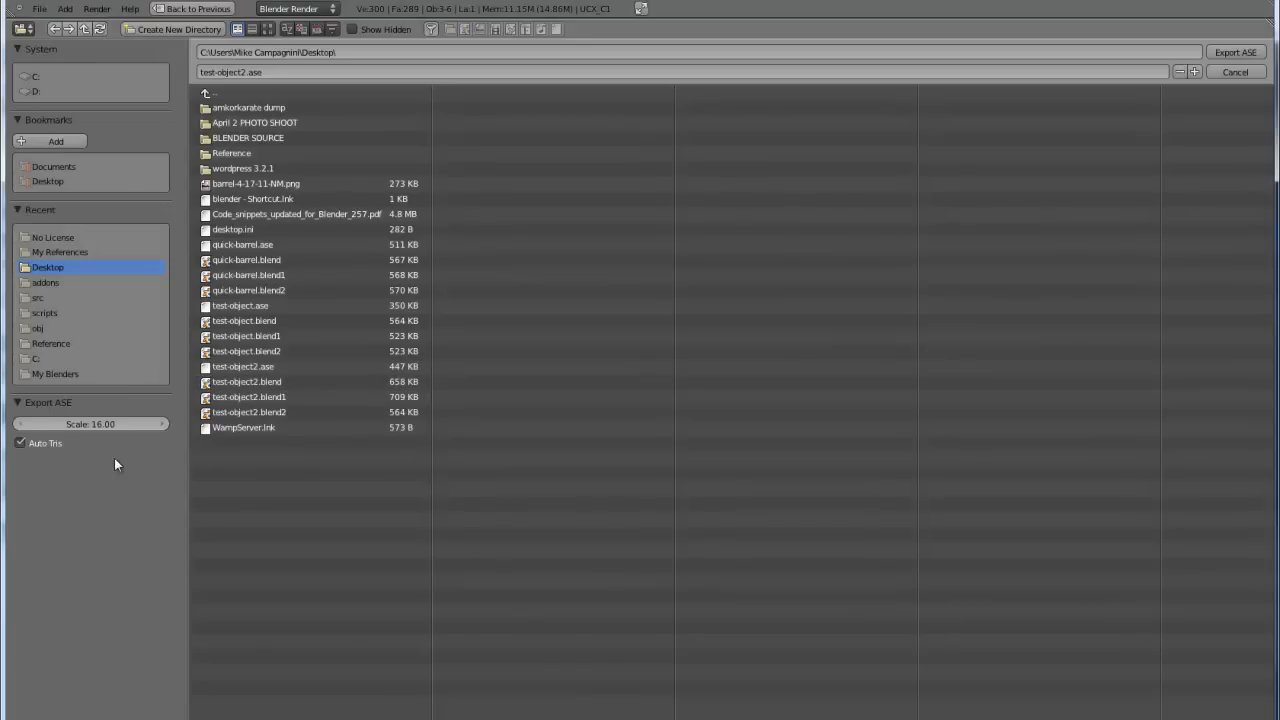
mouse_move(114, 433)
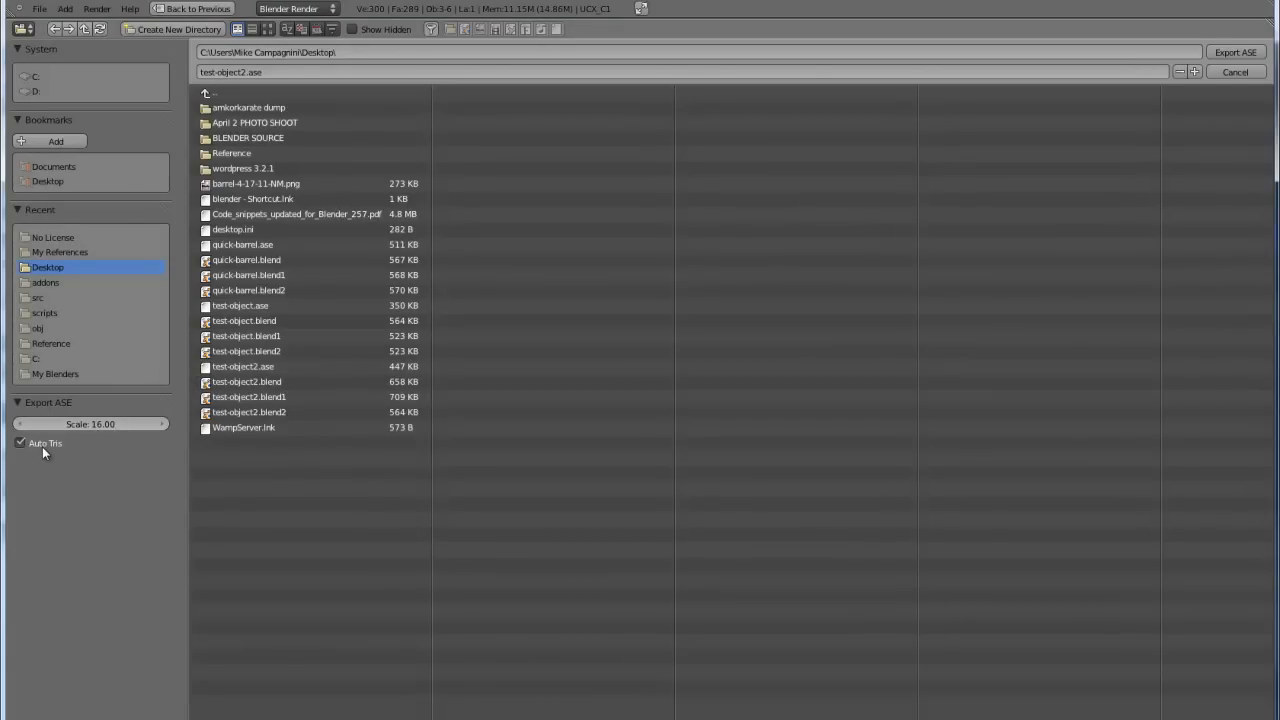
mouse_move(45, 443)
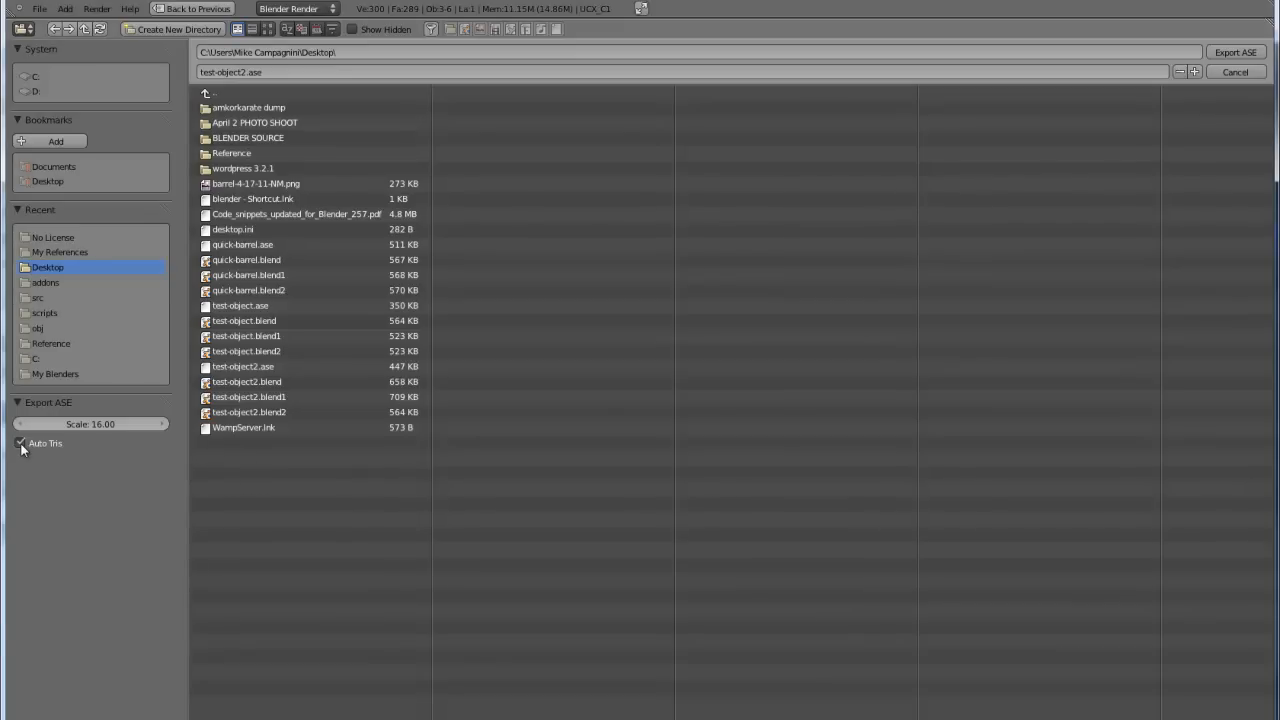
mouse_move(22, 443)
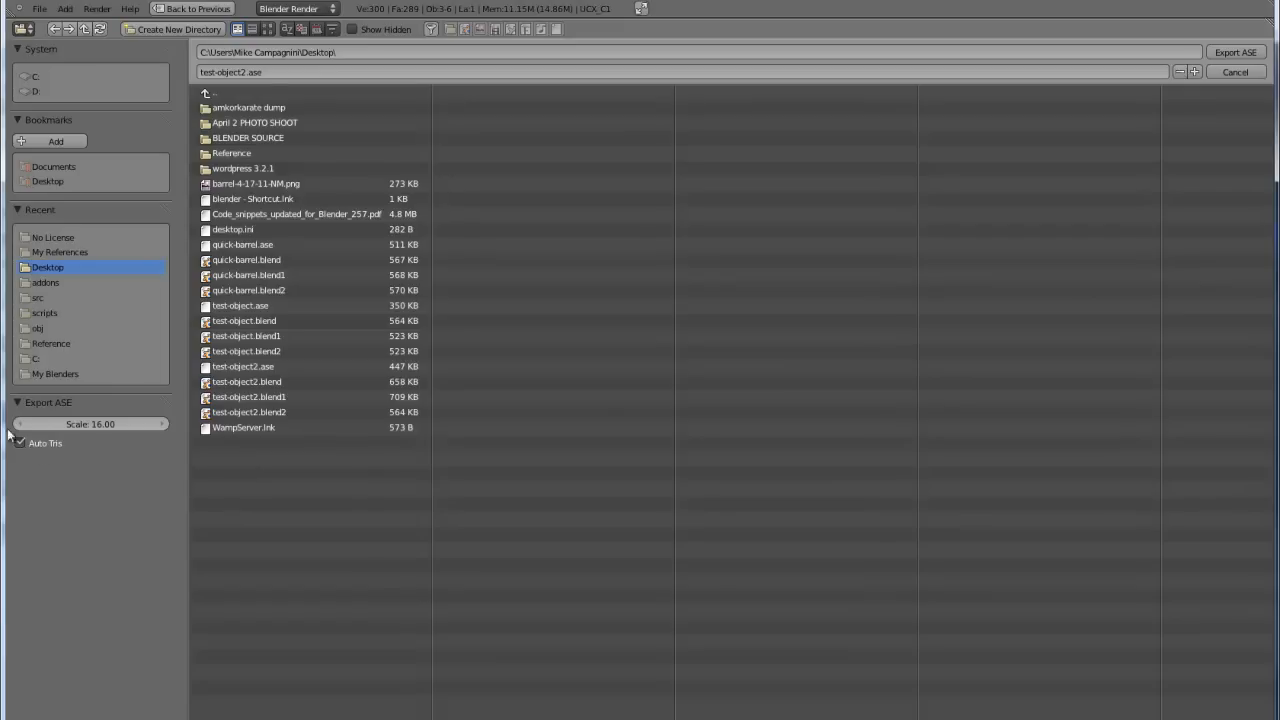
mouse_move(248, 72)
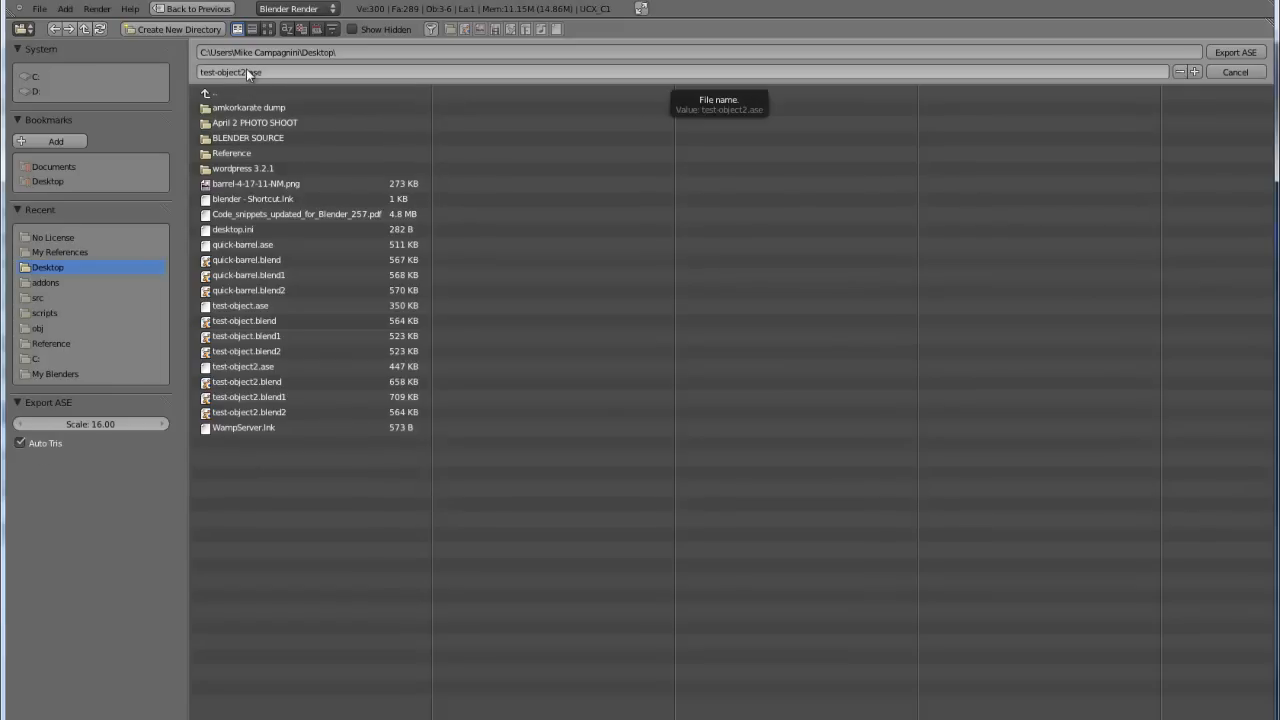
mouse_move(318, 79)
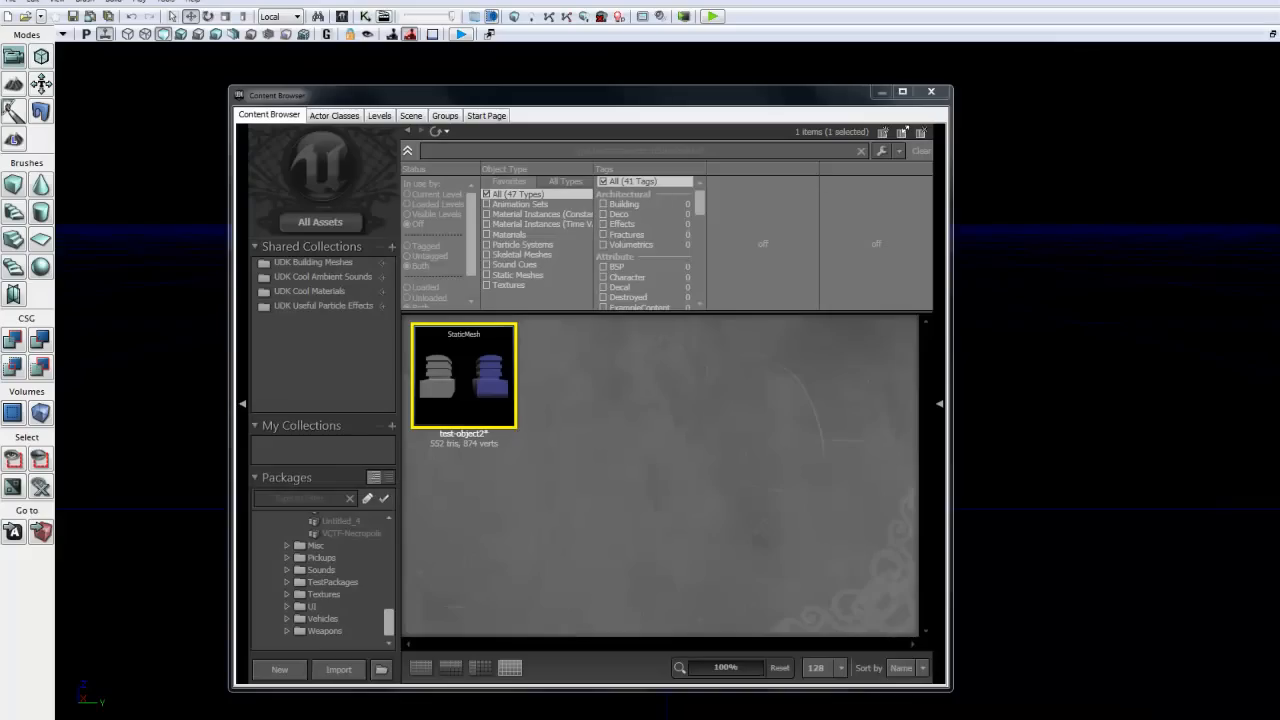
mouse_move(445, 370)
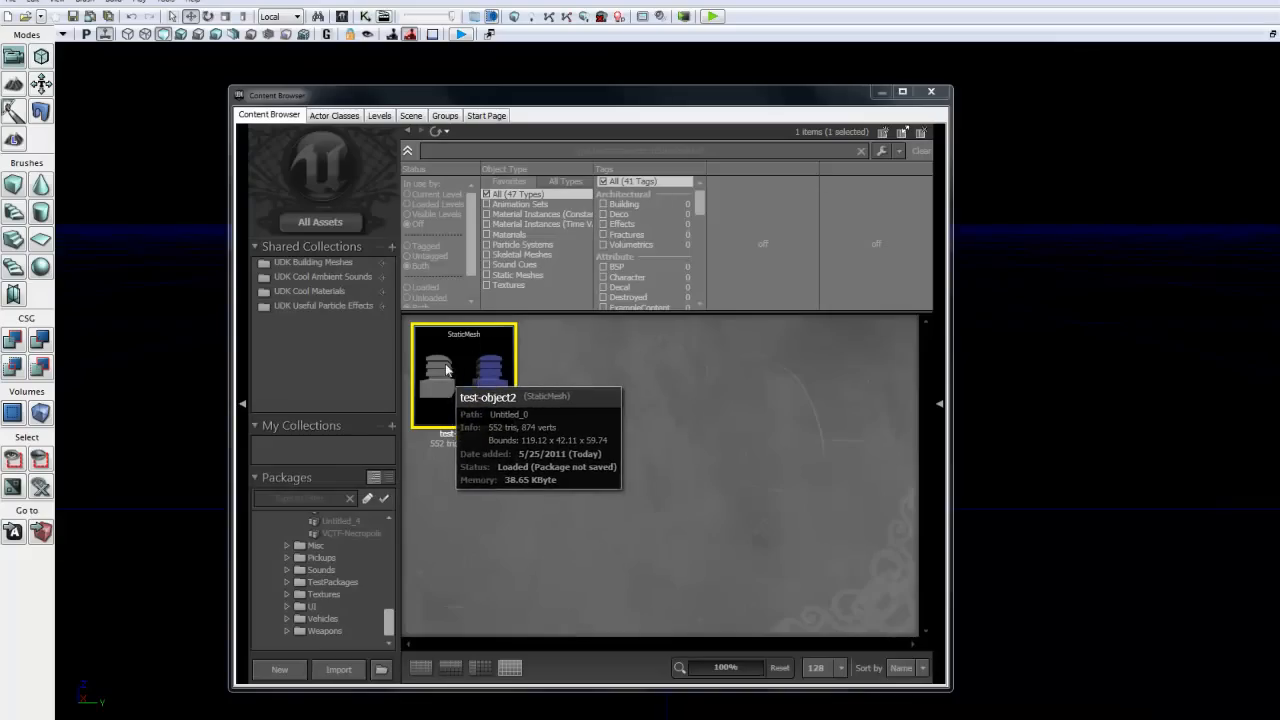
mouse_move(429, 420)
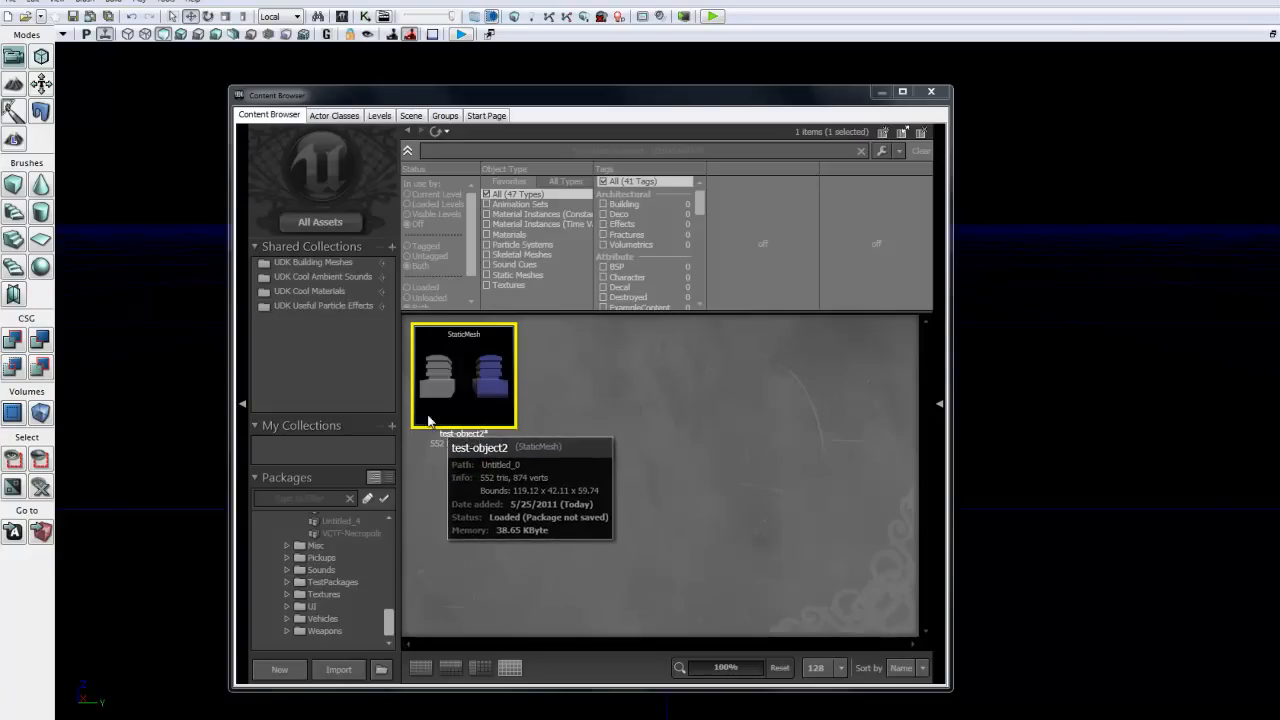
Step: Reimport the test-object2 static mesh from the new ASE, now 552 tris and 634 verts
right_click(463, 375)
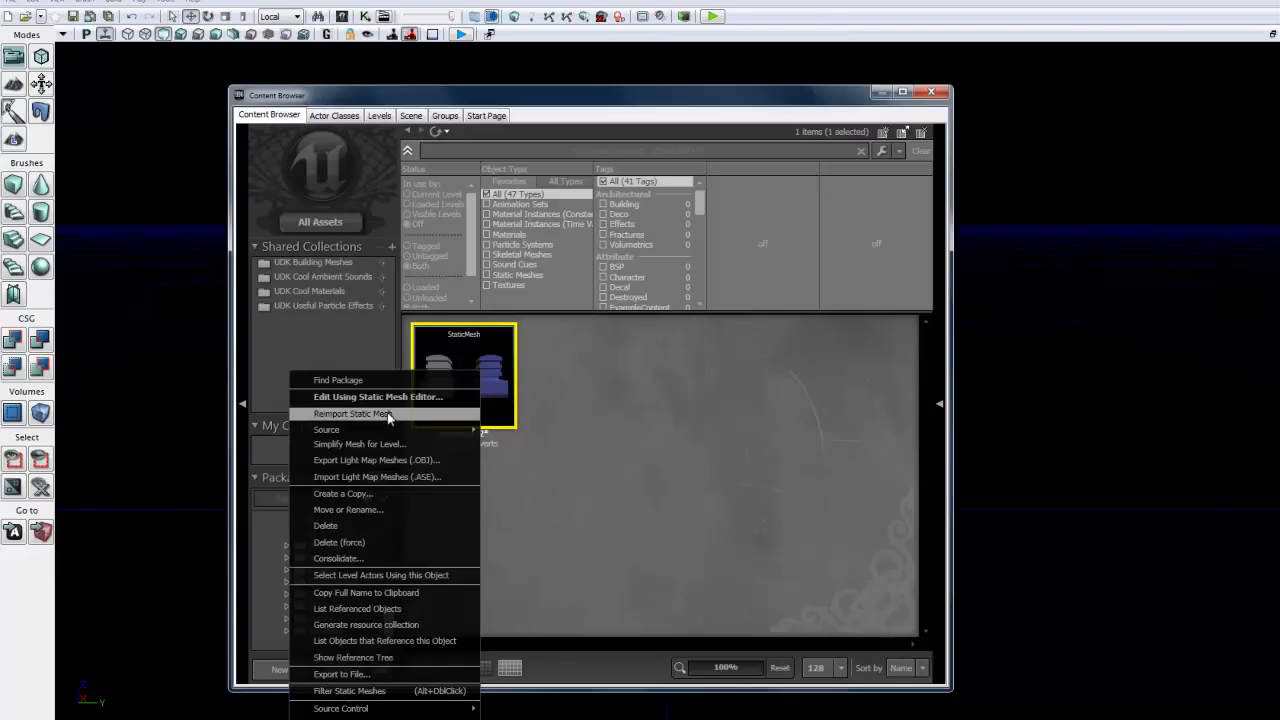
mouse_move(383, 513)
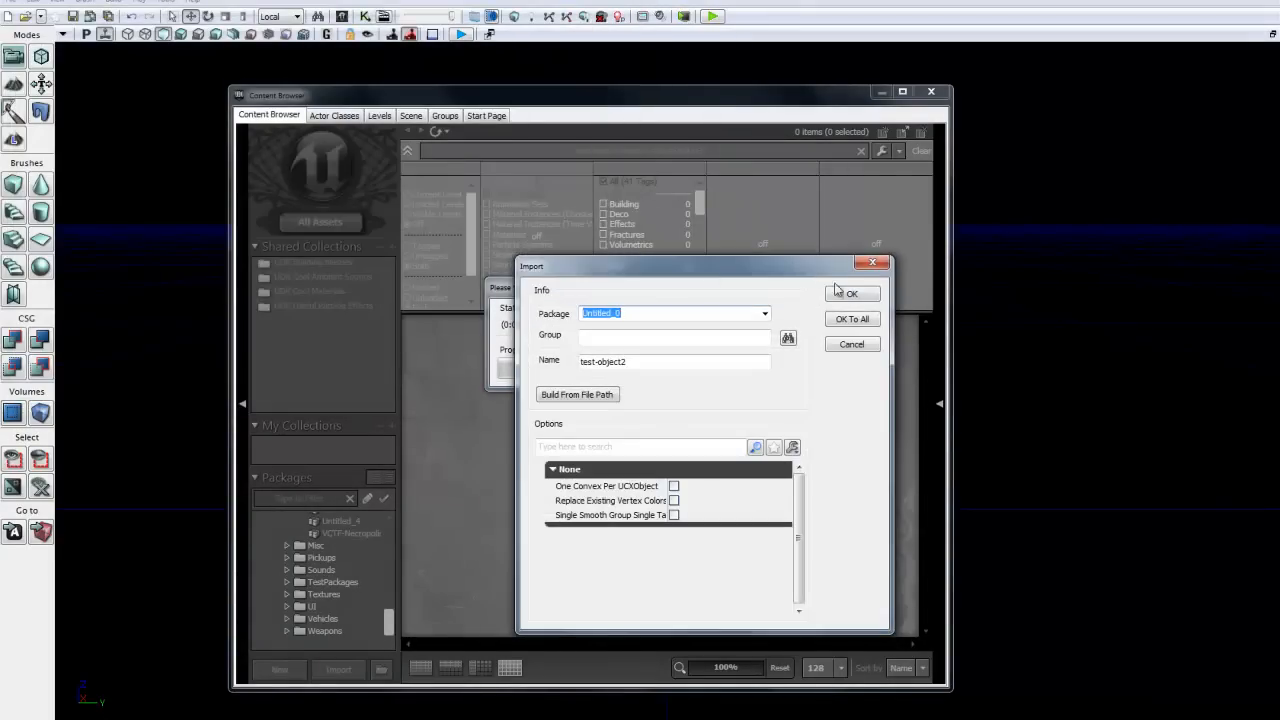
click(850, 293)
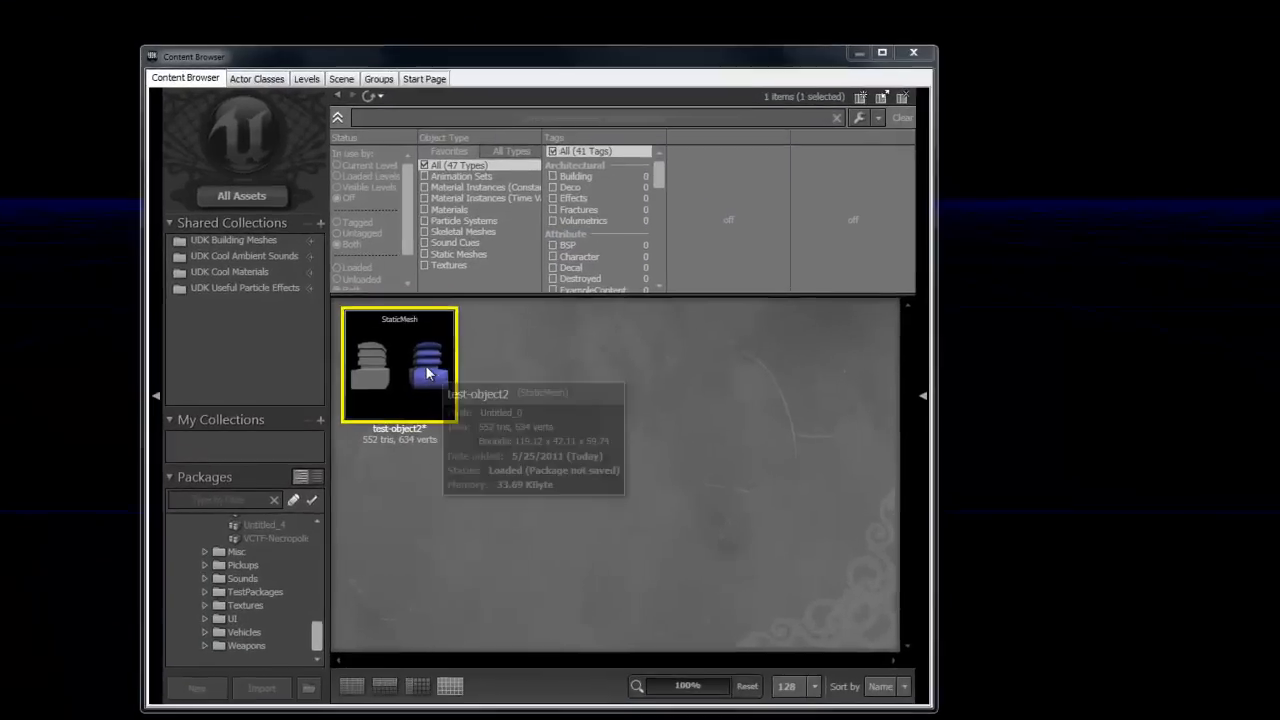
Step: Open test-object2 in the Static Mesh Editor and show its UV layout over the preview
double_click(399, 365)
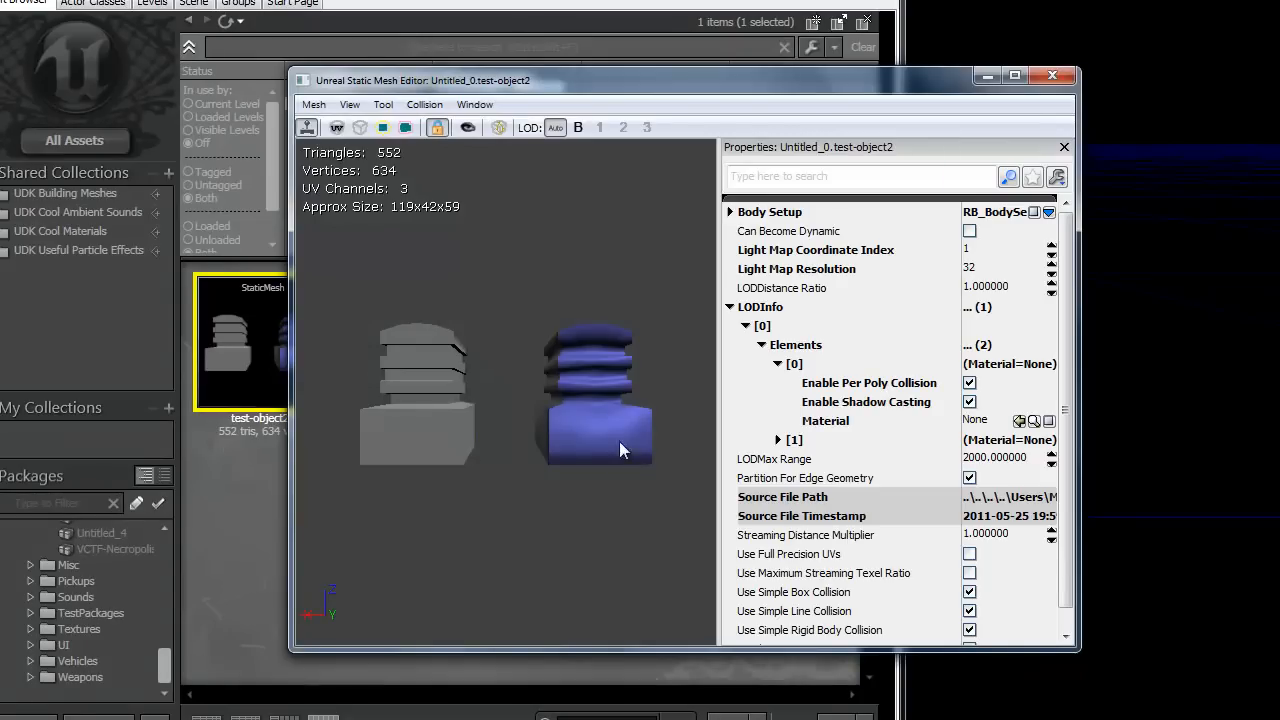
drag(620, 450, 490, 437)
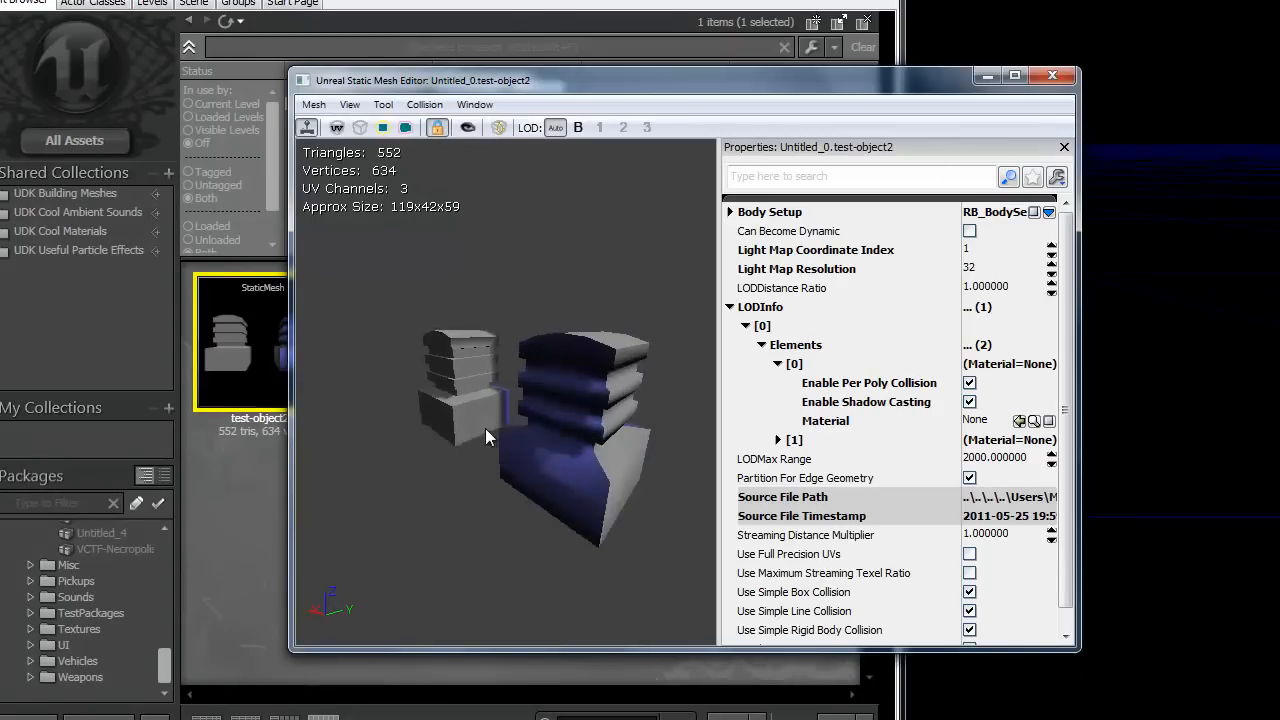
drag(490, 435, 335, 443)
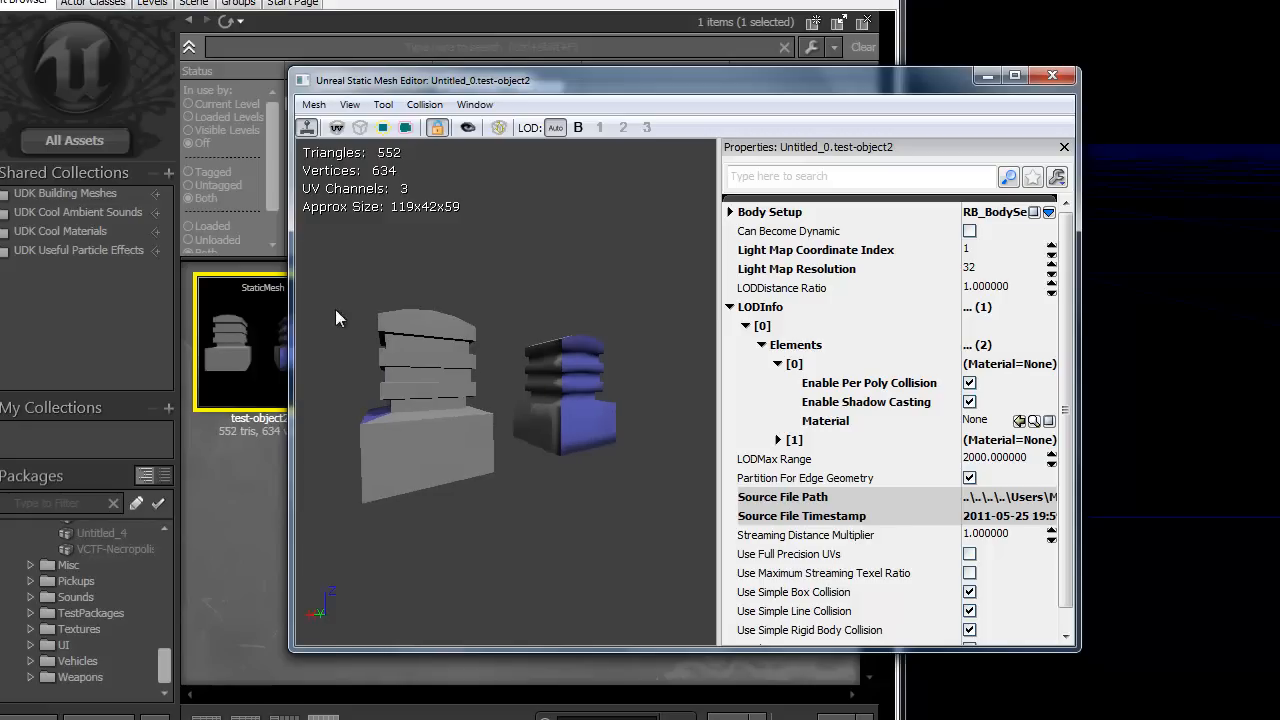
click(338, 127)
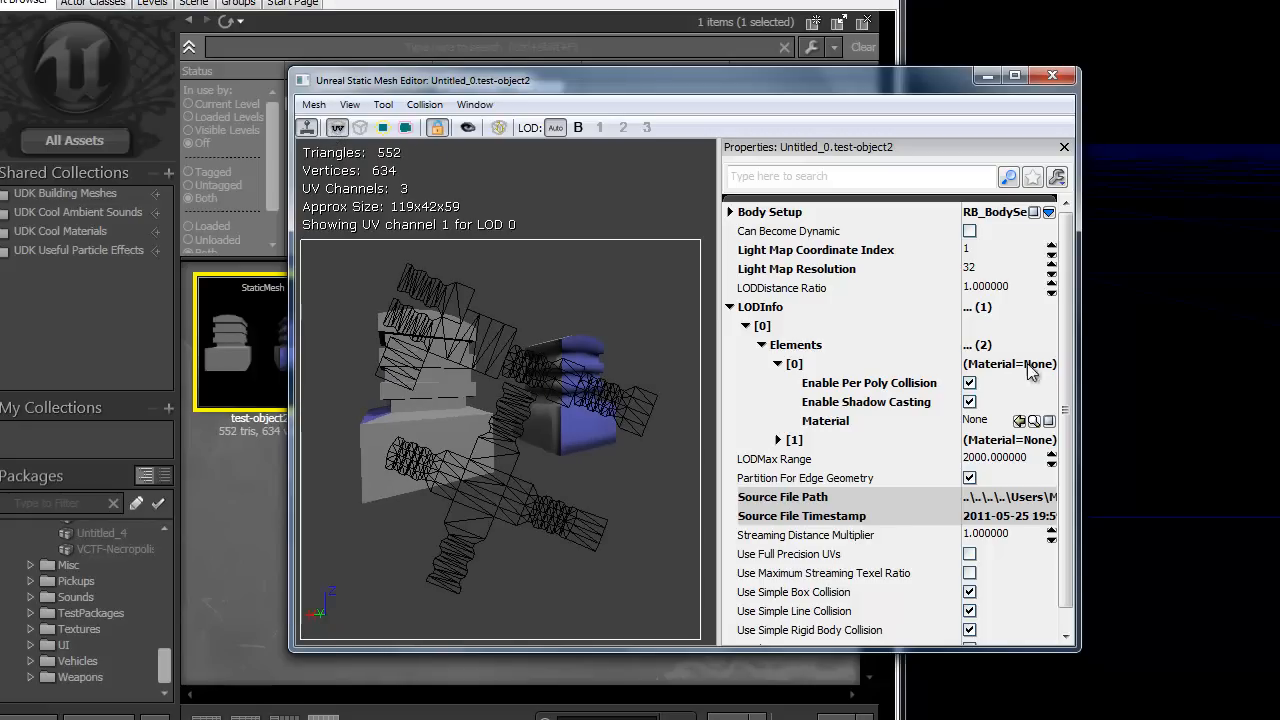
Step: Cycle the Light Map Coordinate Index through 1 and 2, ending at 0
click(1051, 256)
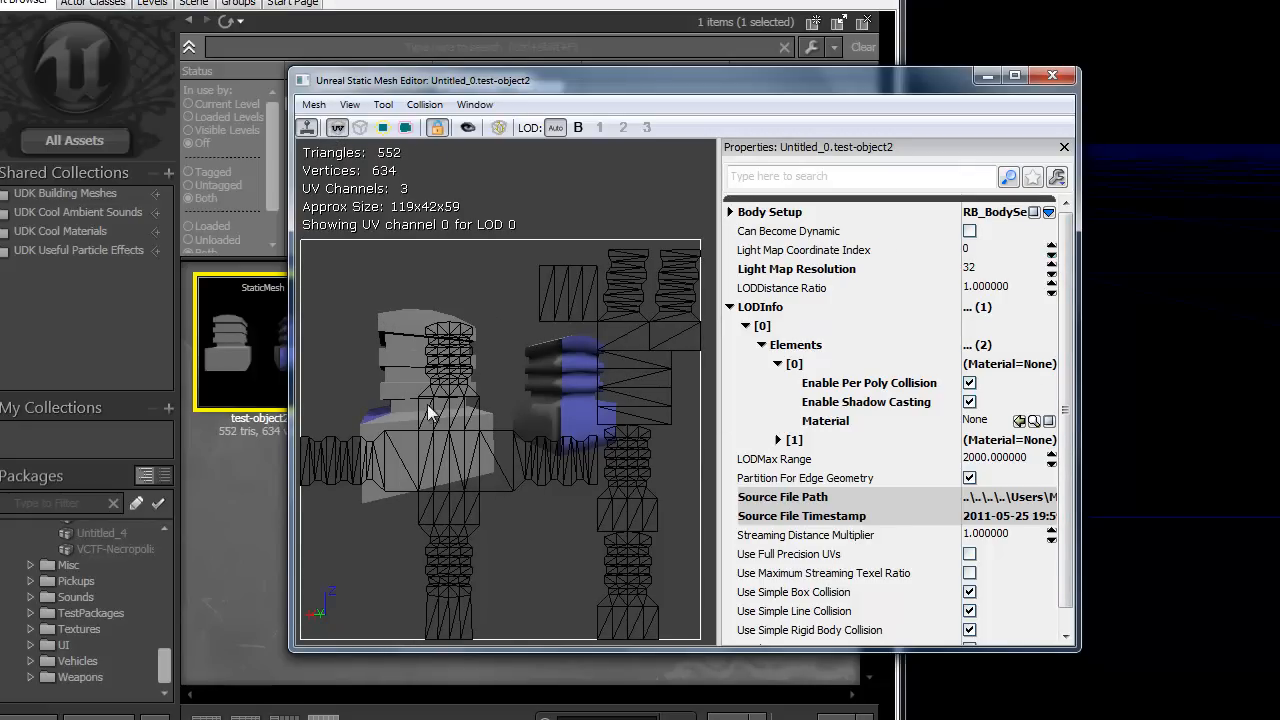
click(1052, 245)
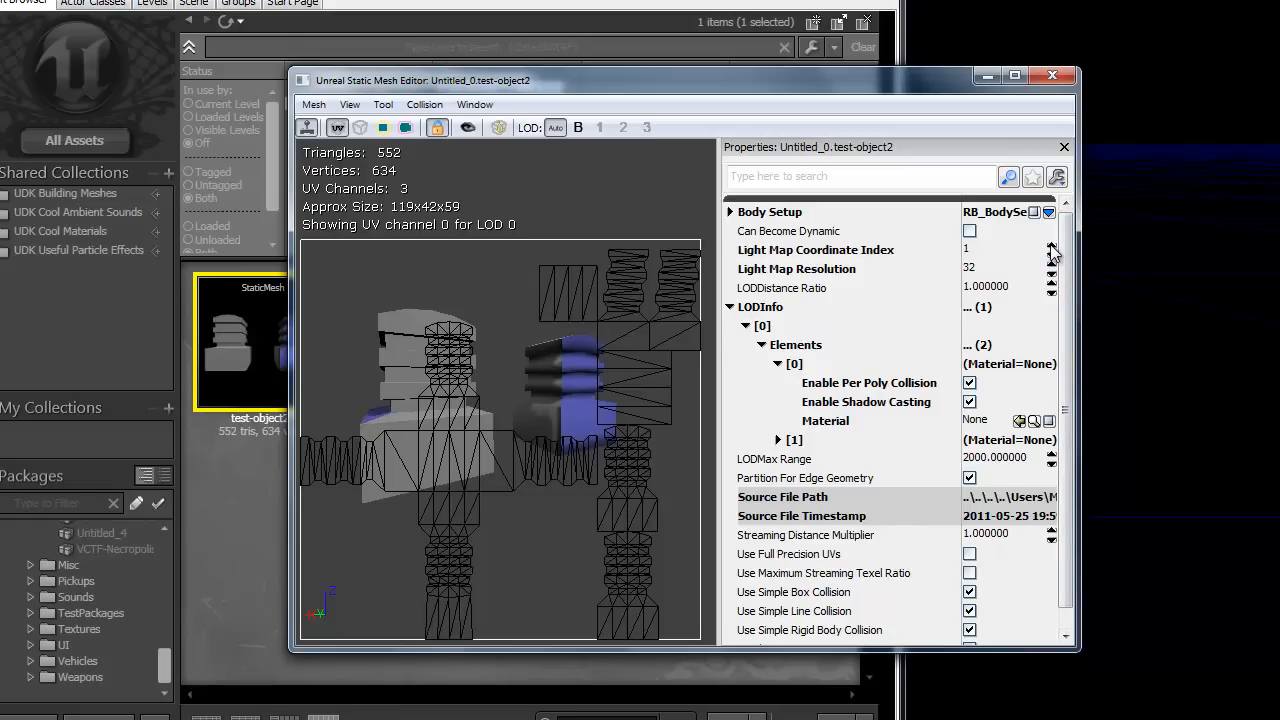
click(1053, 245)
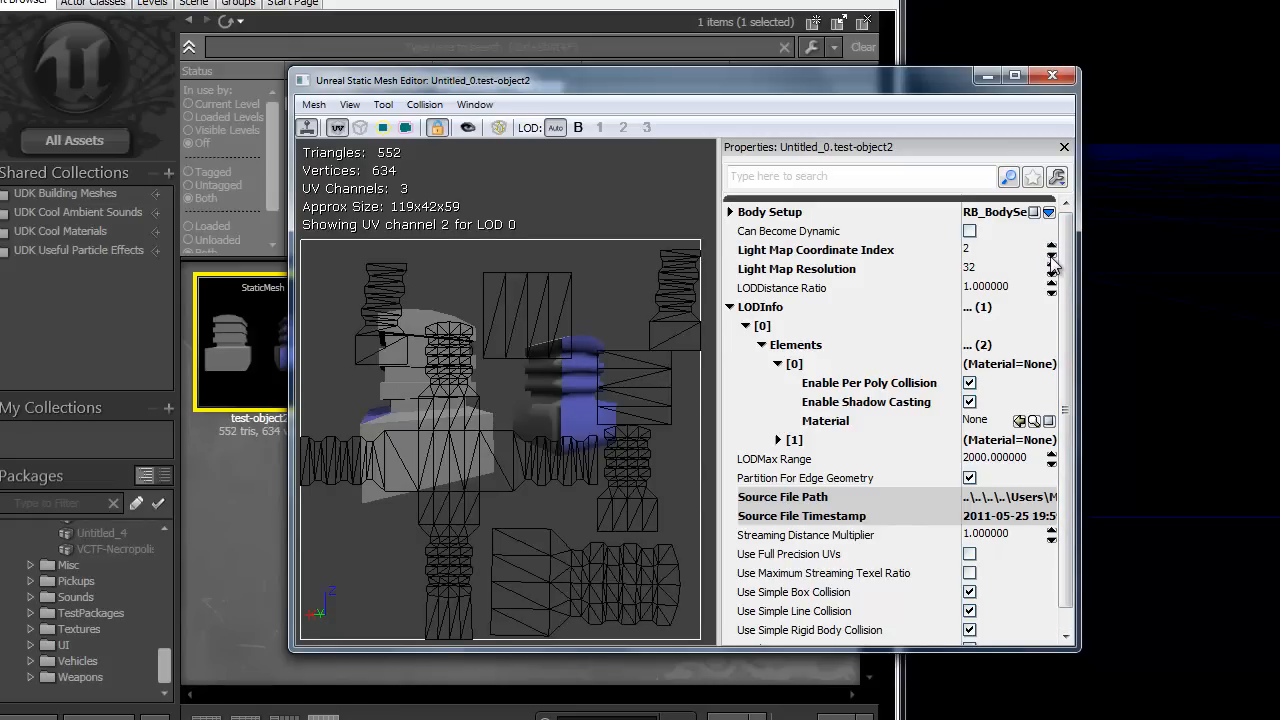
click(1051, 255)
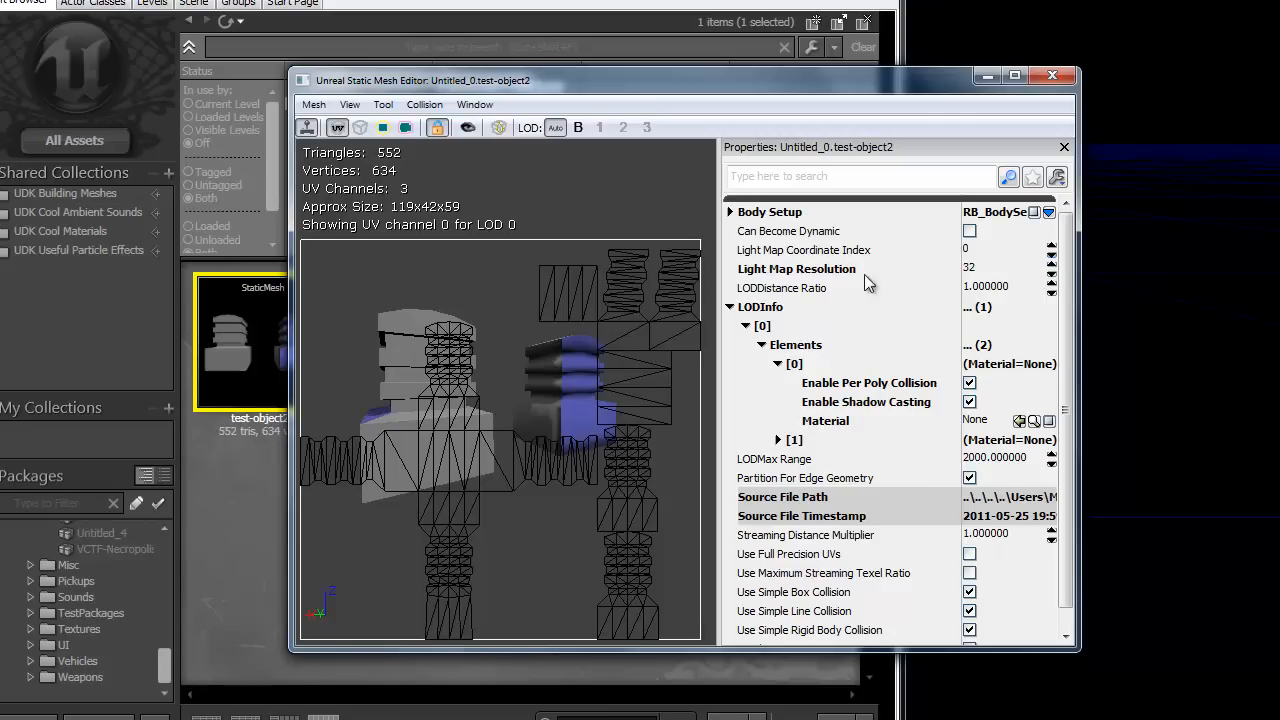
mouse_move(535, 337)
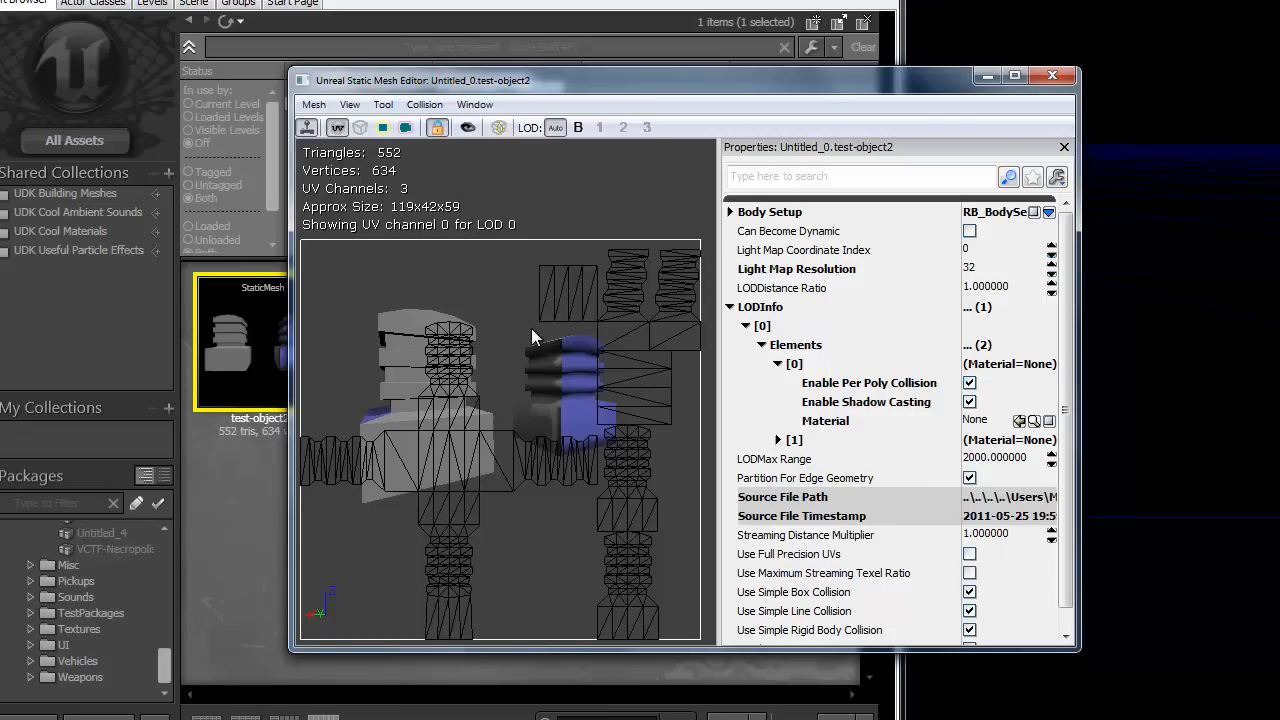
mouse_move(322, 133)
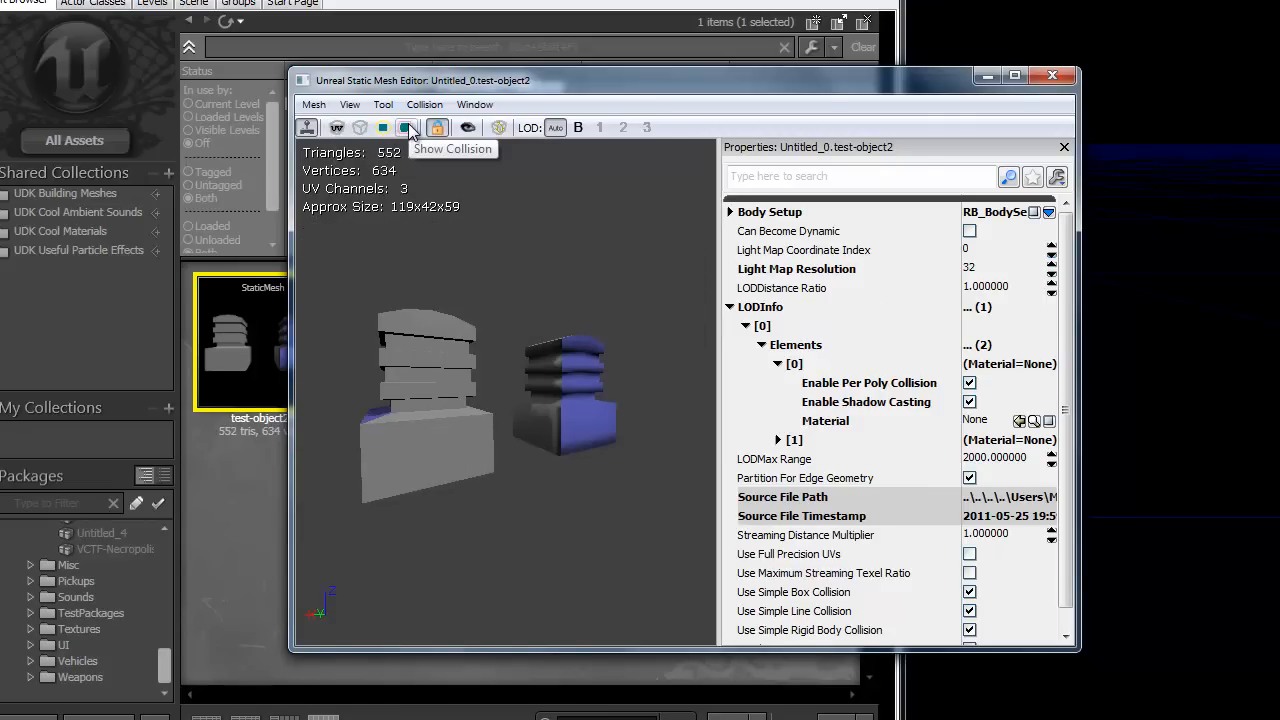
Step: Show the two collision hulls around the towers and expand material element [1]'s settings
click(407, 127)
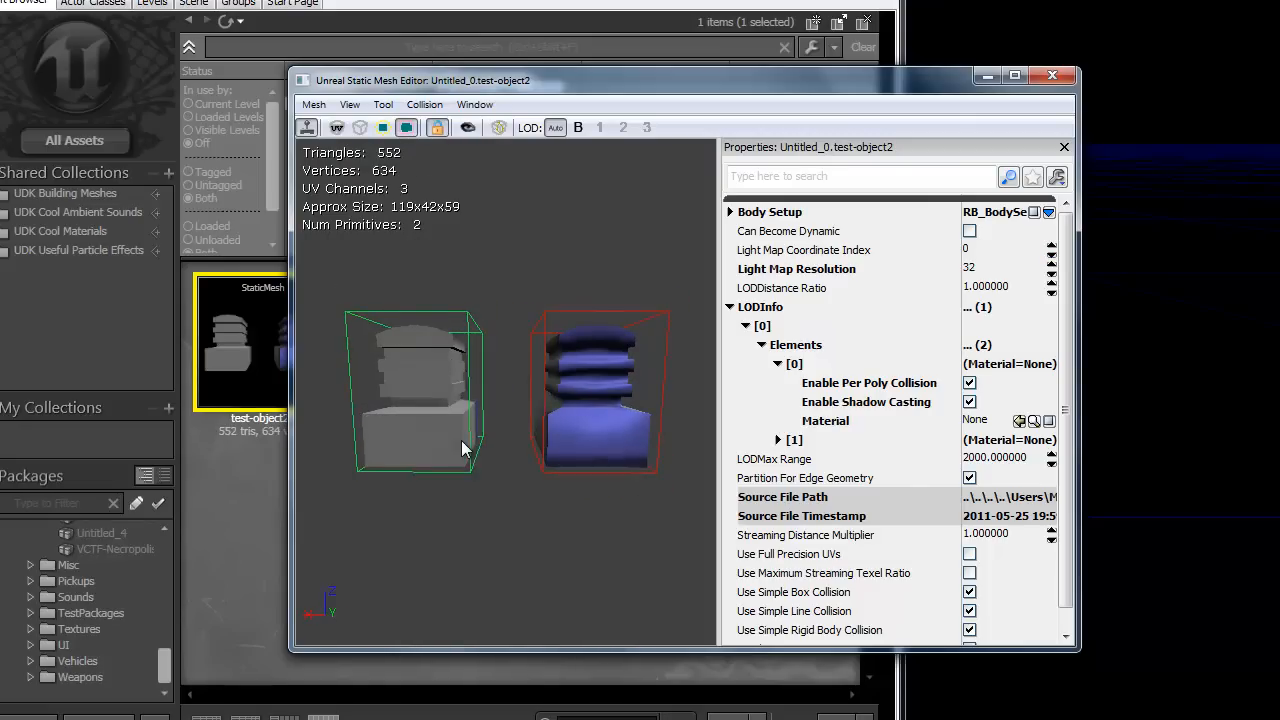
click(778, 439)
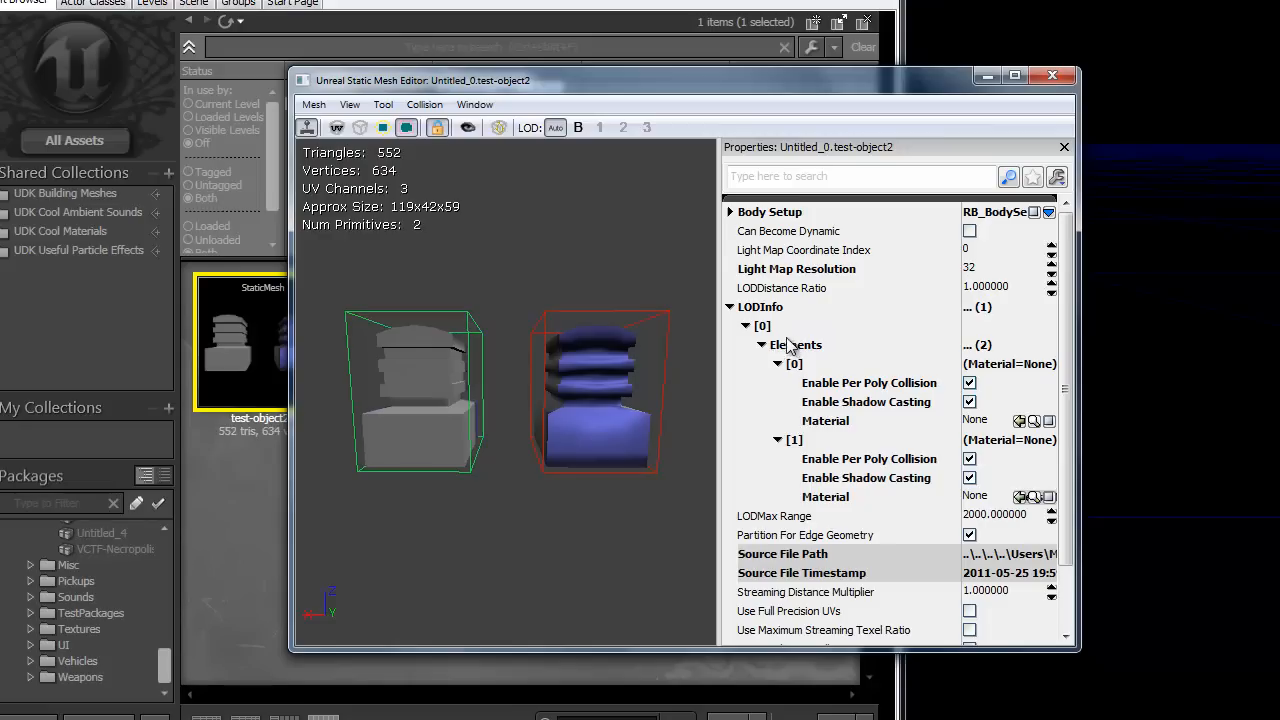
mouse_move(590, 310)
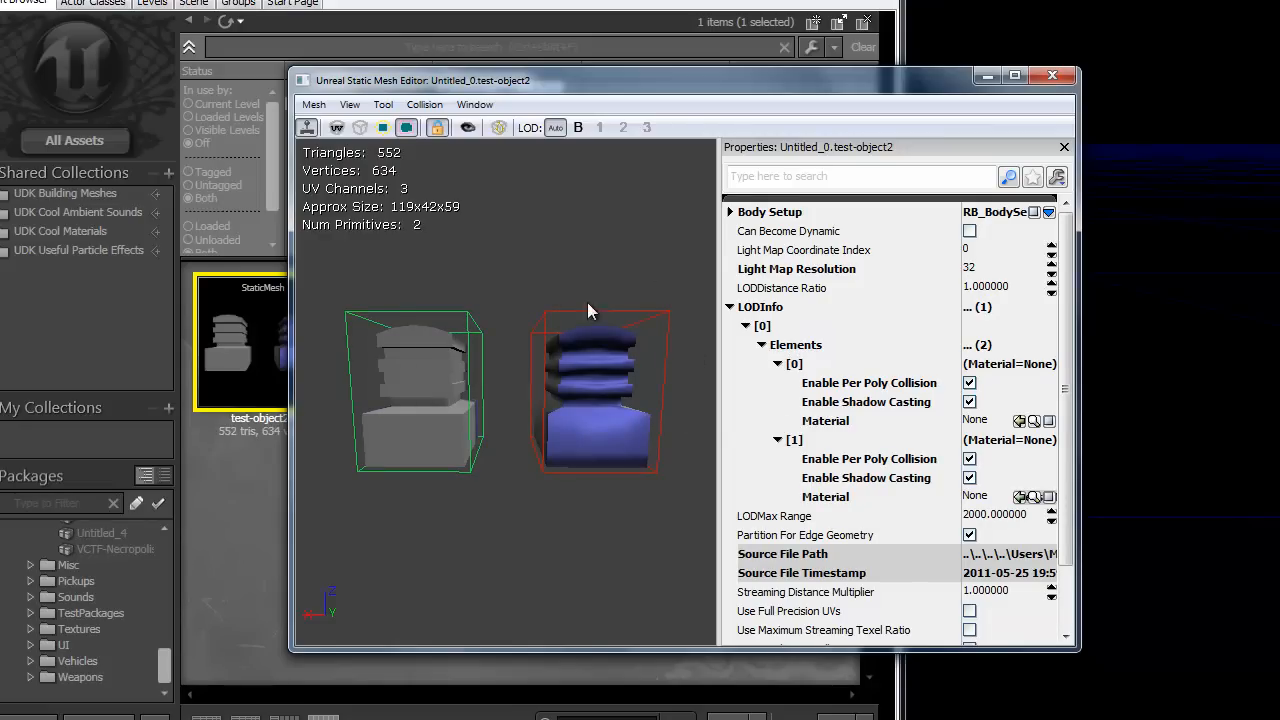
mouse_move(590, 375)
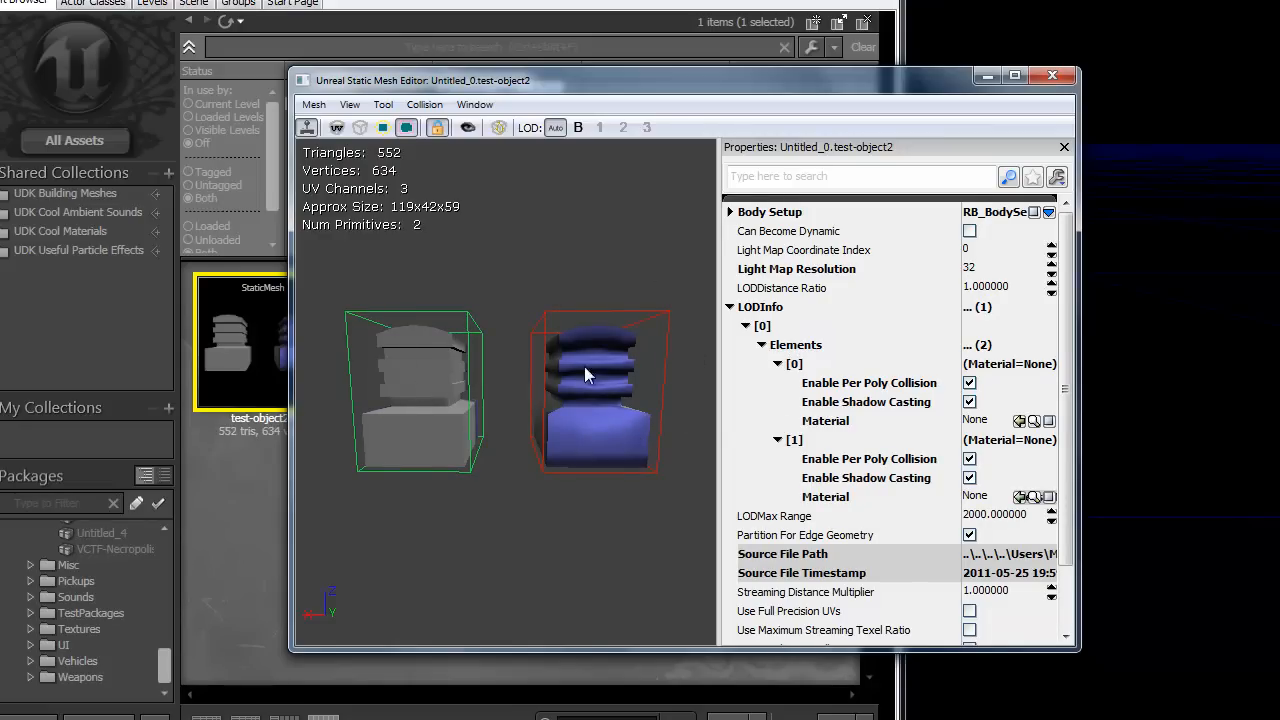
drag(585, 375, 650, 468)
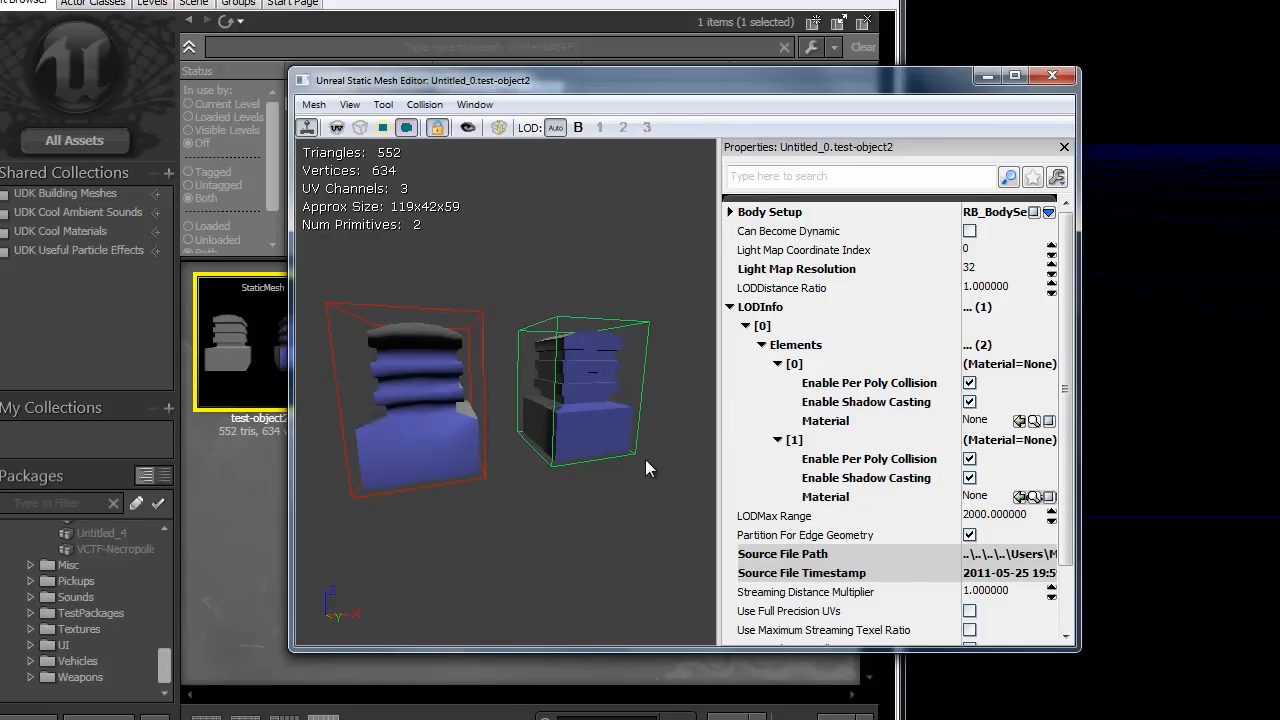
drag(650, 468, 665, 380)
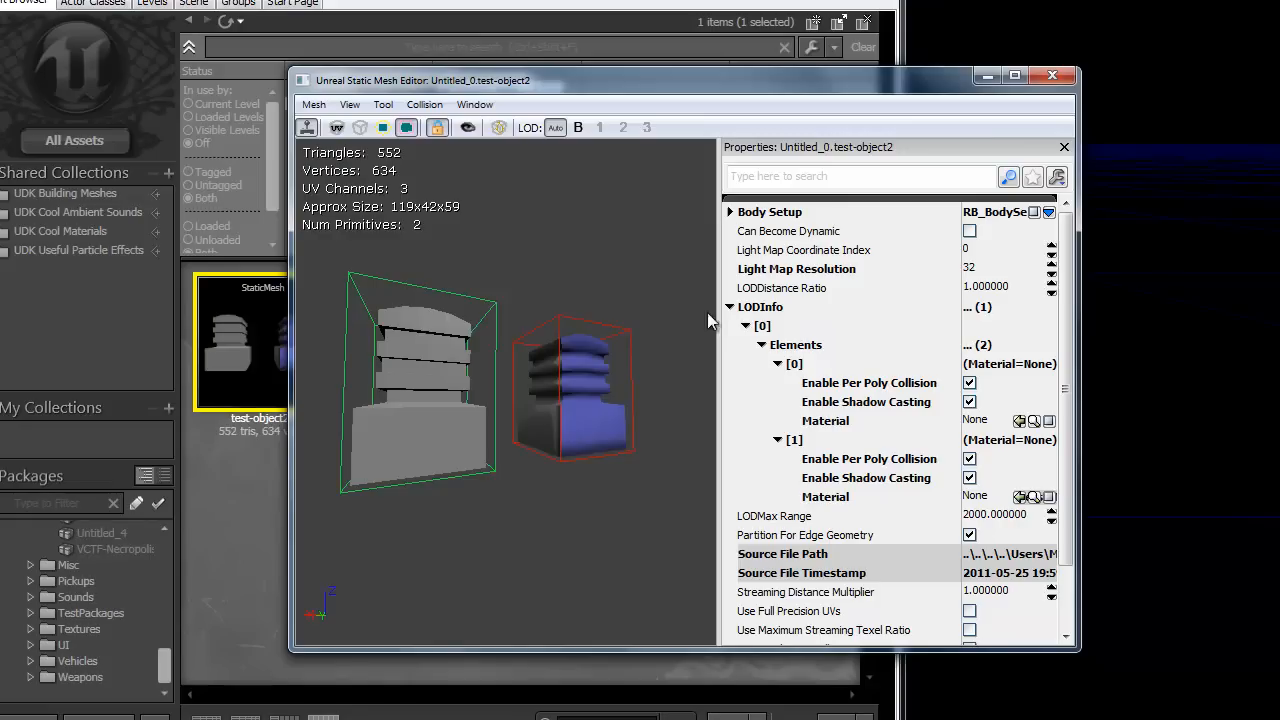
mouse_move(530, 238)
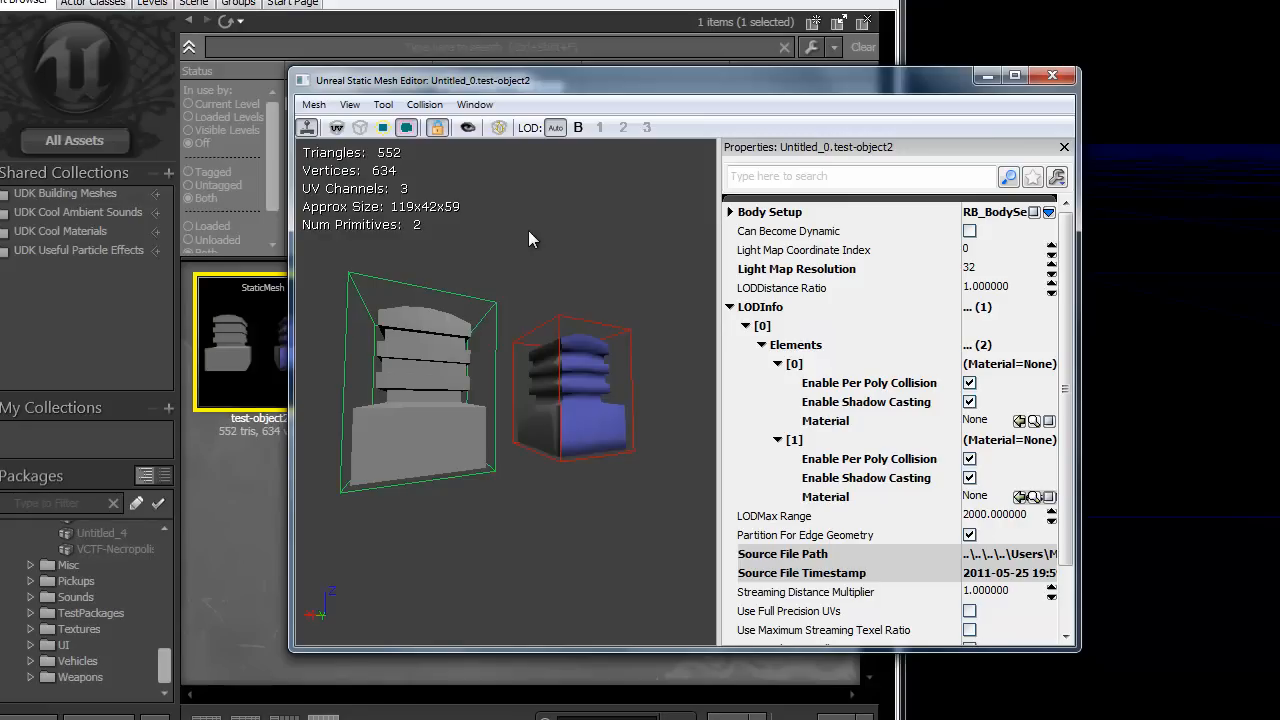